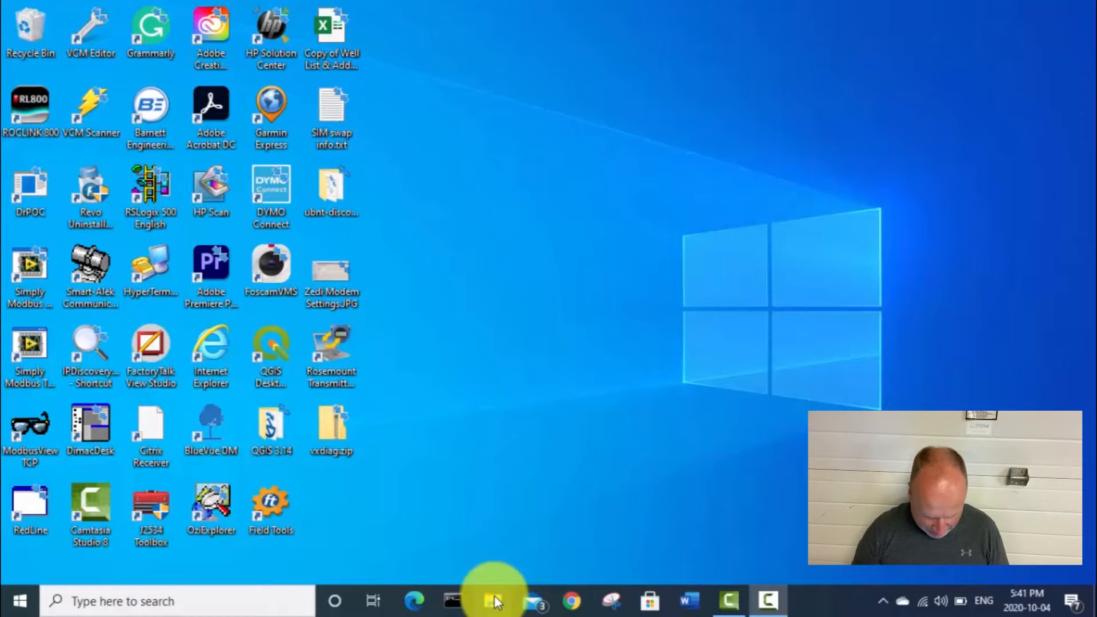
# Open File Explorer to locate the Capture.JPG screenshot of the Trojan alert.
pyautogui.click(493, 600)
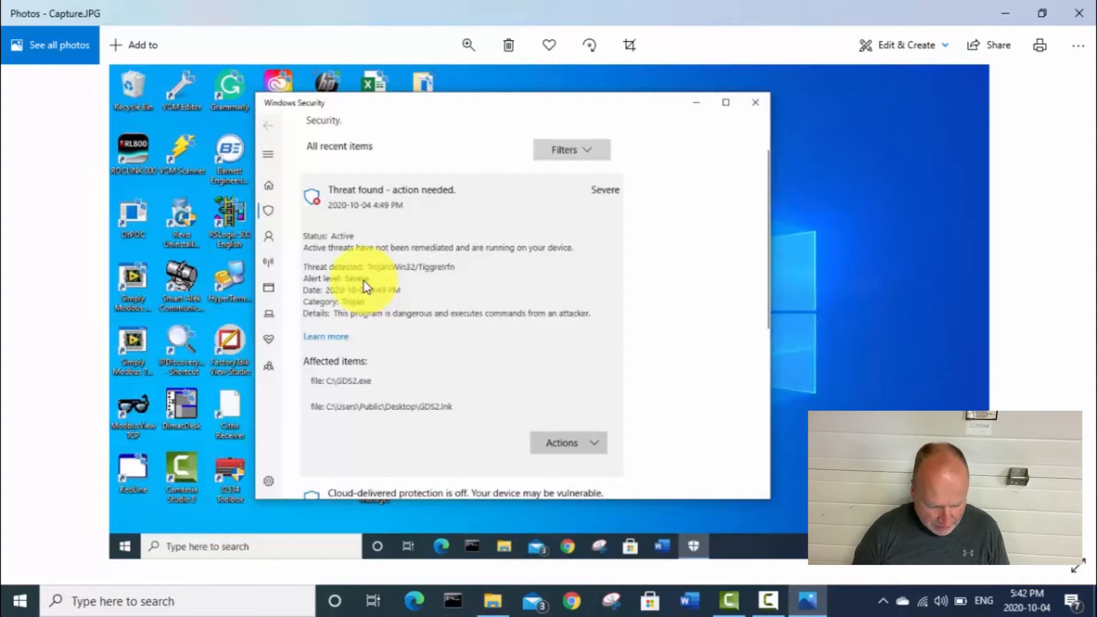
pyautogui.moveTo(370, 328)
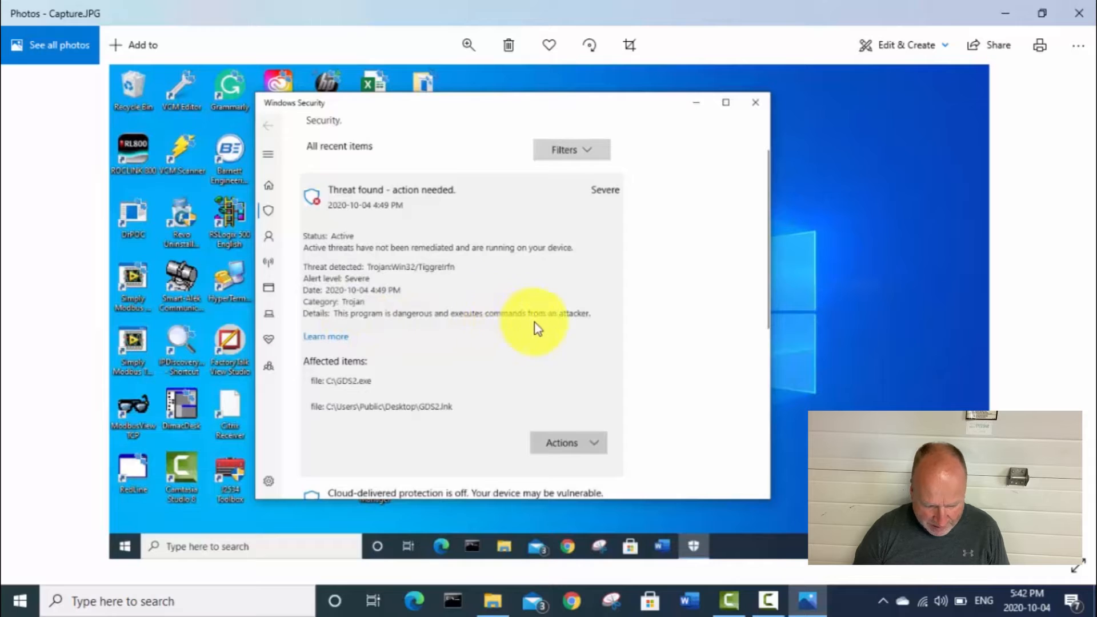
pyautogui.moveTo(583, 329)
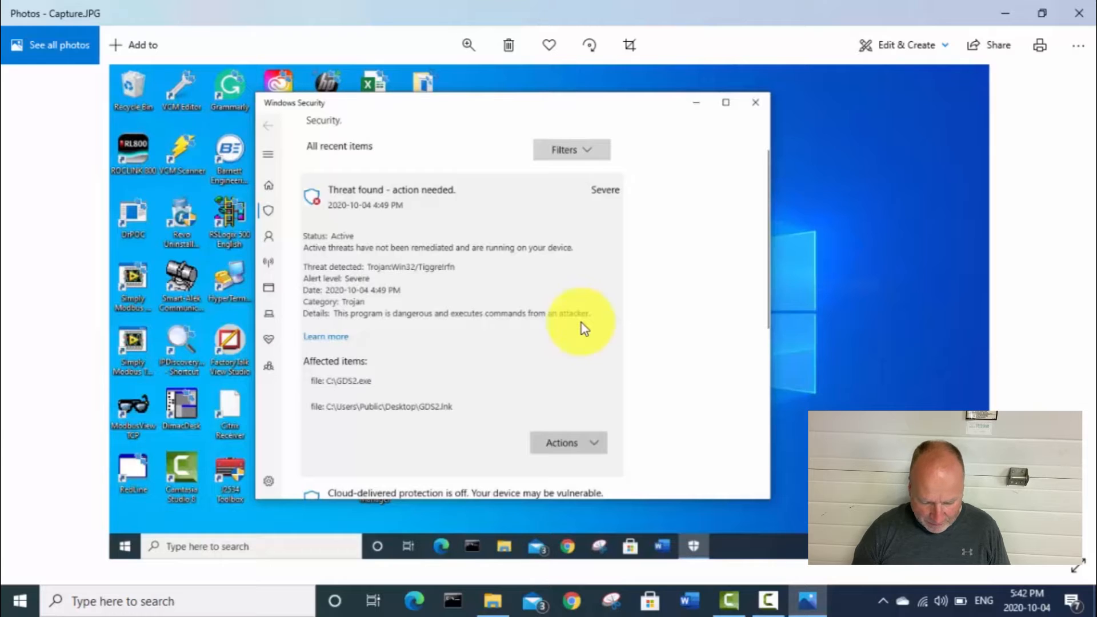
pyautogui.moveTo(818, 381)
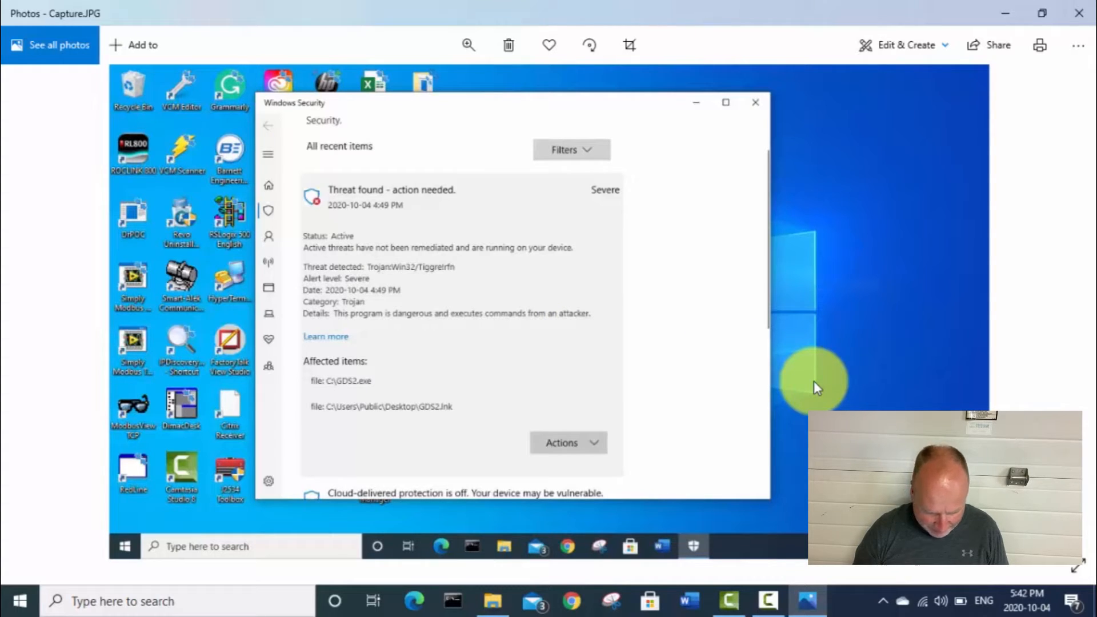
pyautogui.moveTo(583, 310)
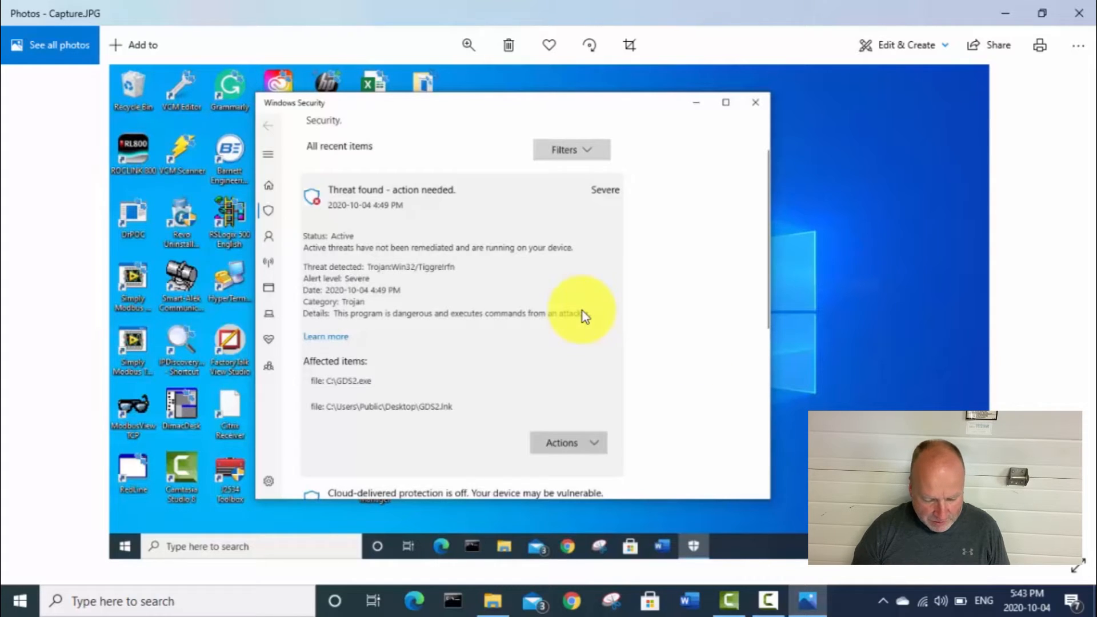
pyautogui.moveTo(672, 375)
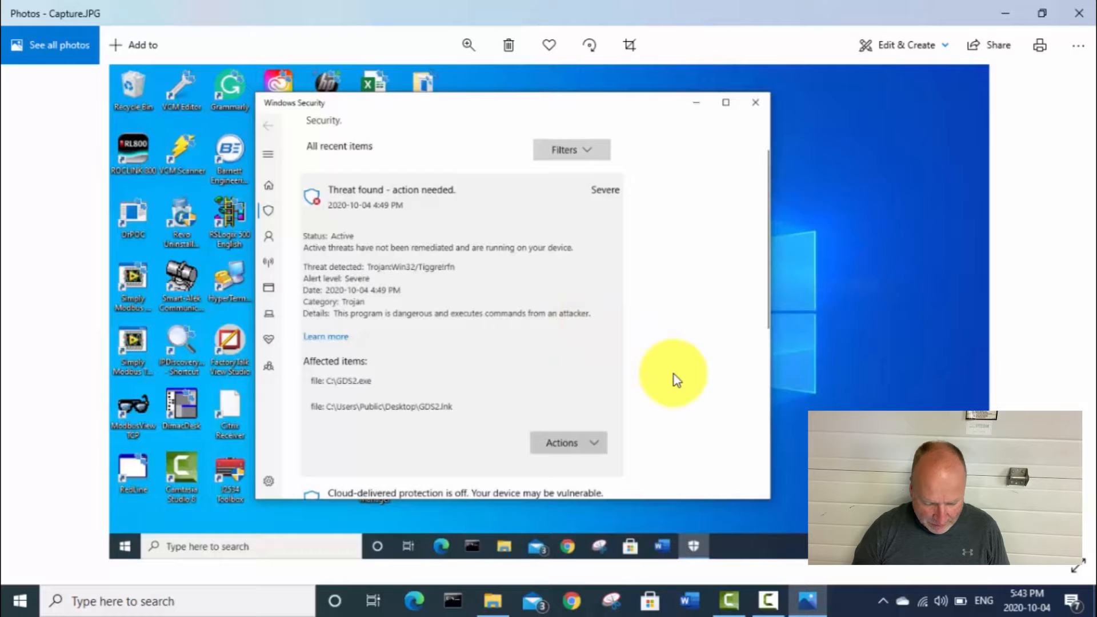
pyautogui.moveTo(411, 243)
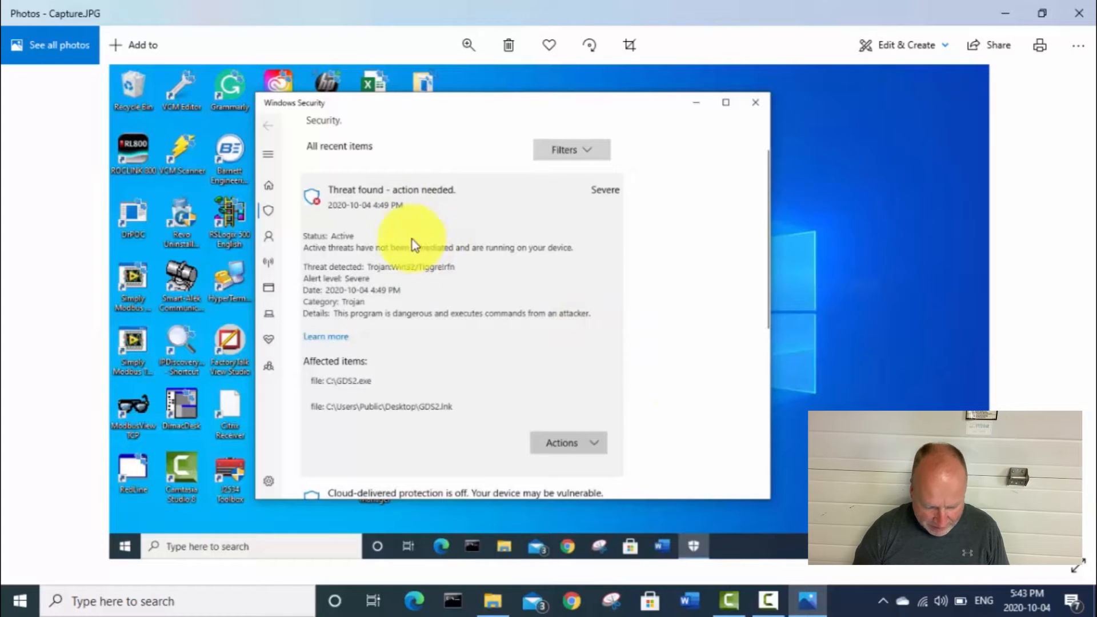
pyautogui.moveTo(432, 254)
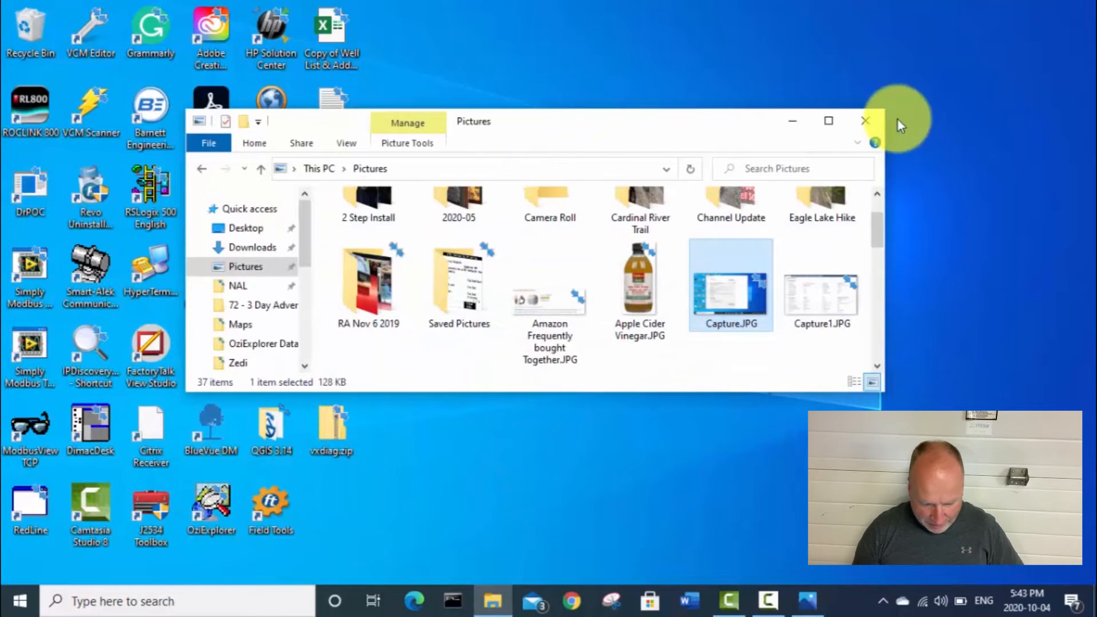
# Close the Pictures folder window, leaving only the desktop.
pyautogui.click(864, 121)
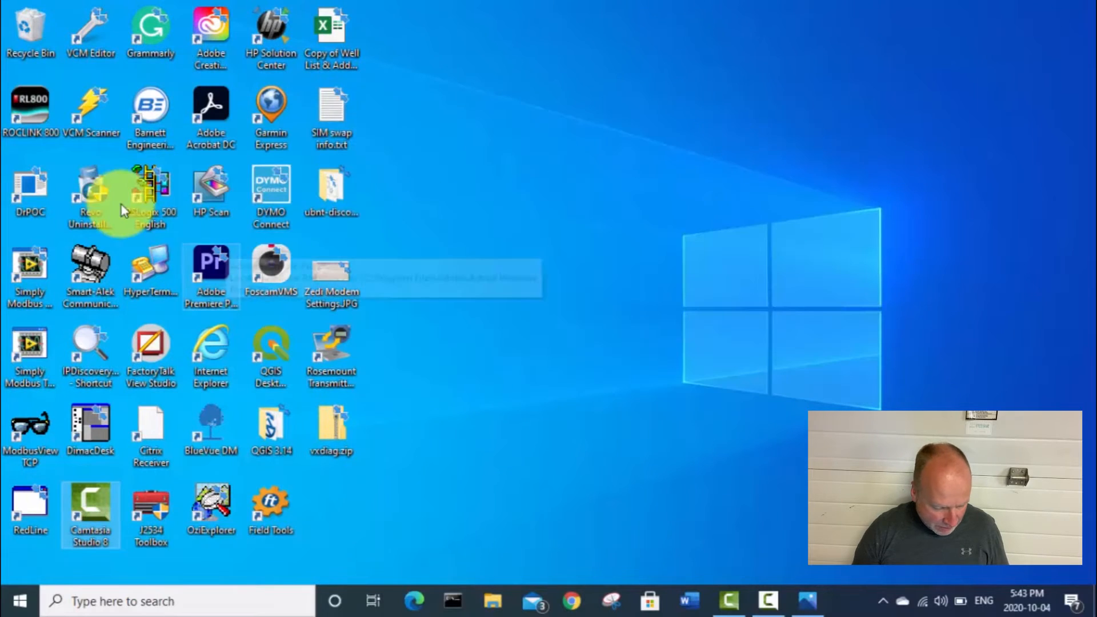
pyautogui.moveTo(89, 192)
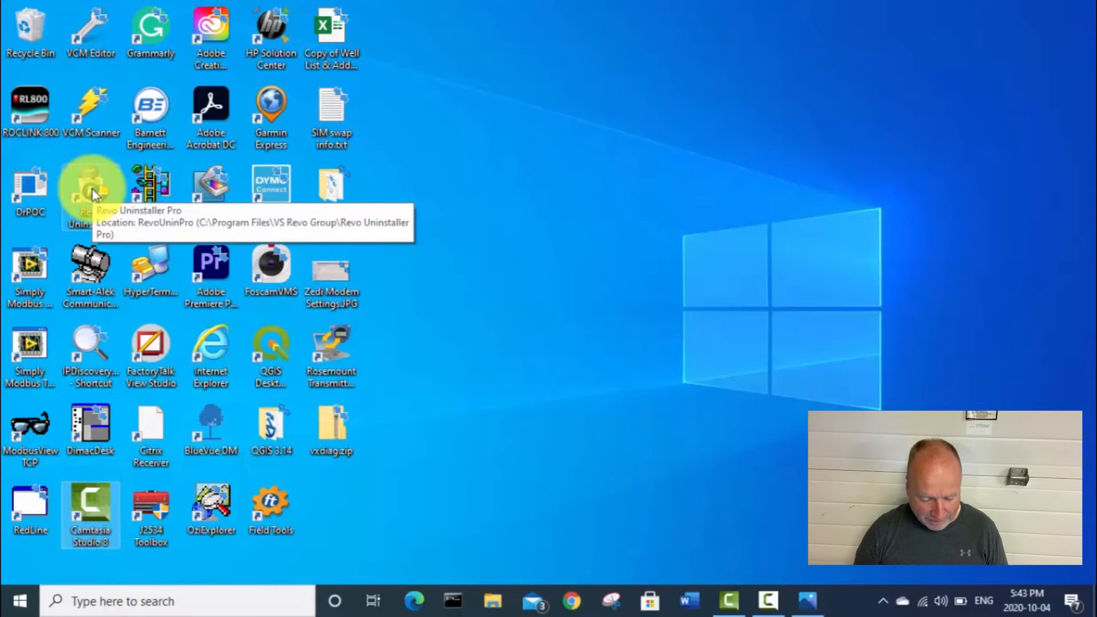
pyautogui.moveTo(563, 311)
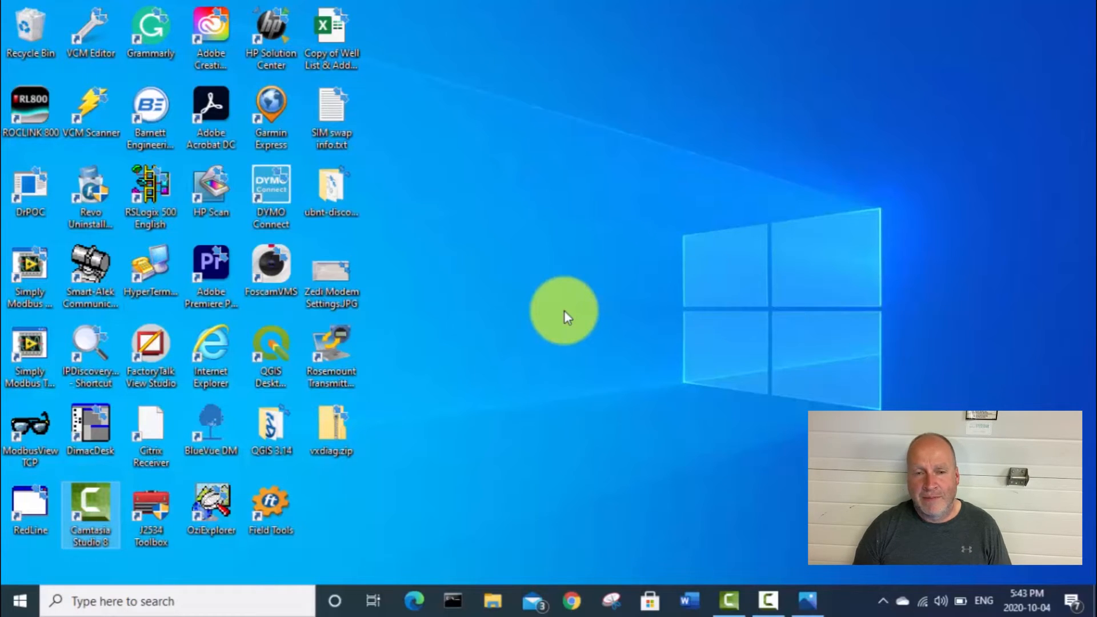
pyautogui.moveTo(559, 343)
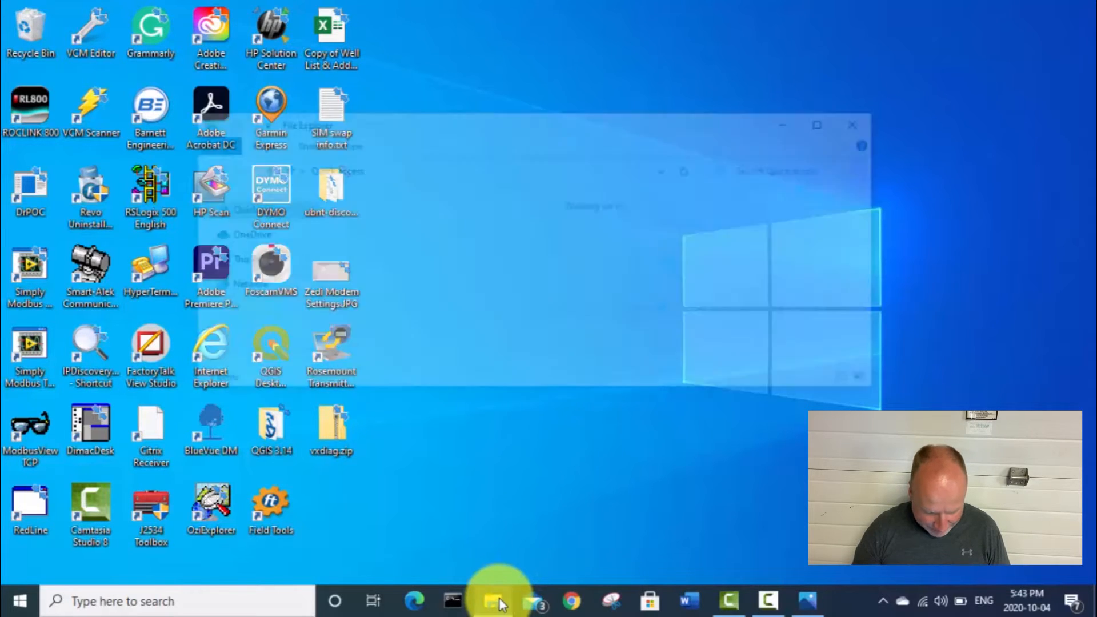
# Browse to the GM disc in DVD drive D: and select the VX Manager 1.5.0.0428.exe installer.
pyautogui.click(491, 600)
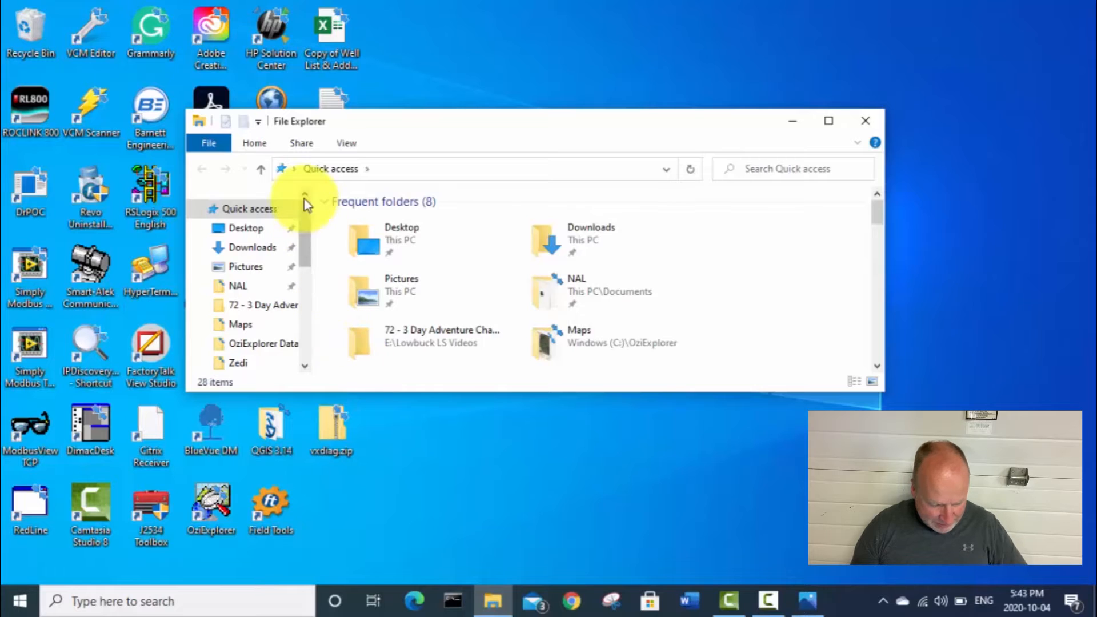
pyautogui.scroll(-3)
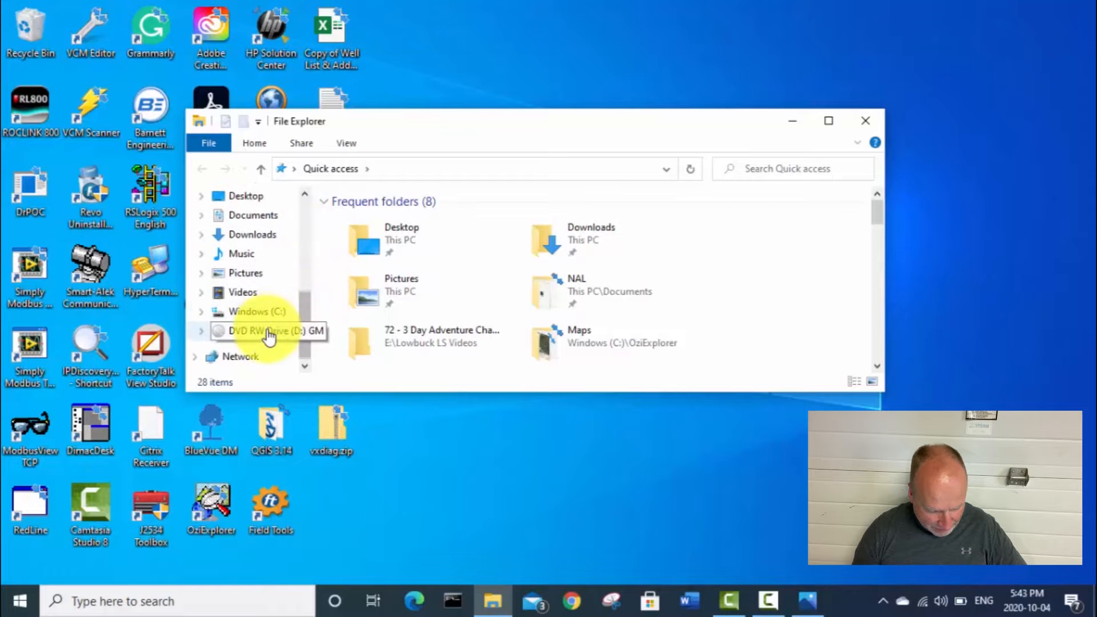
pyautogui.click(270, 330)
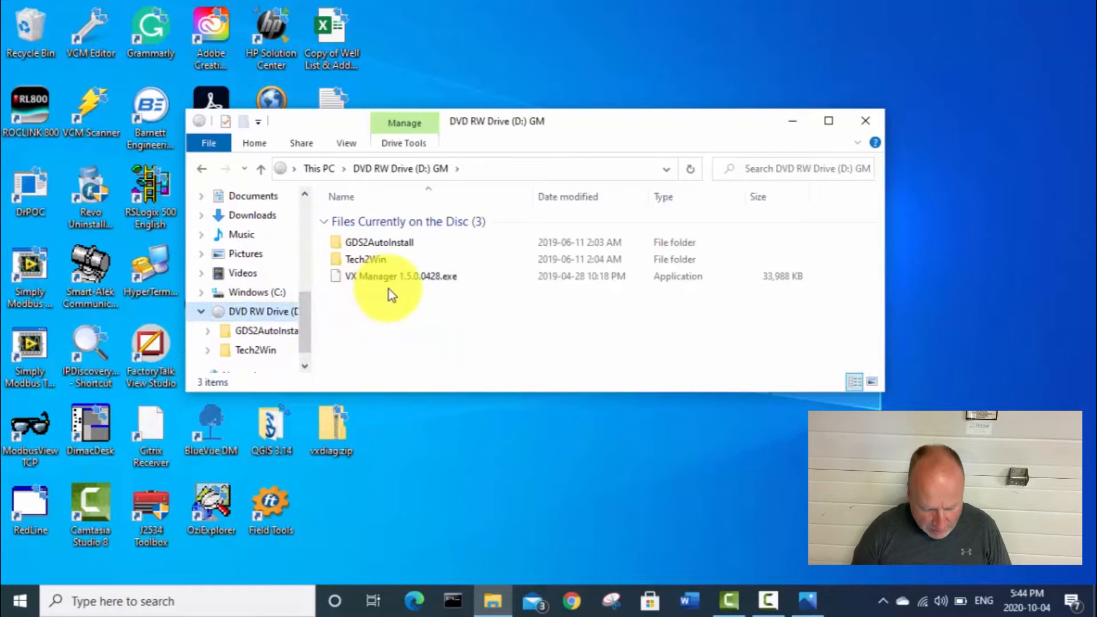
pyautogui.click(400, 275)
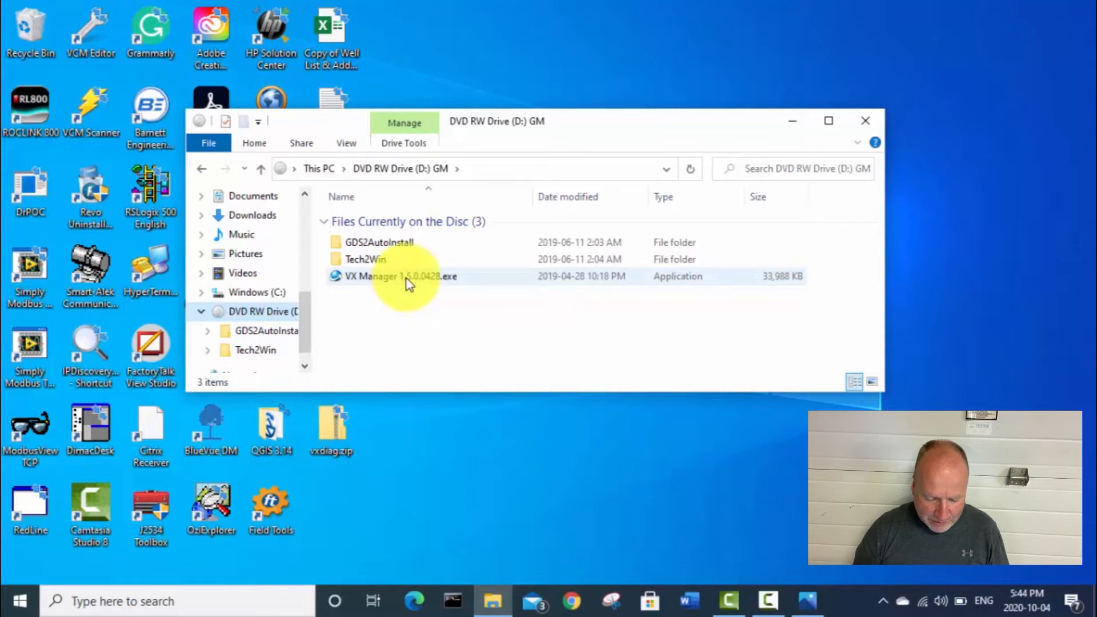
pyautogui.moveTo(402, 276)
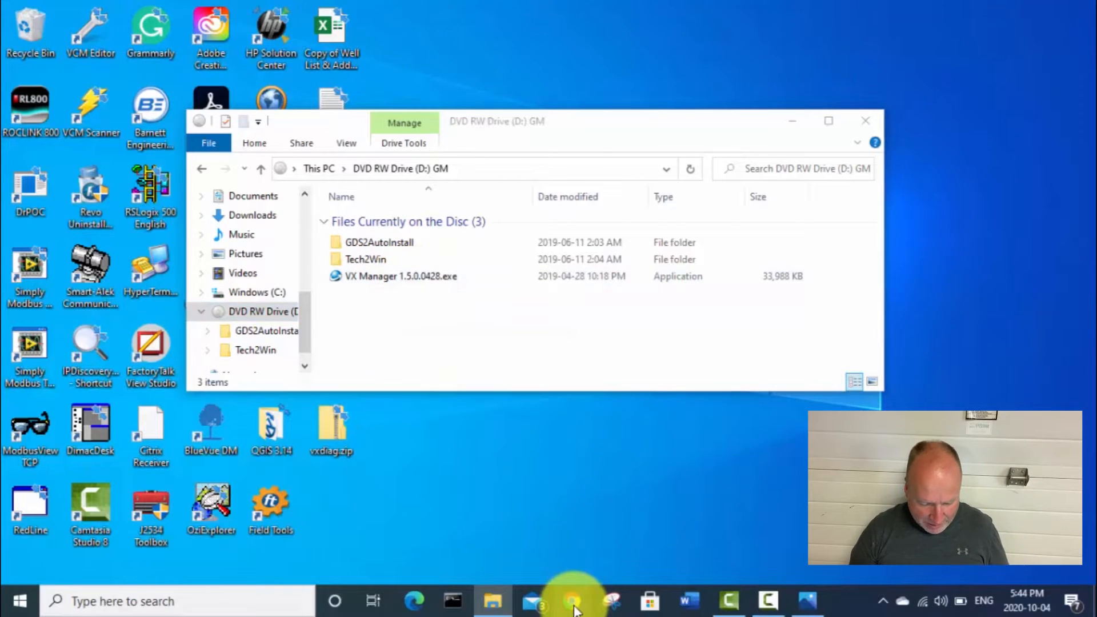
# Download the VX Manager client from vxdiag.net as vxdiag (1).zip into Downloads.
pyautogui.click(571, 601)
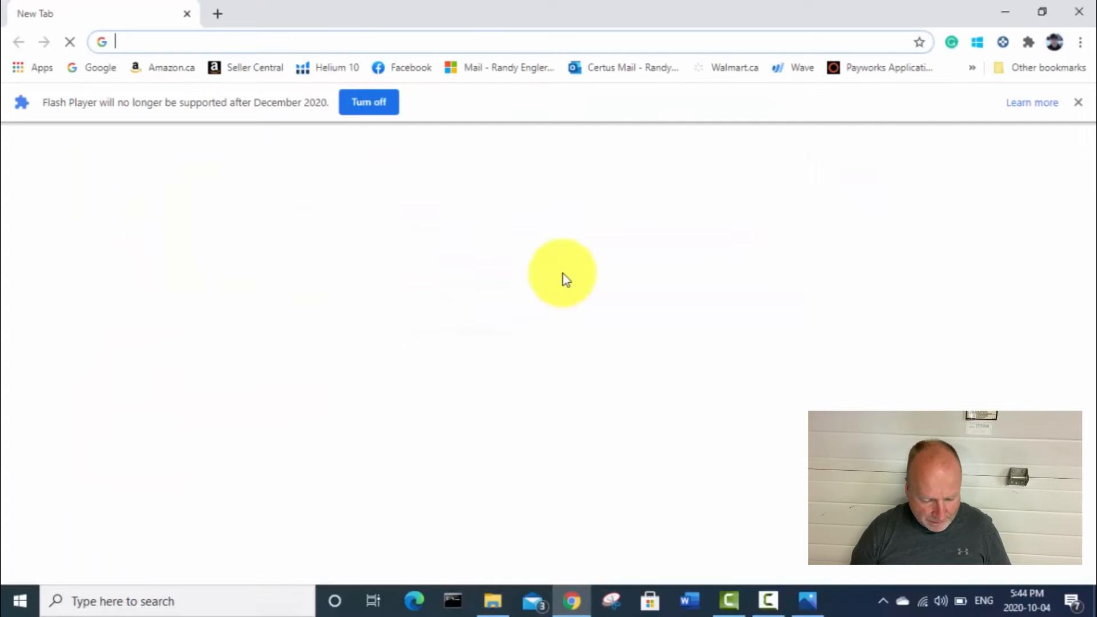
pyautogui.click(279, 43)
pyautogui.write('vxdiag.net/?lang=en')
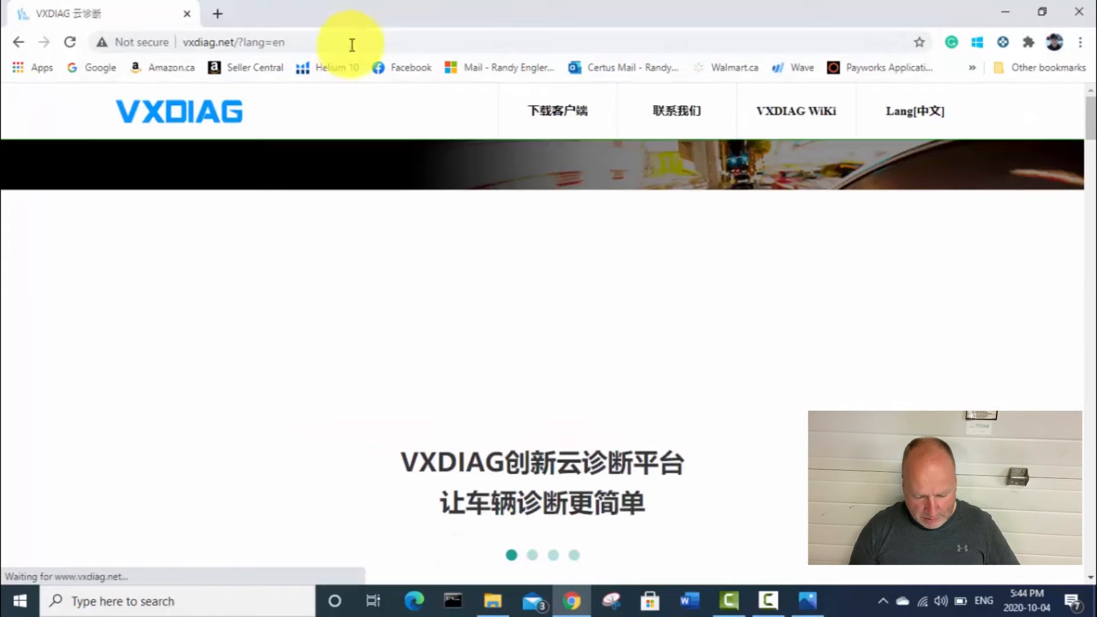
pyautogui.click(914, 111)
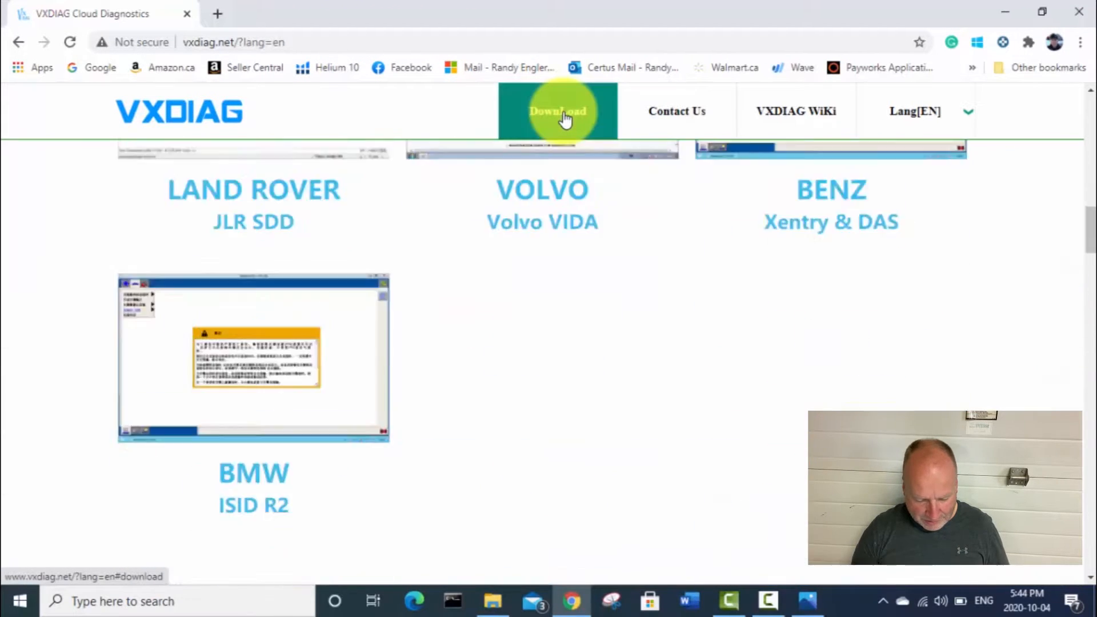
pyautogui.click(556, 111)
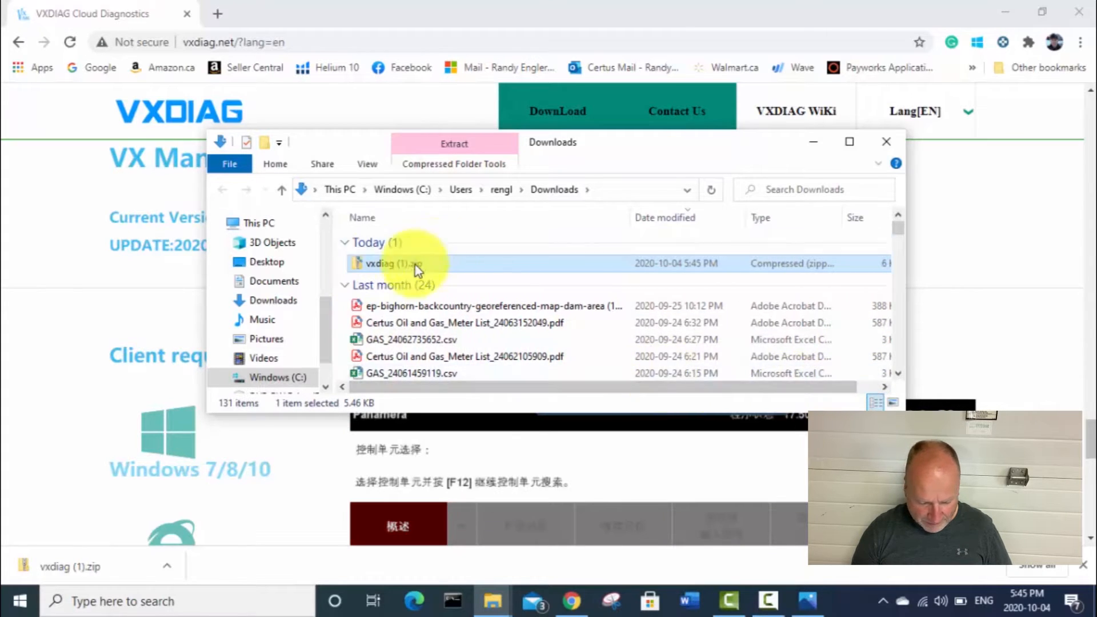
pyautogui.moveTo(392, 264)
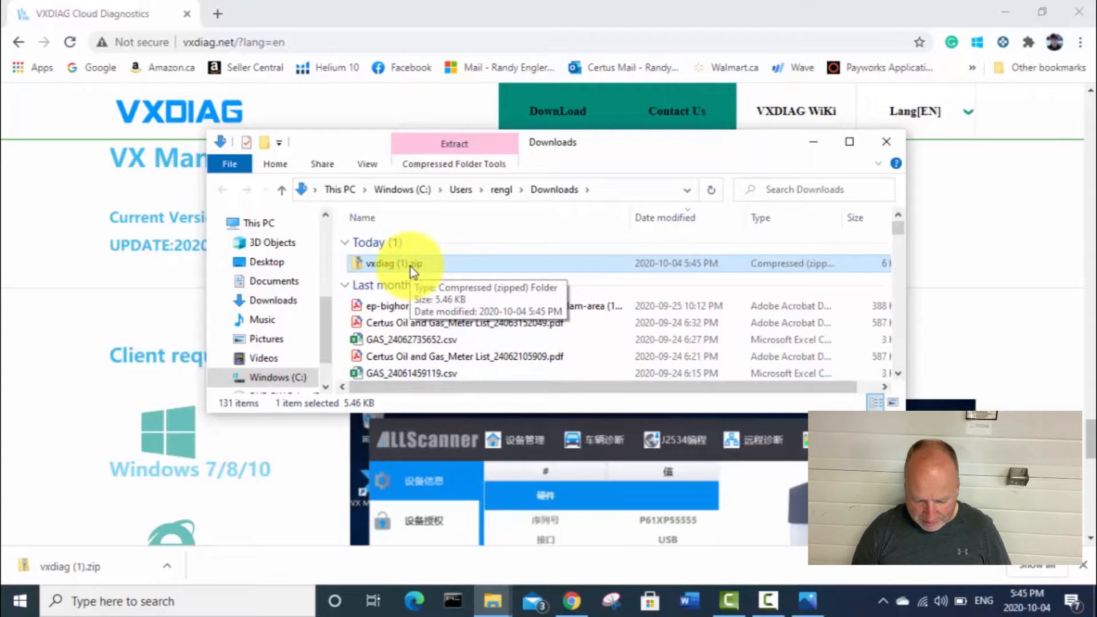
pyautogui.click(885, 141)
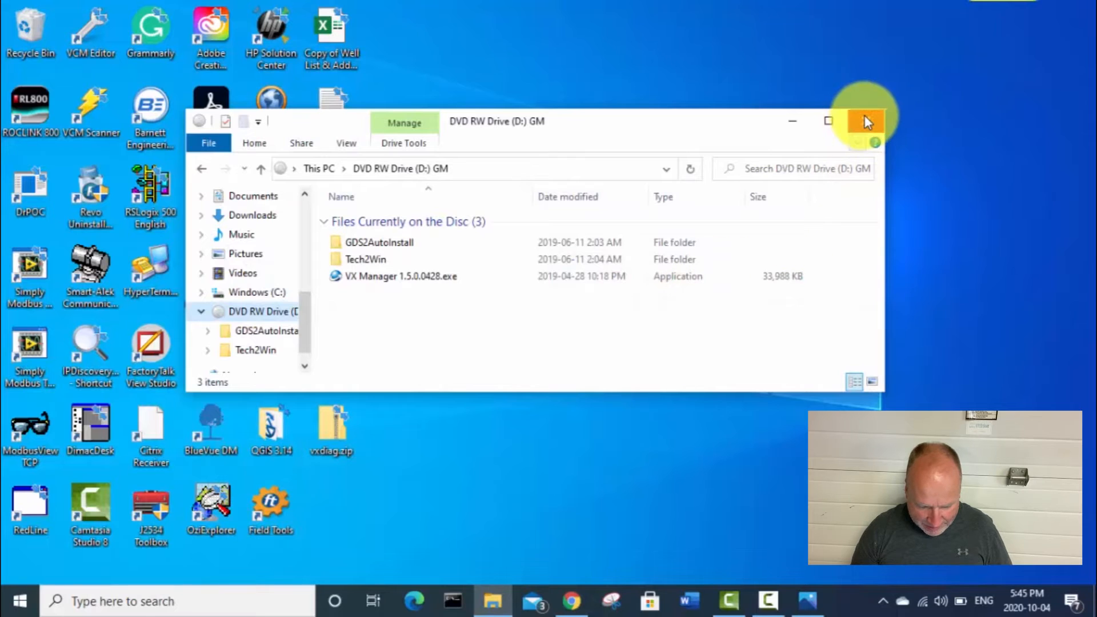
pyautogui.moveTo(866, 121)
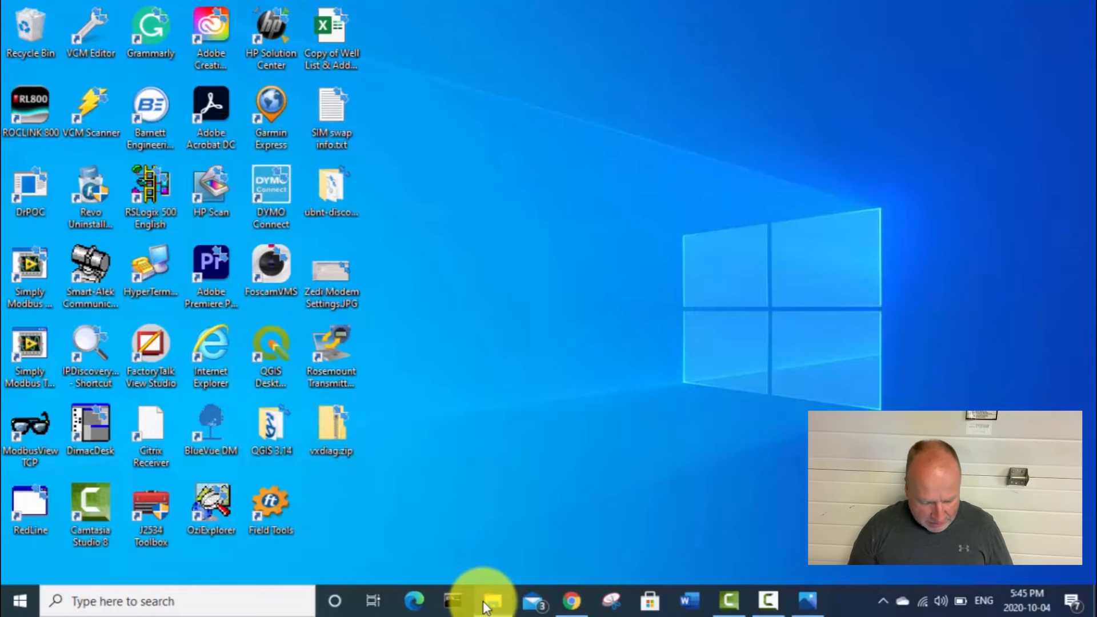
# Reopen the GM disc in DVD drive D: and select the GDS2AutoInstall folder.
pyautogui.click(491, 599)
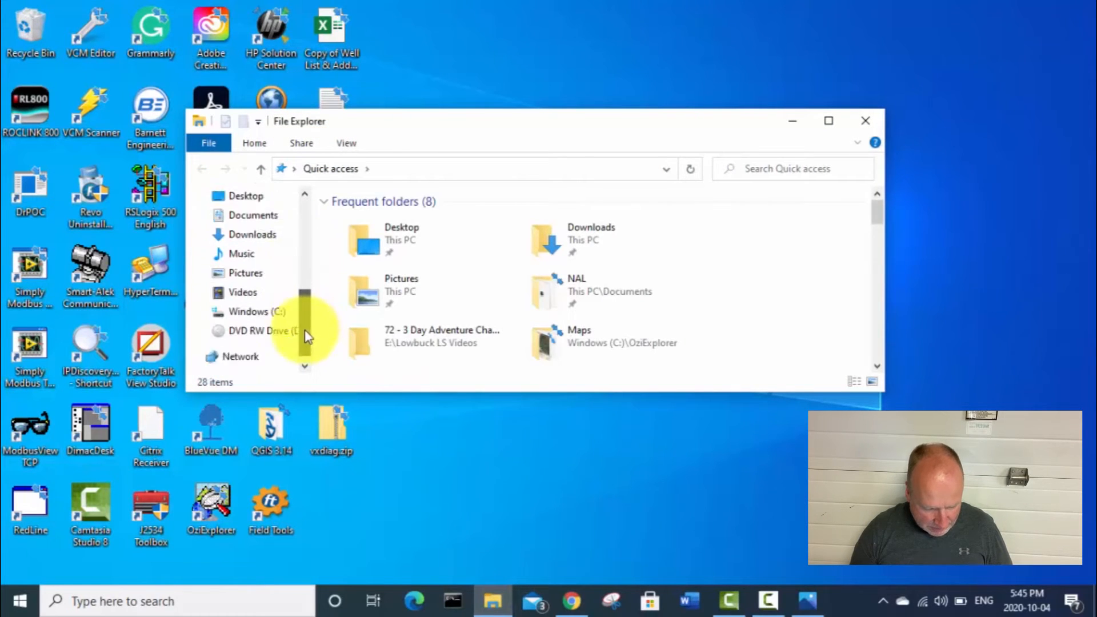
pyautogui.click(262, 330)
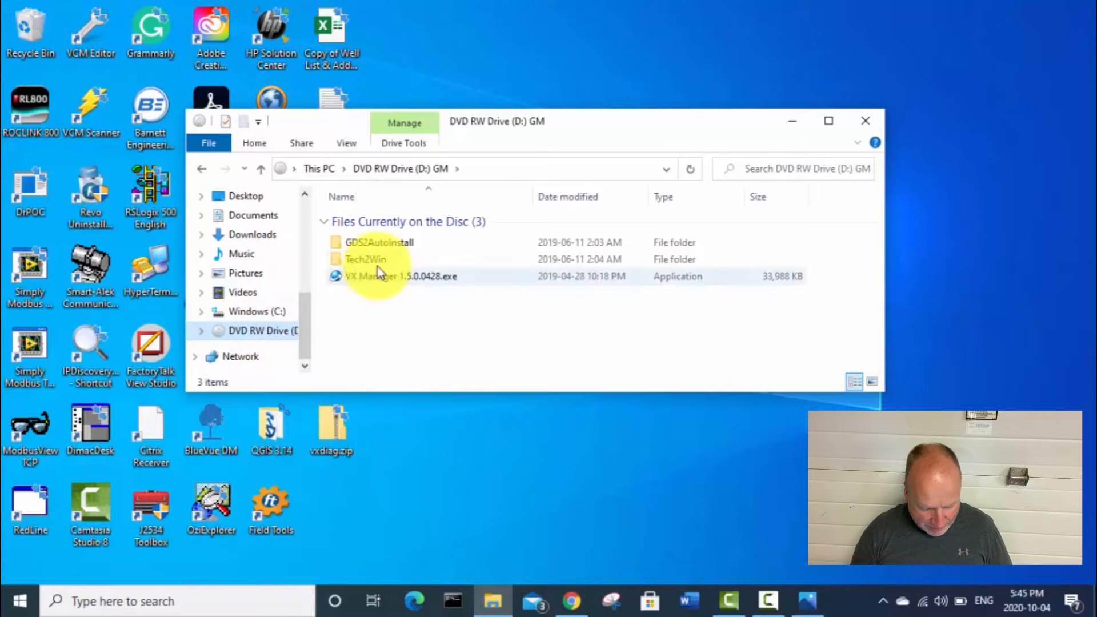
pyautogui.click(379, 242)
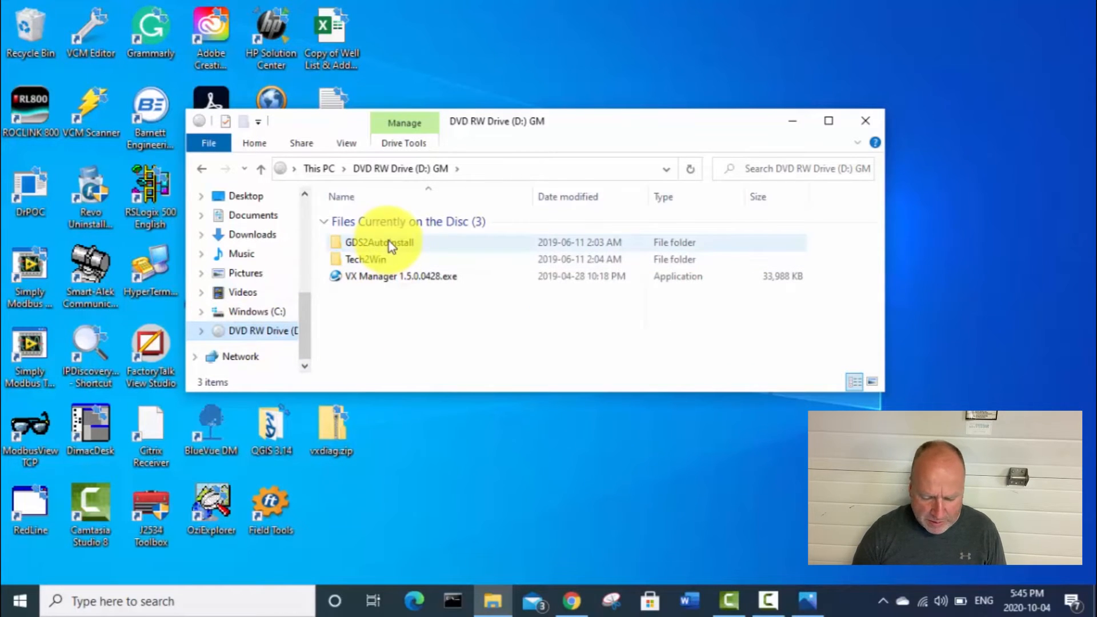
pyautogui.moveTo(378, 242)
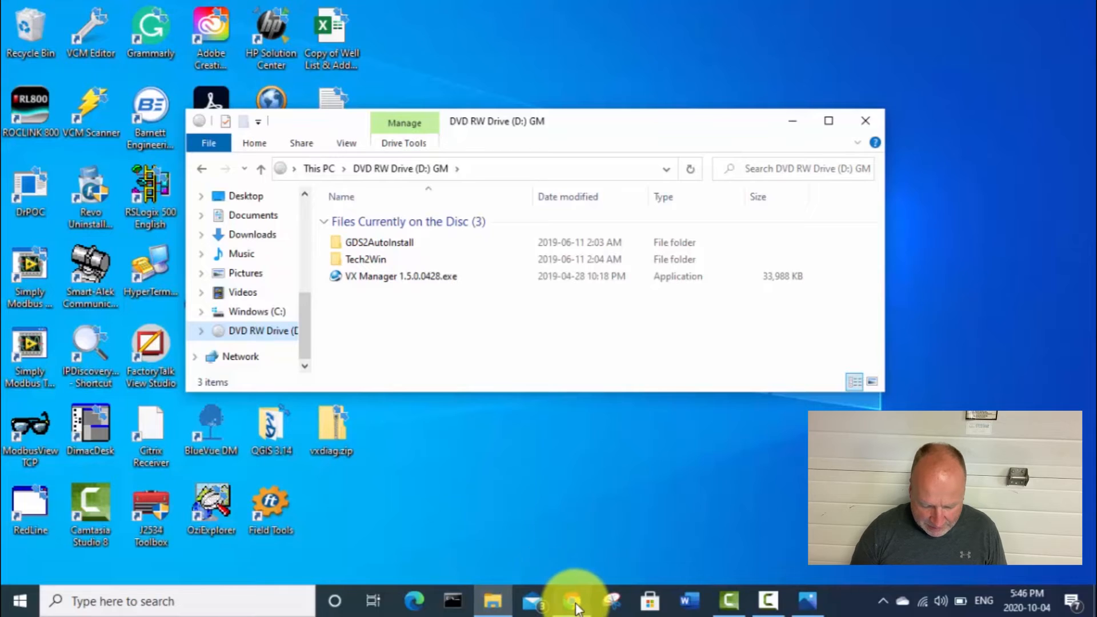
pyautogui.click(573, 600)
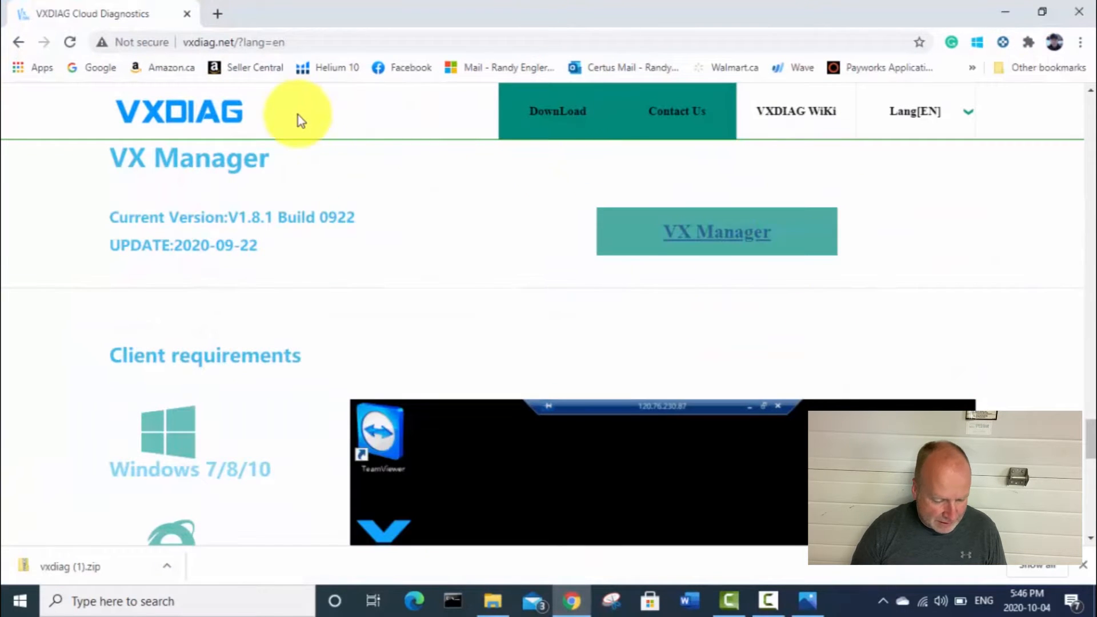
pyautogui.moveTo(743, 313)
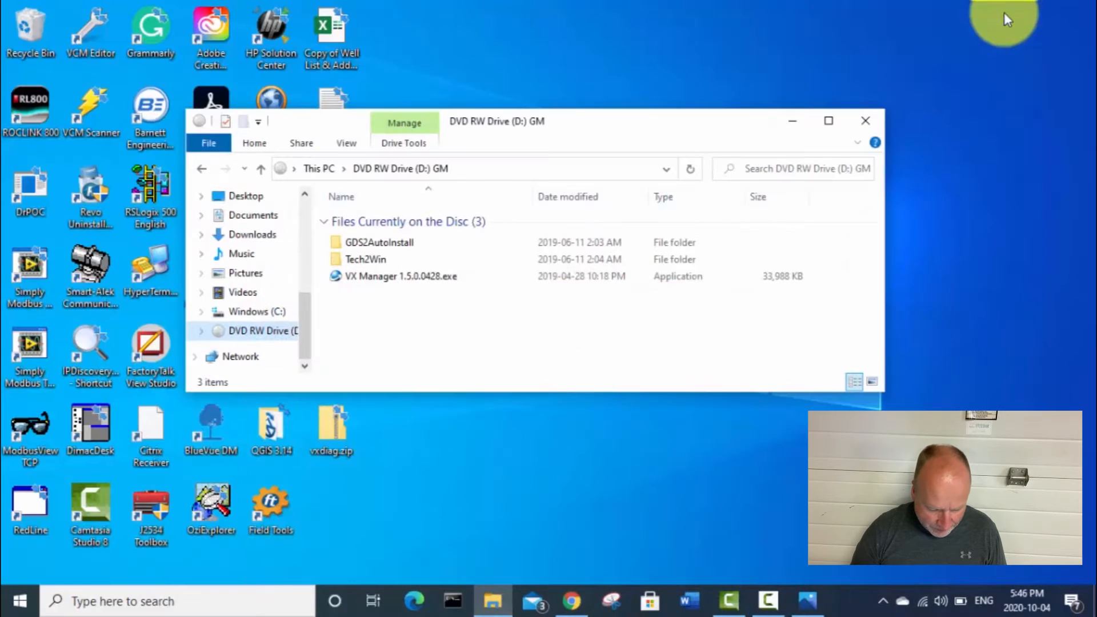
pyautogui.click(331, 429)
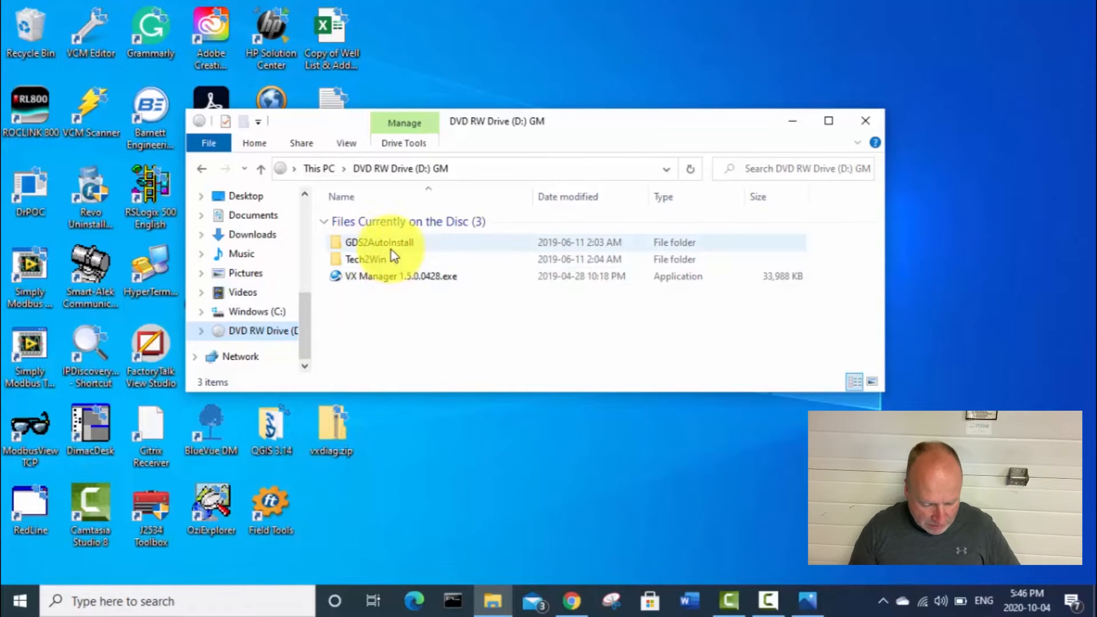
pyautogui.moveTo(378, 242)
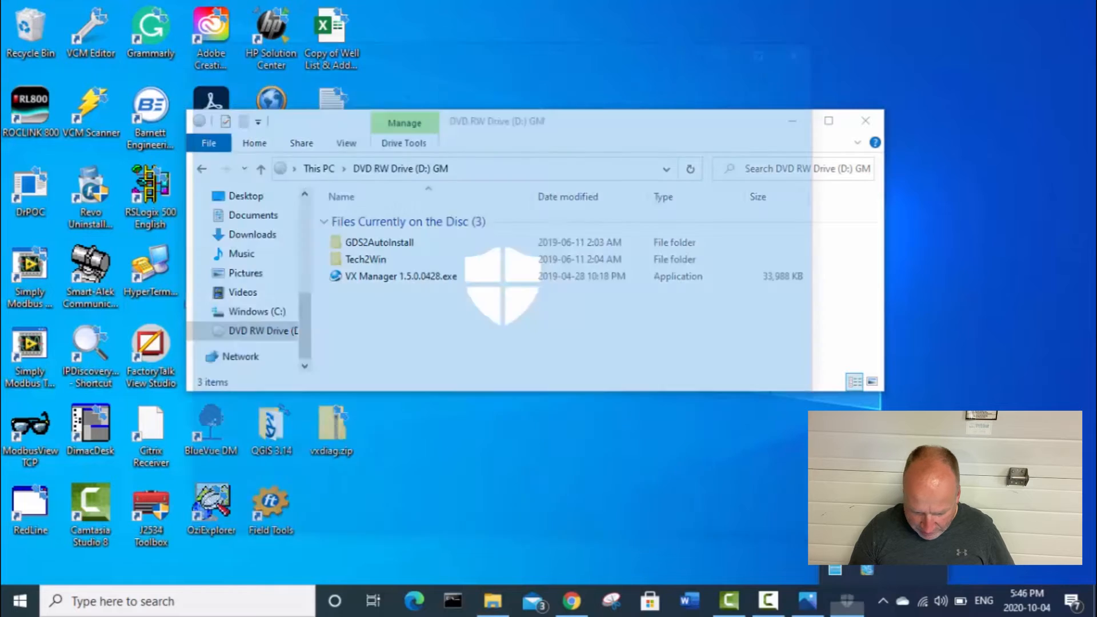
pyautogui.click(845, 600)
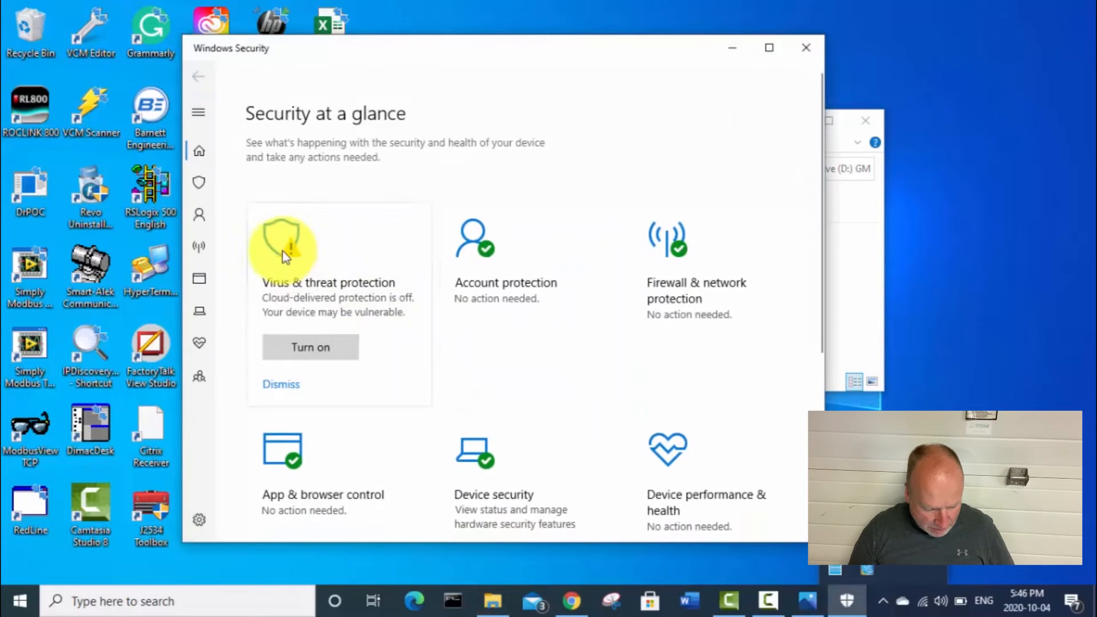
pyautogui.moveTo(671, 95)
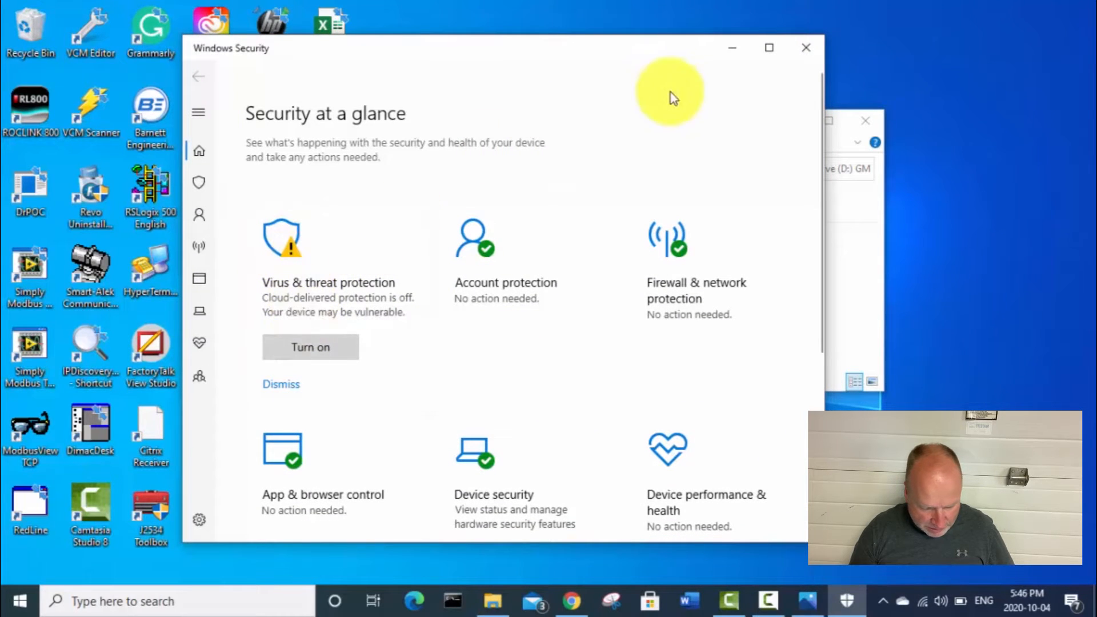
pyautogui.click(805, 48)
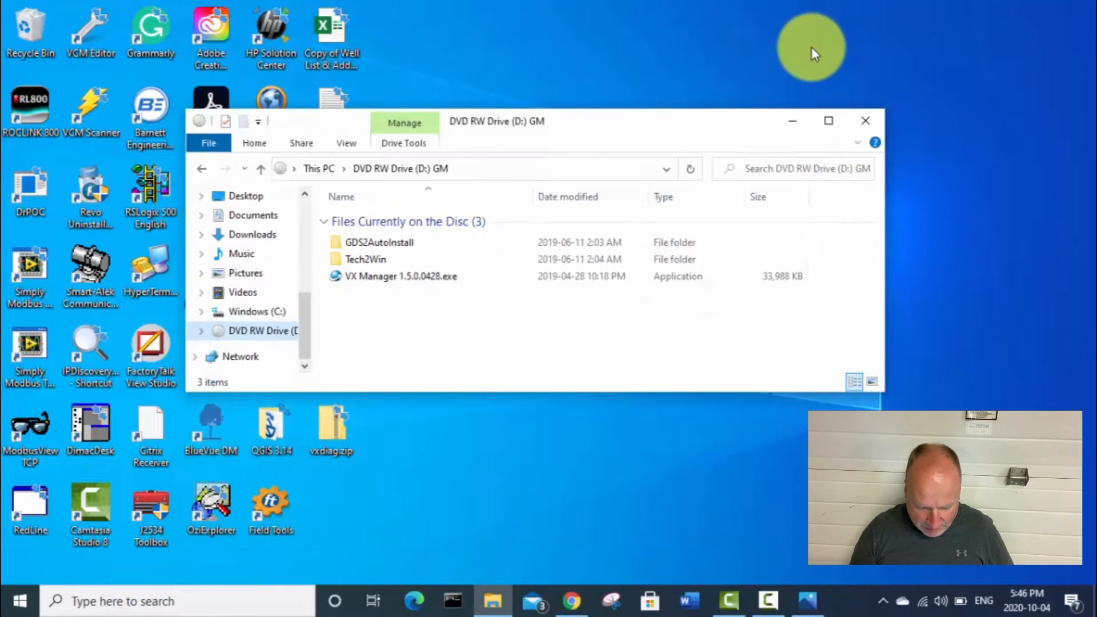
# Open the GDS2AutoInstall folder showing GDS2Install, guide videos and GDS2AutoInstall.exe.
pyautogui.click(379, 242)
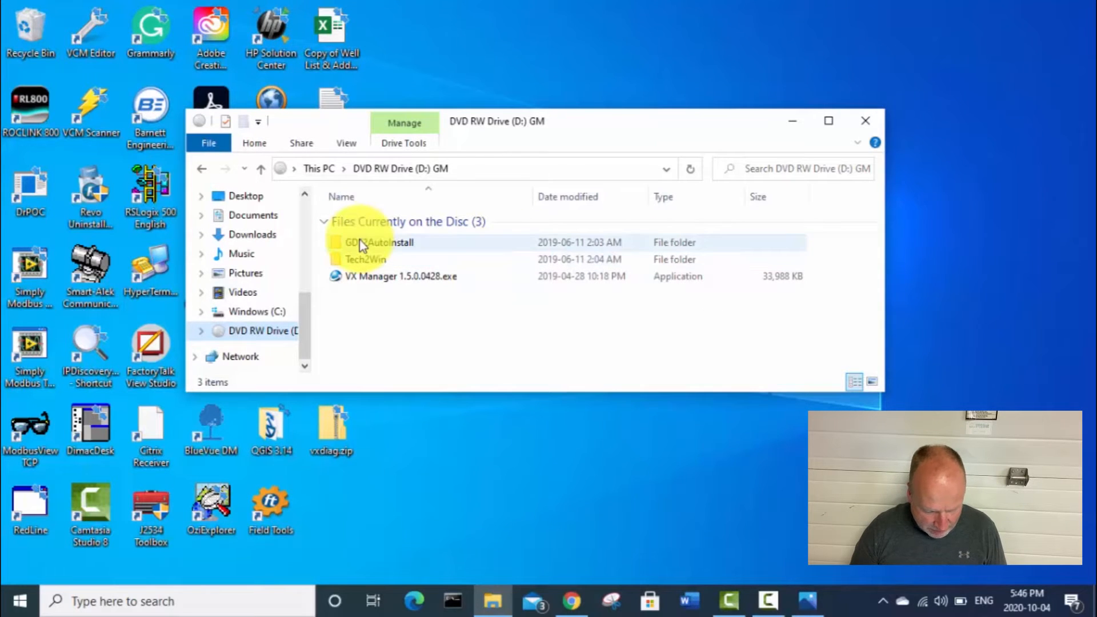
pyautogui.doubleClick(378, 242)
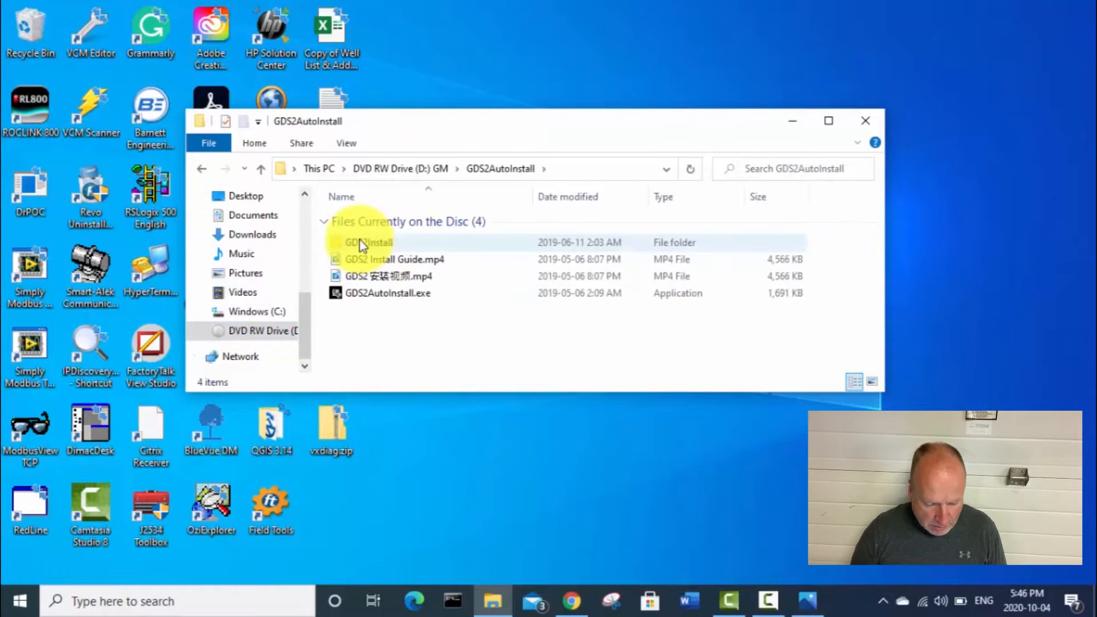
pyautogui.moveTo(430, 262)
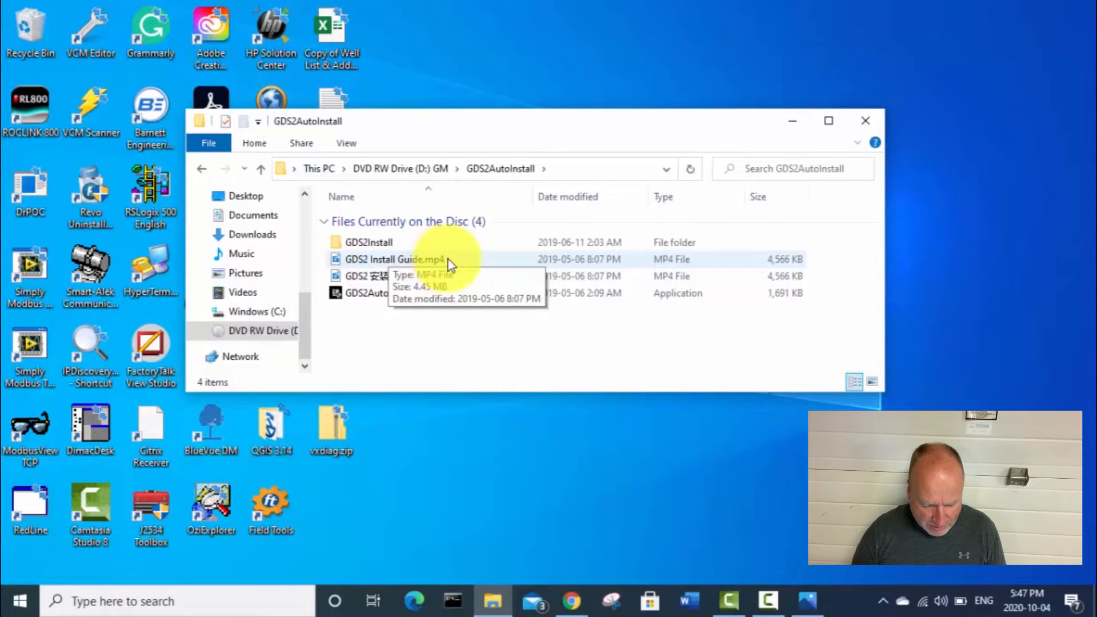
pyautogui.moveTo(402, 323)
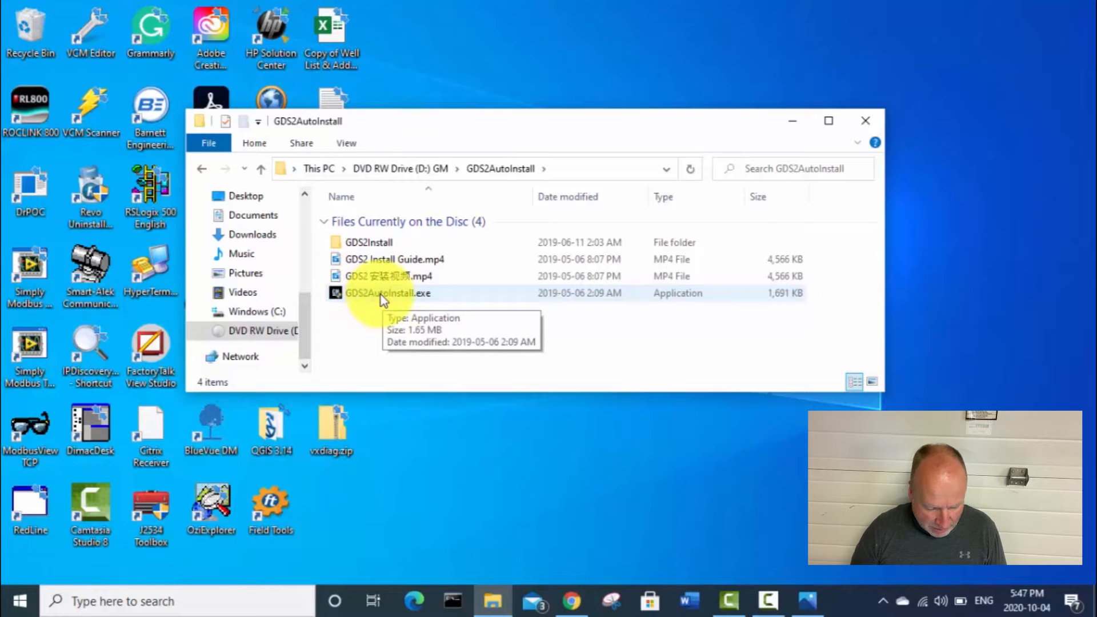
# Run GDS2AutoInstall.exe, start the install until Done!!!, then close the installer.
pyautogui.doubleClick(387, 293)
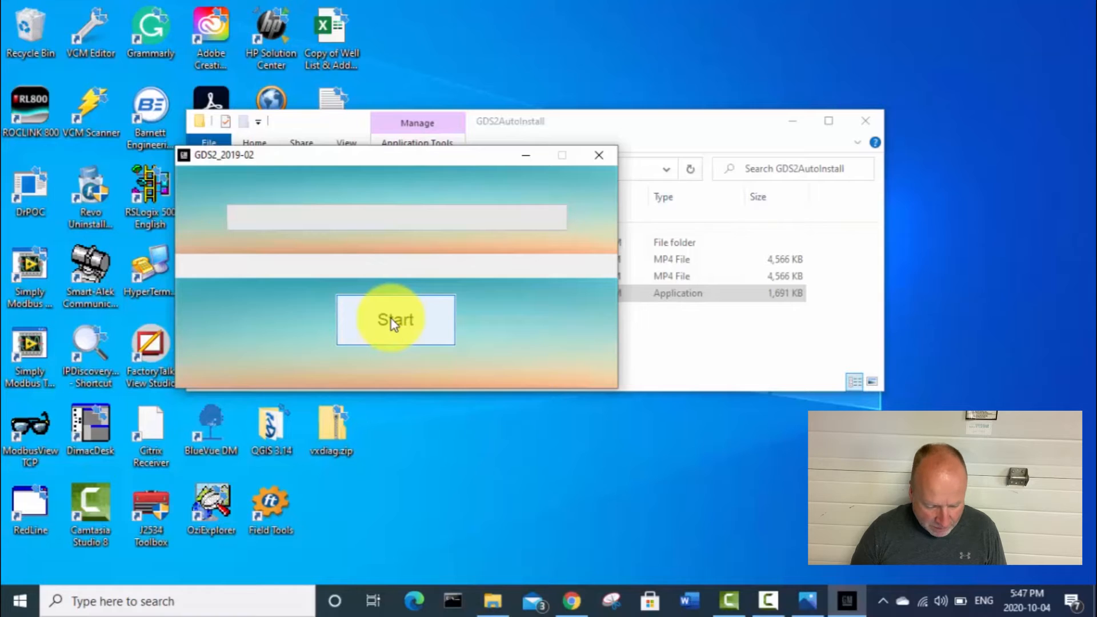
pyautogui.click(395, 320)
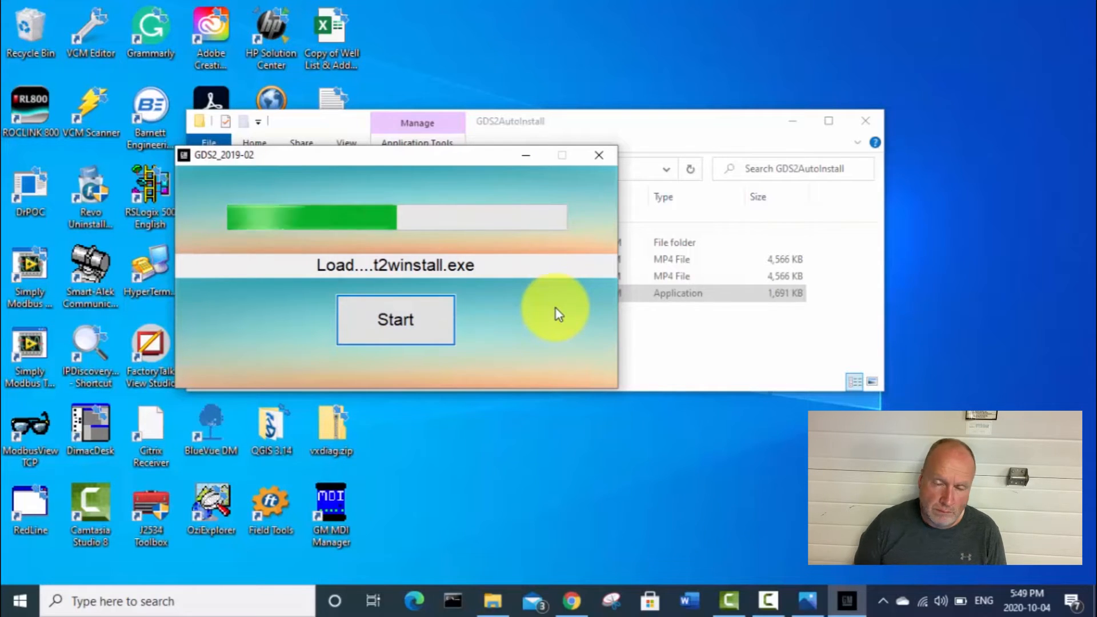
pyautogui.click(394, 320)
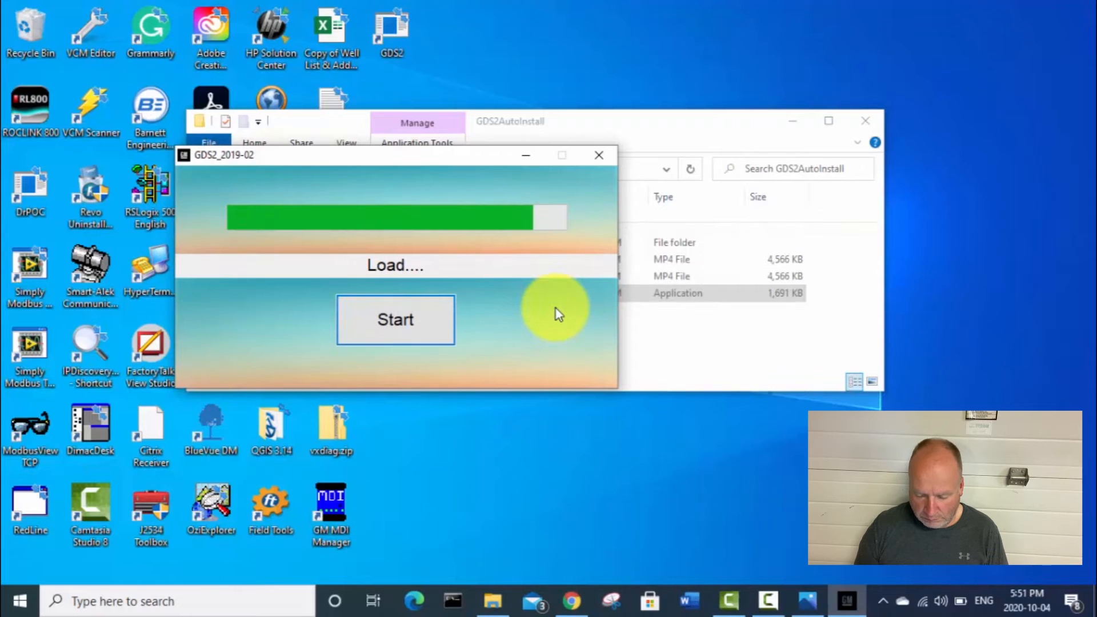
pyautogui.click(394, 319)
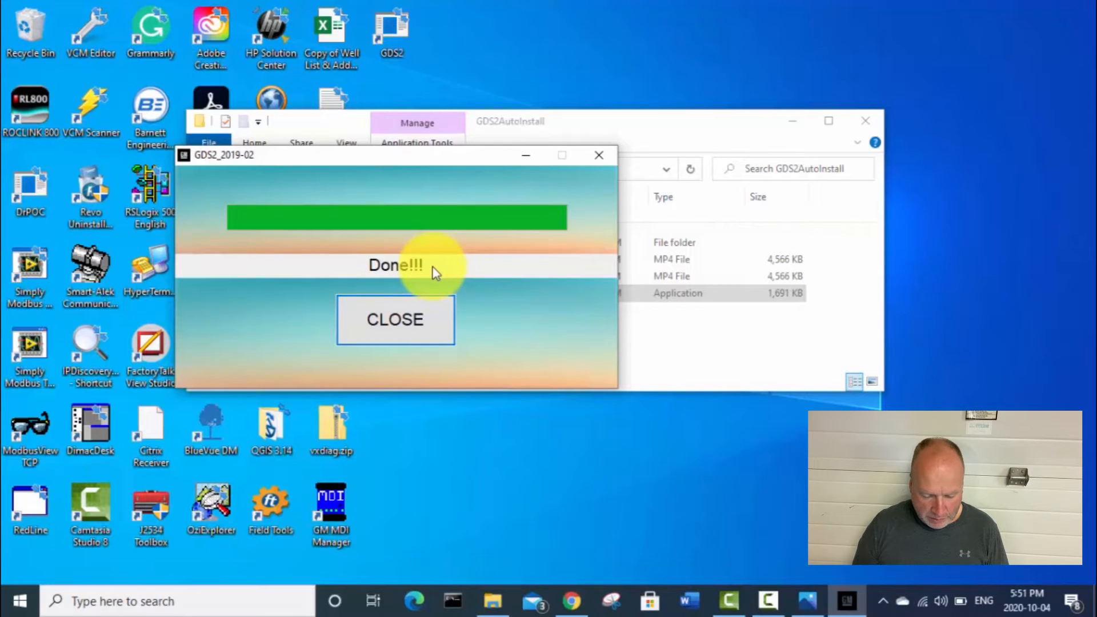
pyautogui.moveTo(395, 270)
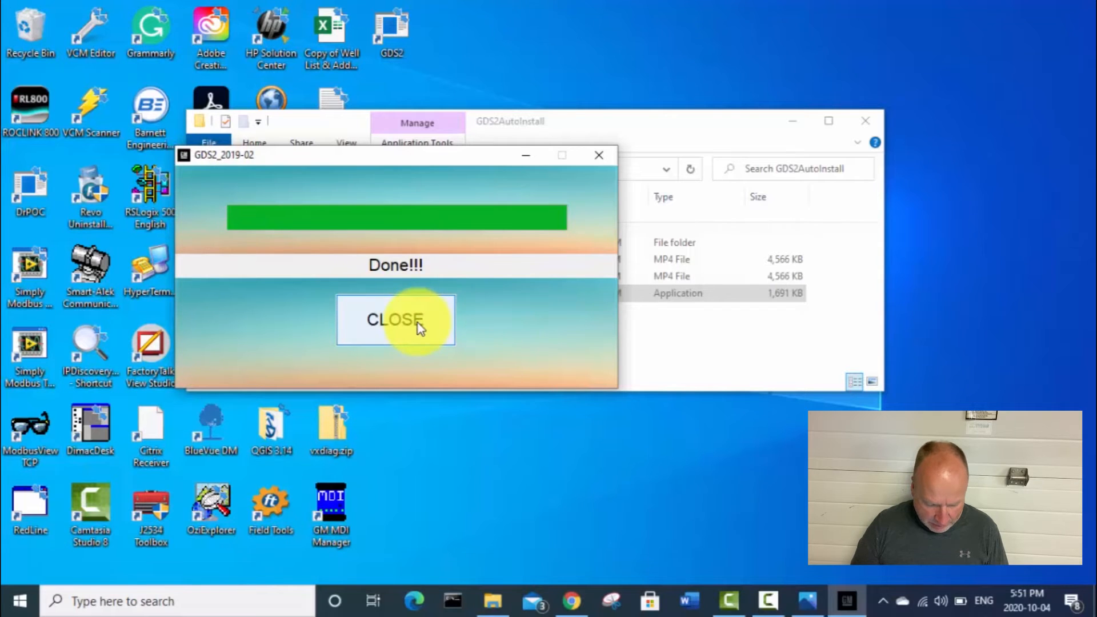
pyautogui.click(394, 319)
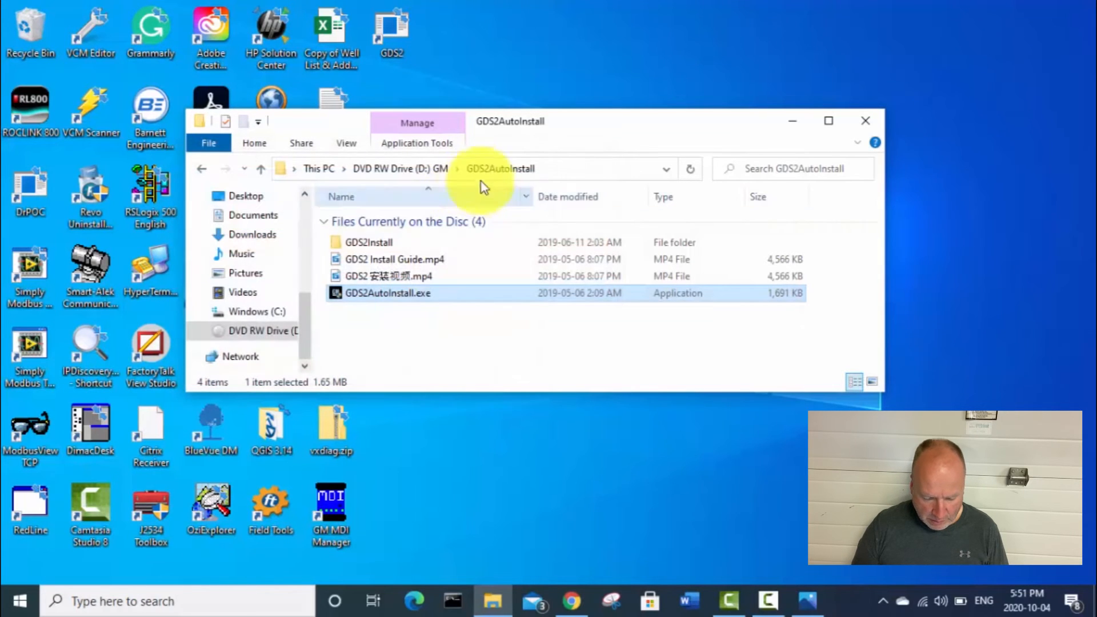
# Return to the disc root and open the Tech2Win folder.
pyautogui.click(400, 169)
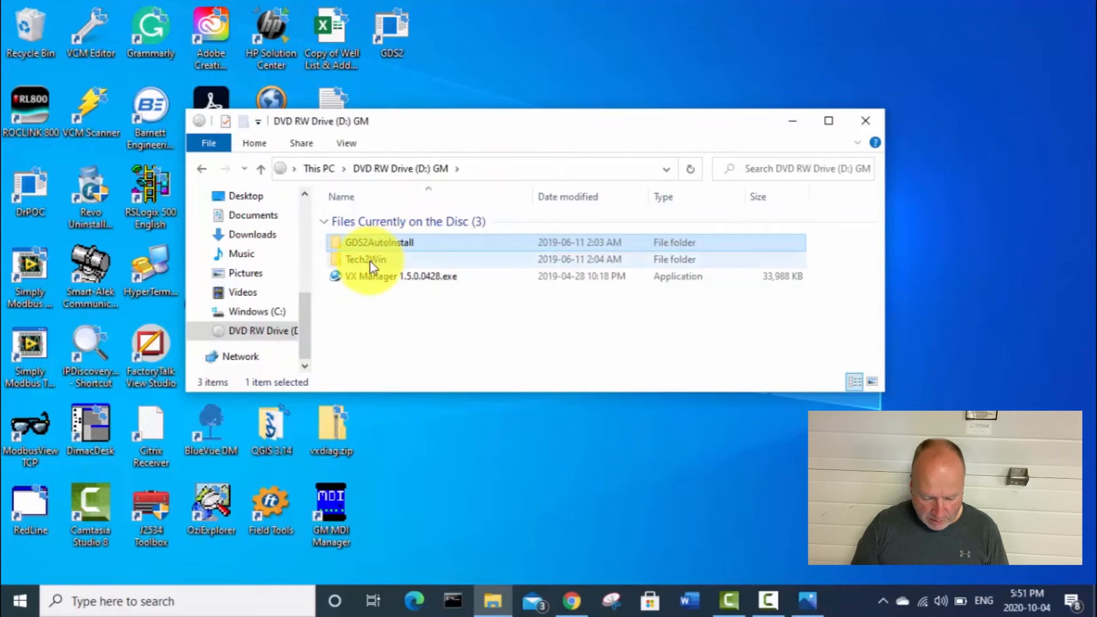
pyautogui.moveTo(364, 259)
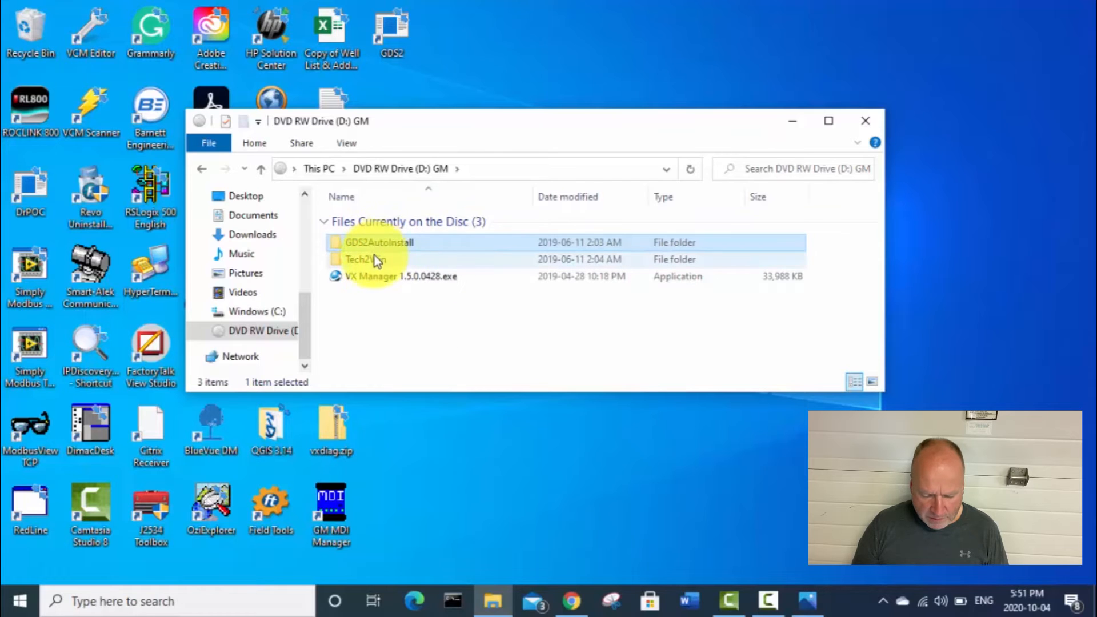
pyautogui.moveTo(363, 247)
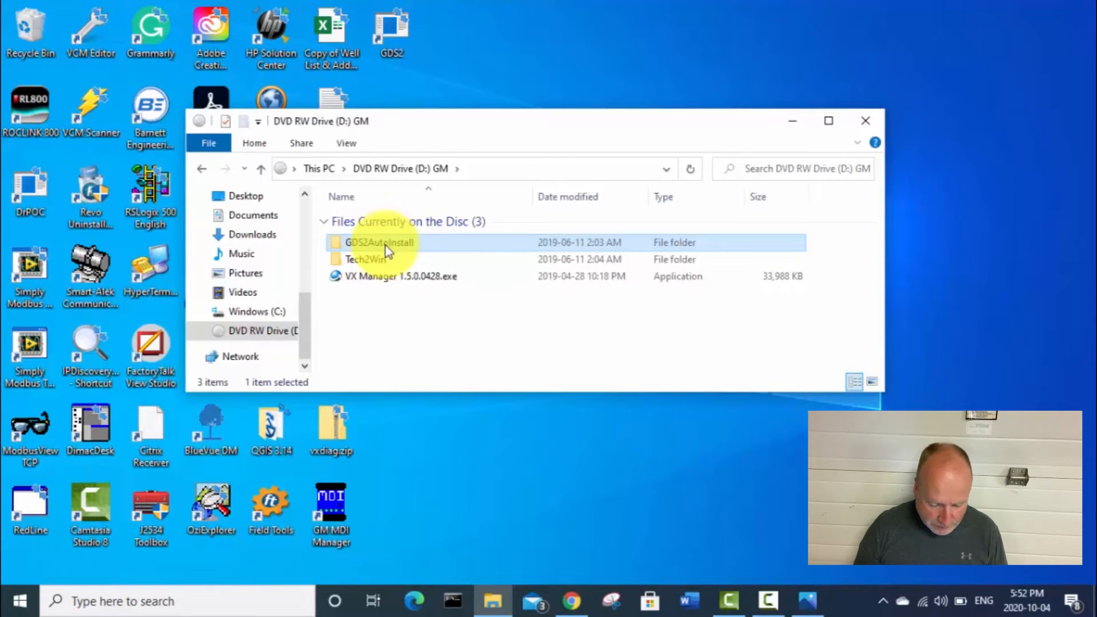
pyautogui.doubleClick(365, 259)
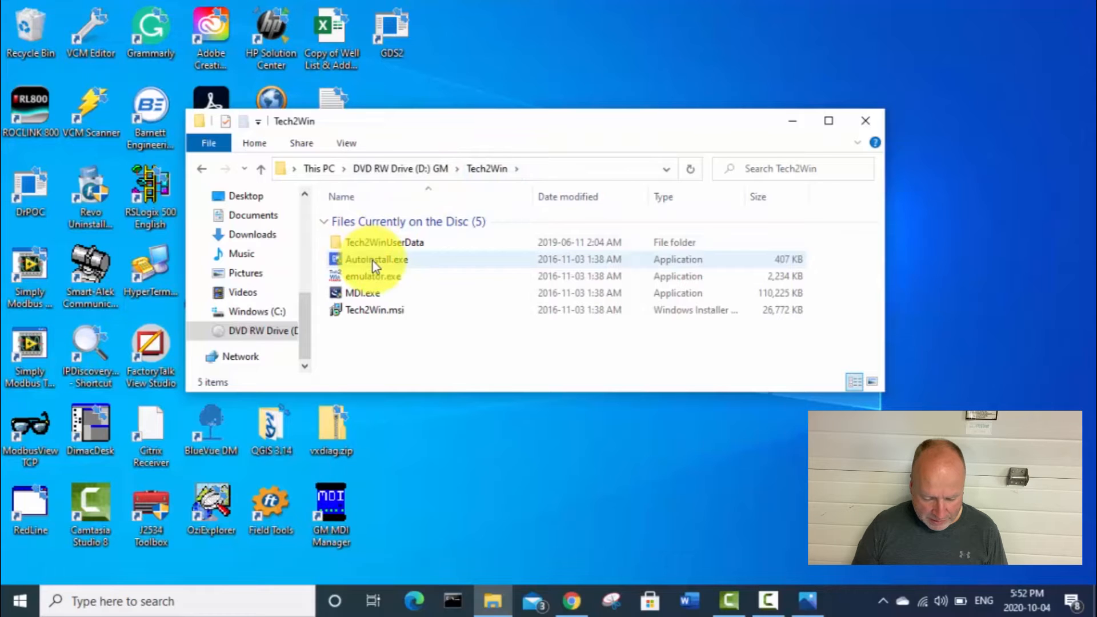
# Run Tech2Win AutoInstall.exe, accept the 'MDI already installed' and 'Install OK' messages, and close it.
pyautogui.doubleClick(376, 259)
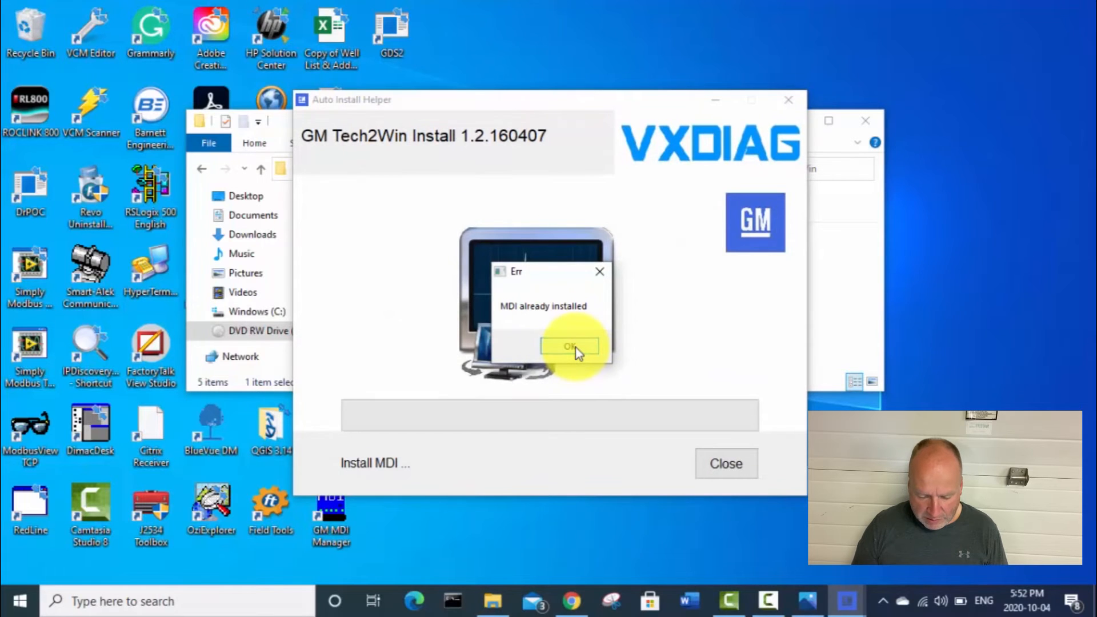
pyautogui.click(567, 345)
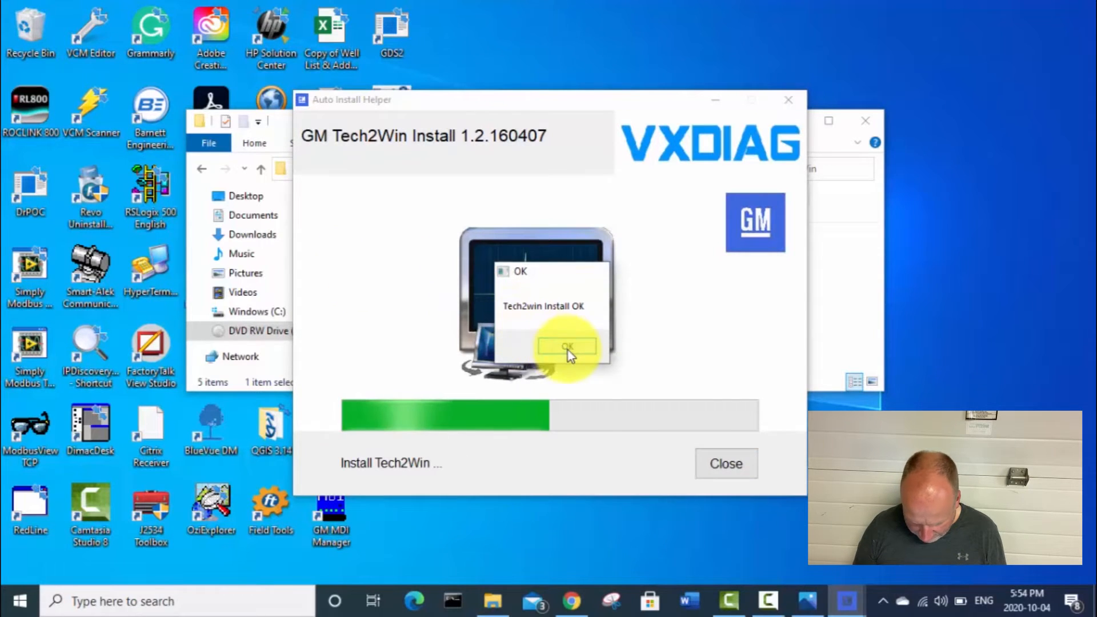
pyautogui.click(567, 347)
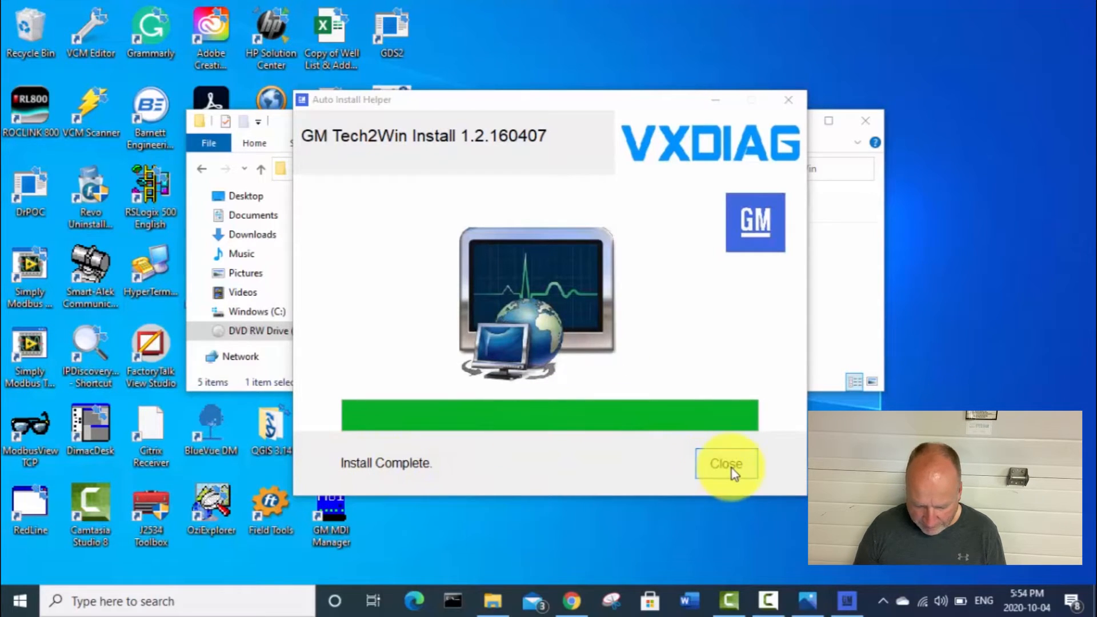
pyautogui.click(724, 463)
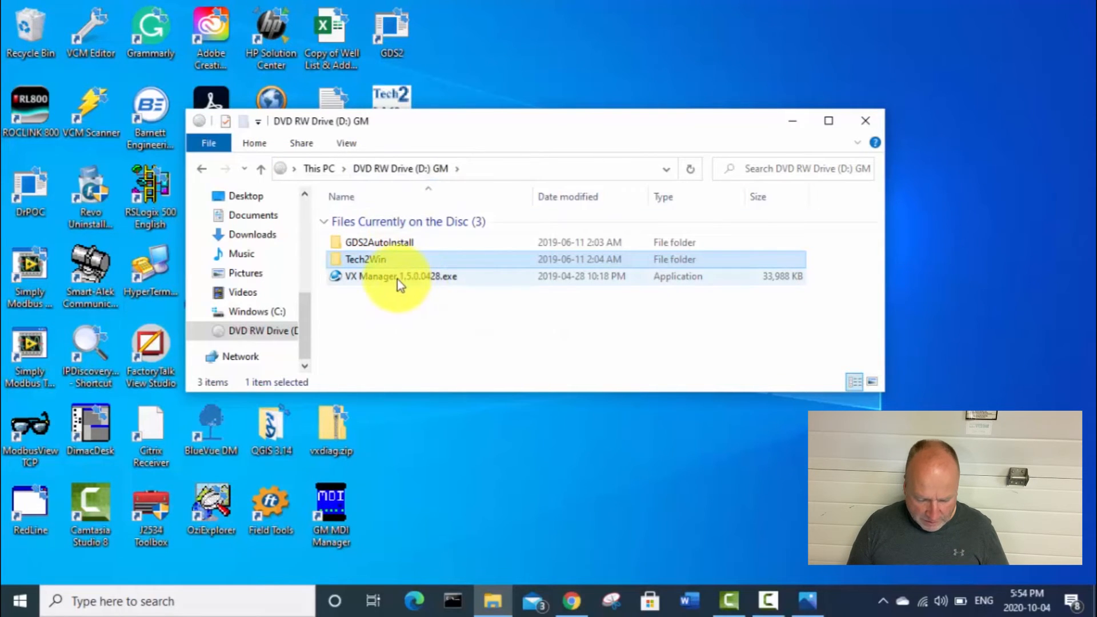
pyautogui.moveTo(430, 285)
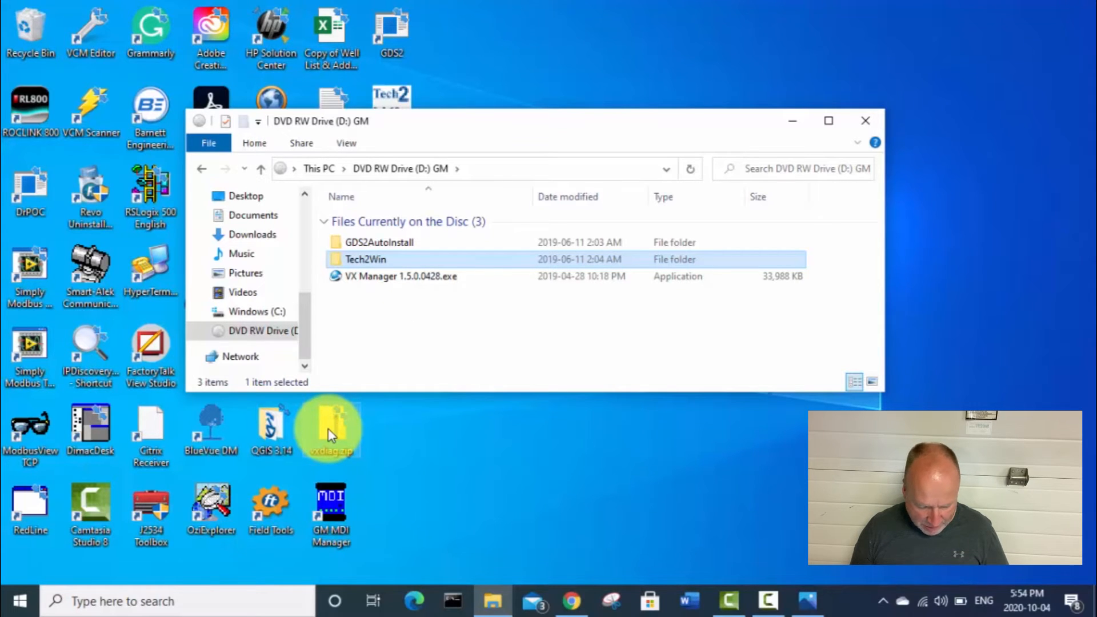
# Extract vxdiag.zip into a vxdiag folder on the desktop.
pyautogui.rightClick(330, 428)
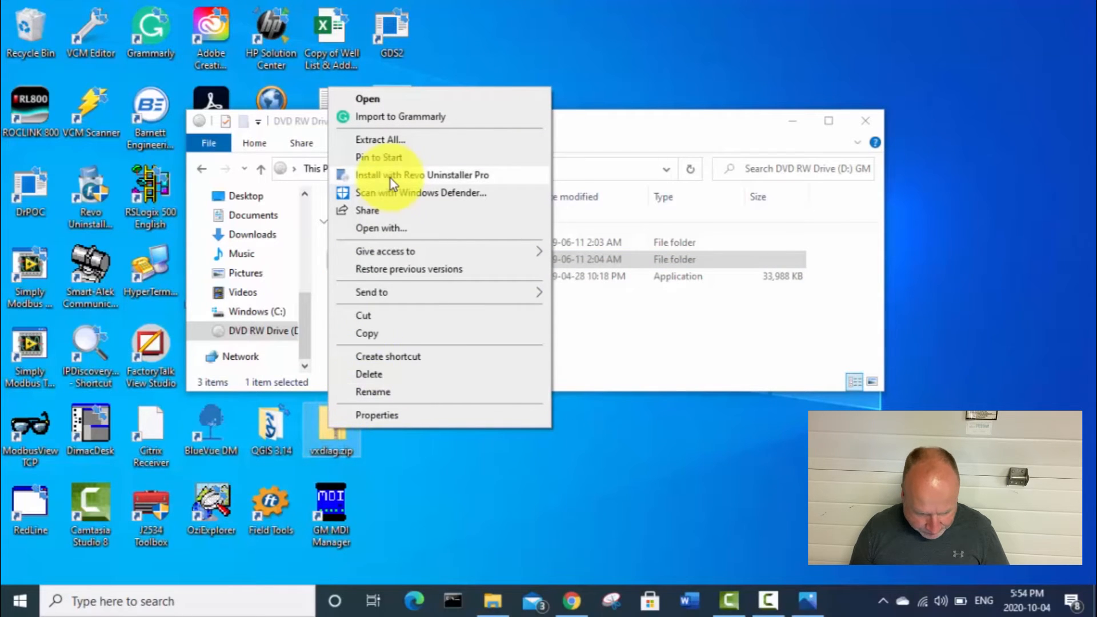
pyautogui.click(379, 140)
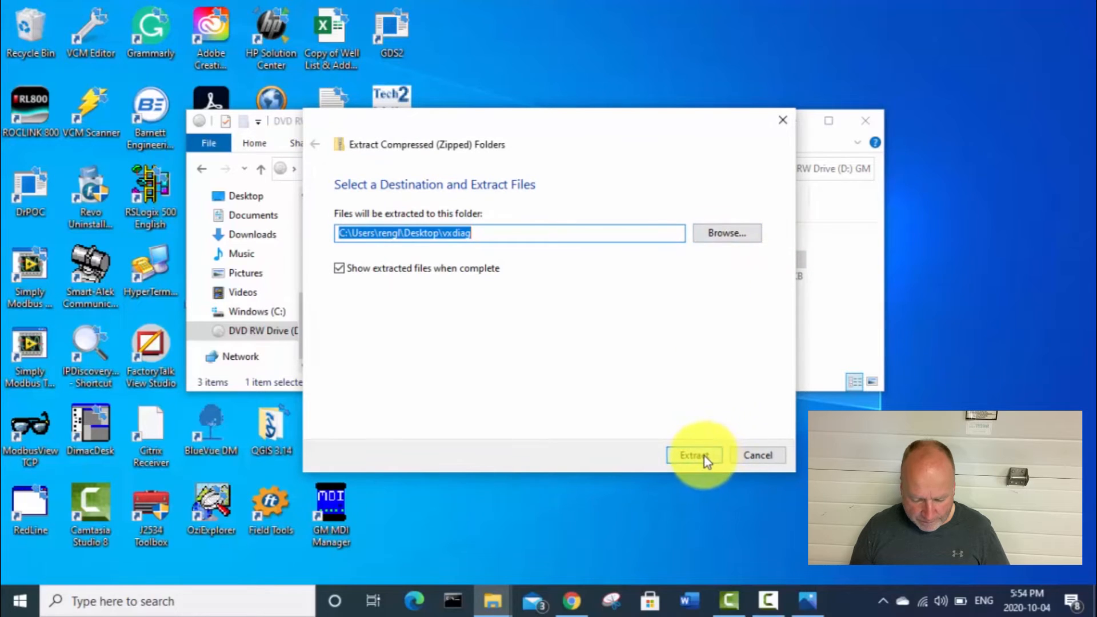
pyautogui.click(692, 455)
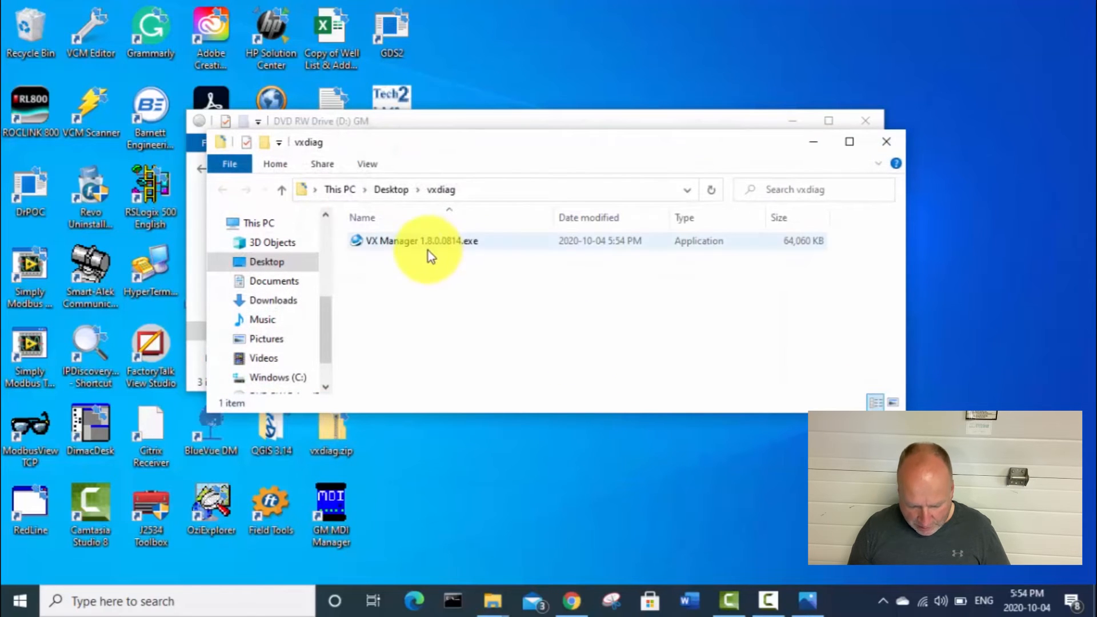
pyautogui.moveTo(421, 241)
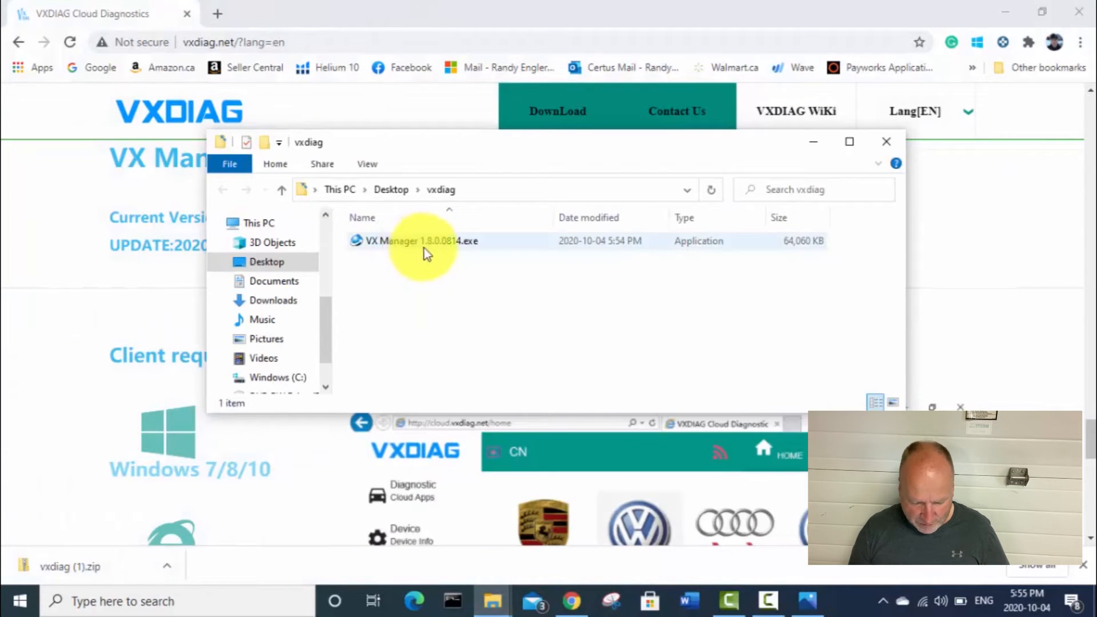
pyautogui.moveTo(419, 241)
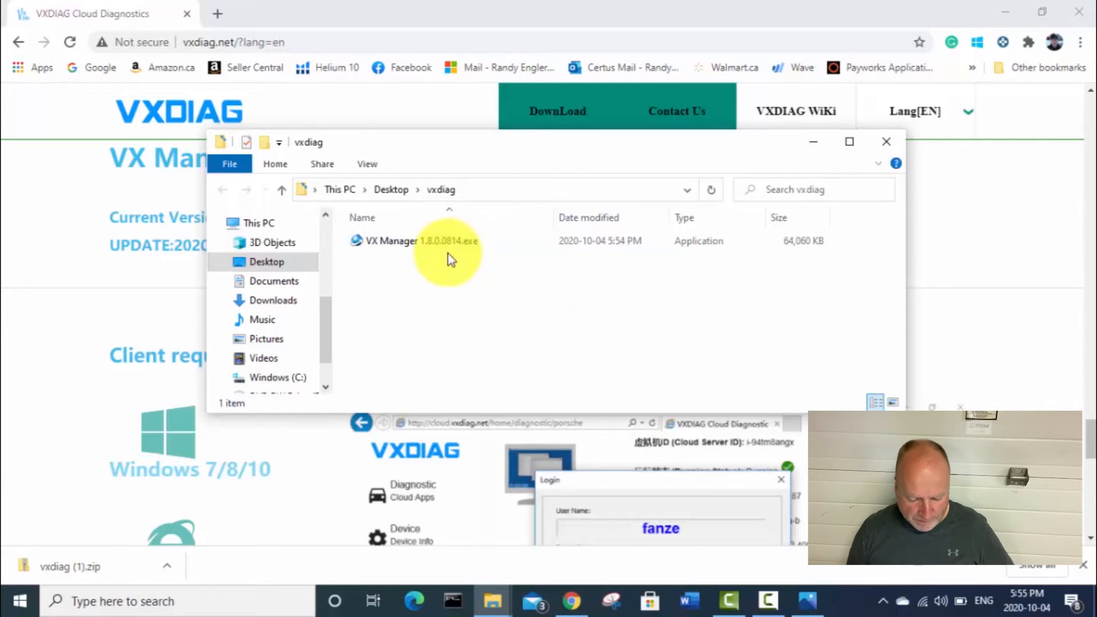
# Review the extracted vxdiag folder and close the VXDIAG website browser window.
pyautogui.click(448, 241)
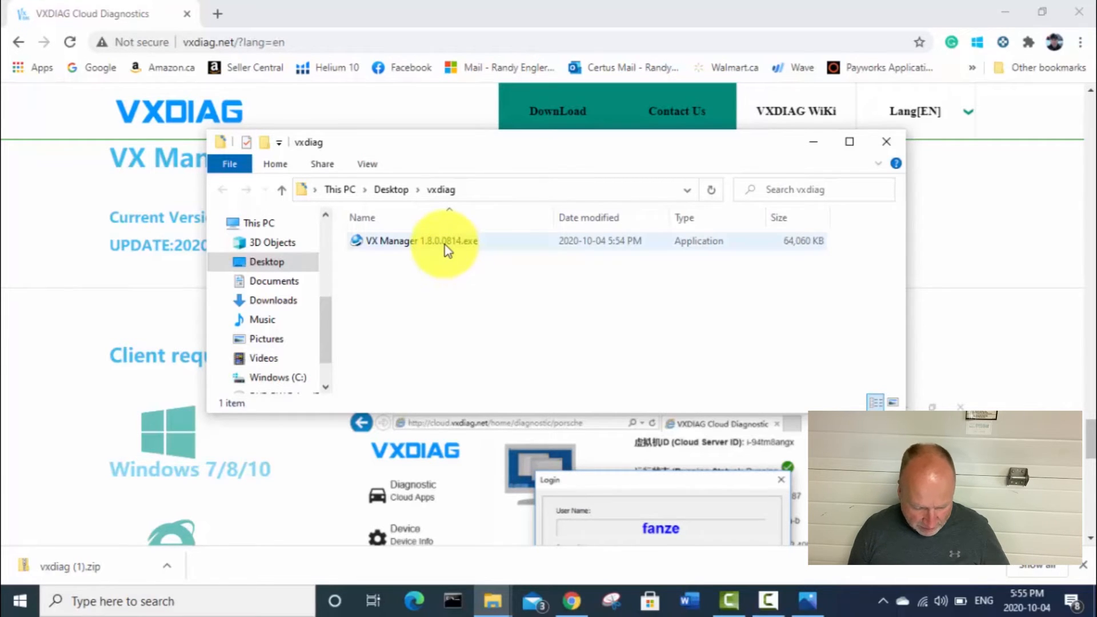
pyautogui.click(886, 142)
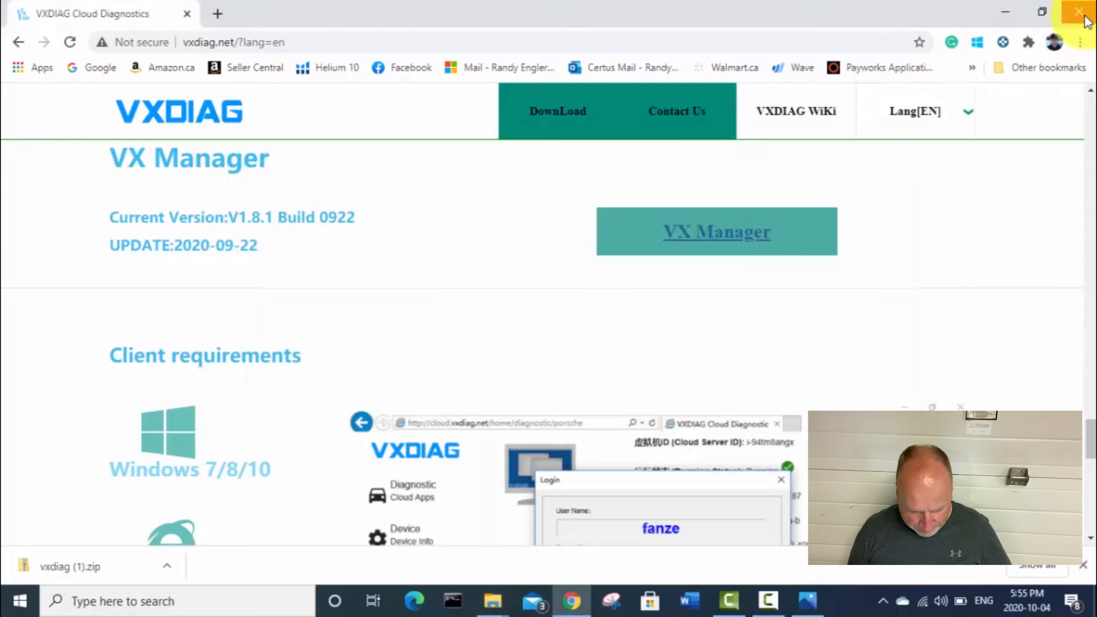
pyautogui.click(1079, 13)
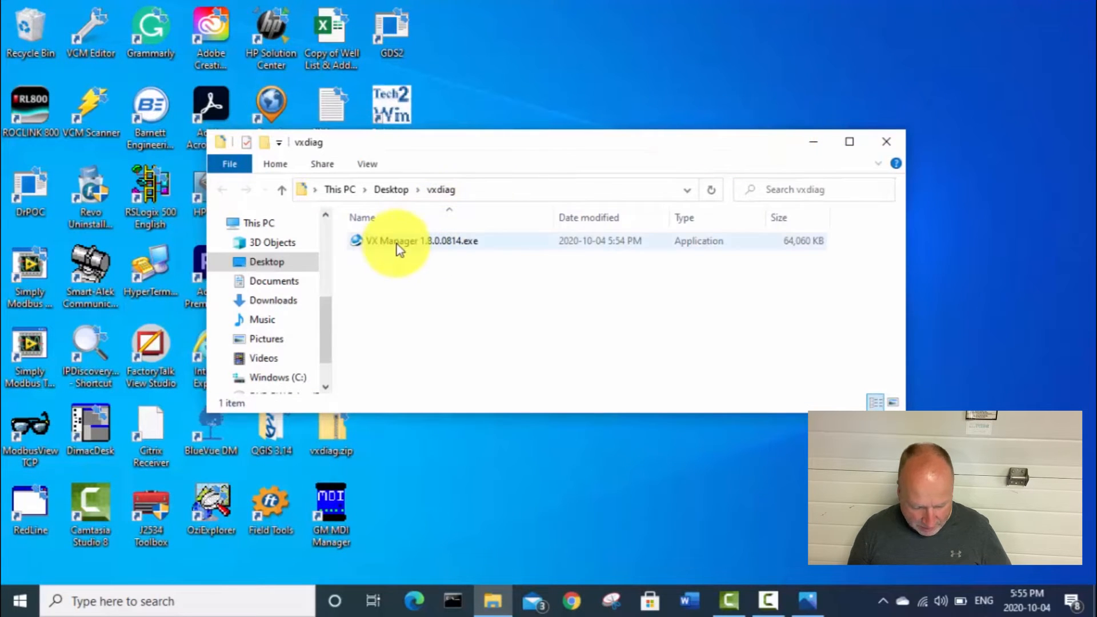
# Launch VX Manager 1.8.0.0814.exe and run it anyway past the SmartScreen warning.
pyautogui.click(421, 241)
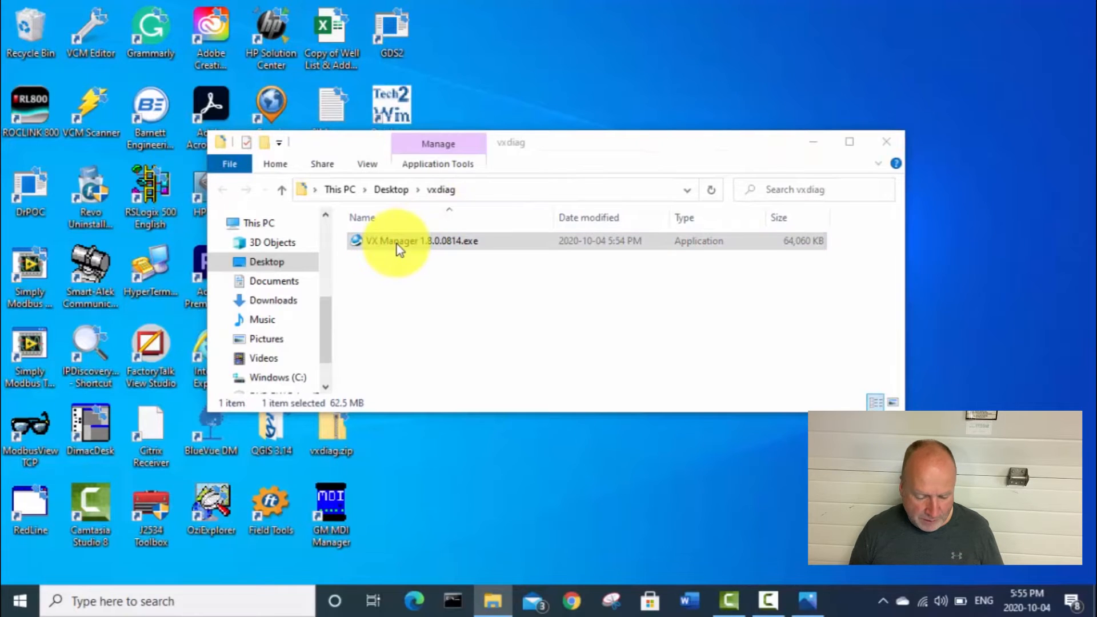
pyautogui.doubleClick(399, 241)
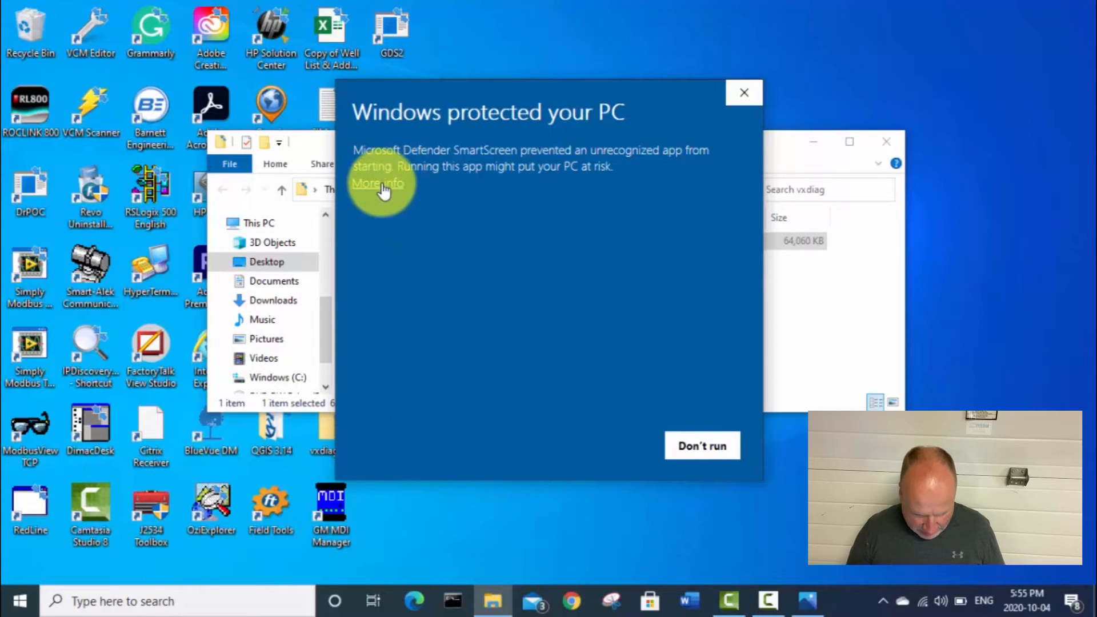
pyautogui.click(378, 182)
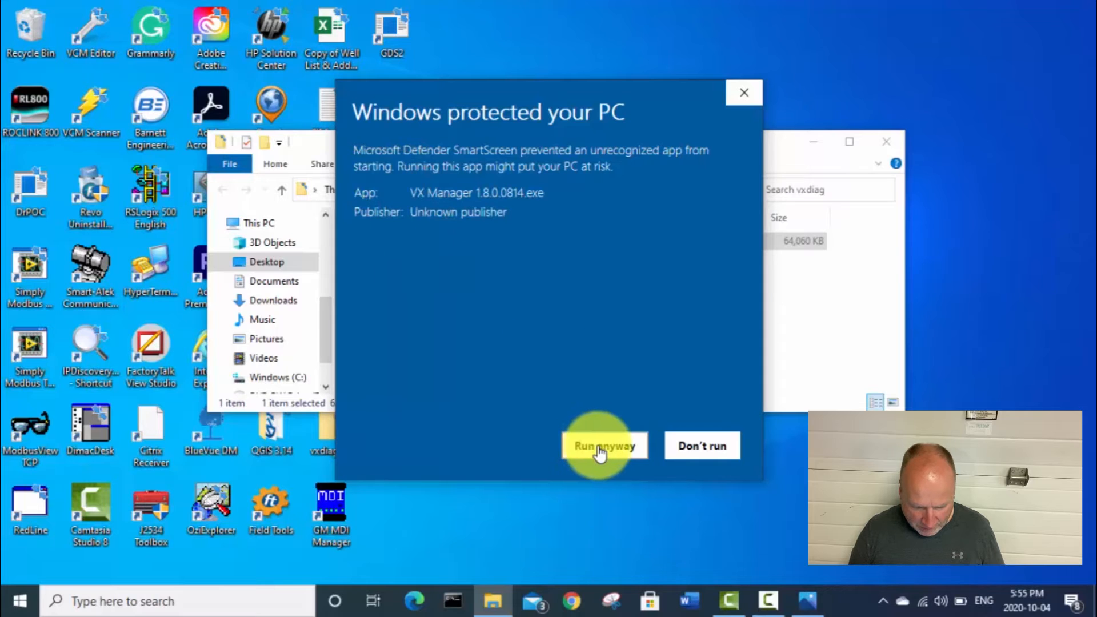
pyautogui.click(603, 446)
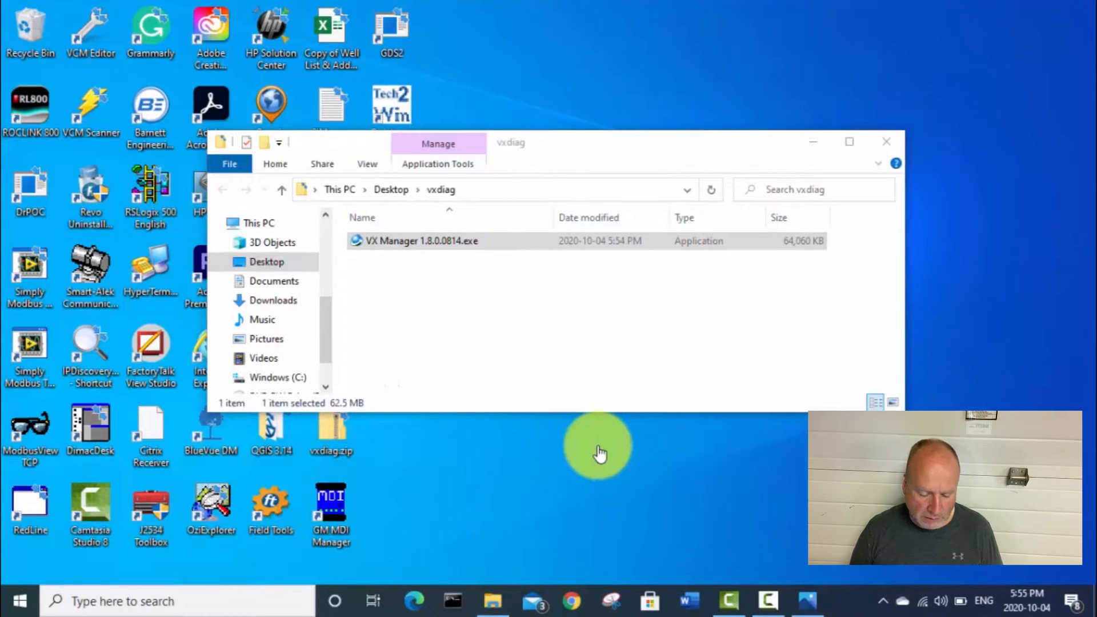
# Continue past the VX Manager Setup Wizard welcome page.
pyautogui.doubleClick(421, 242)
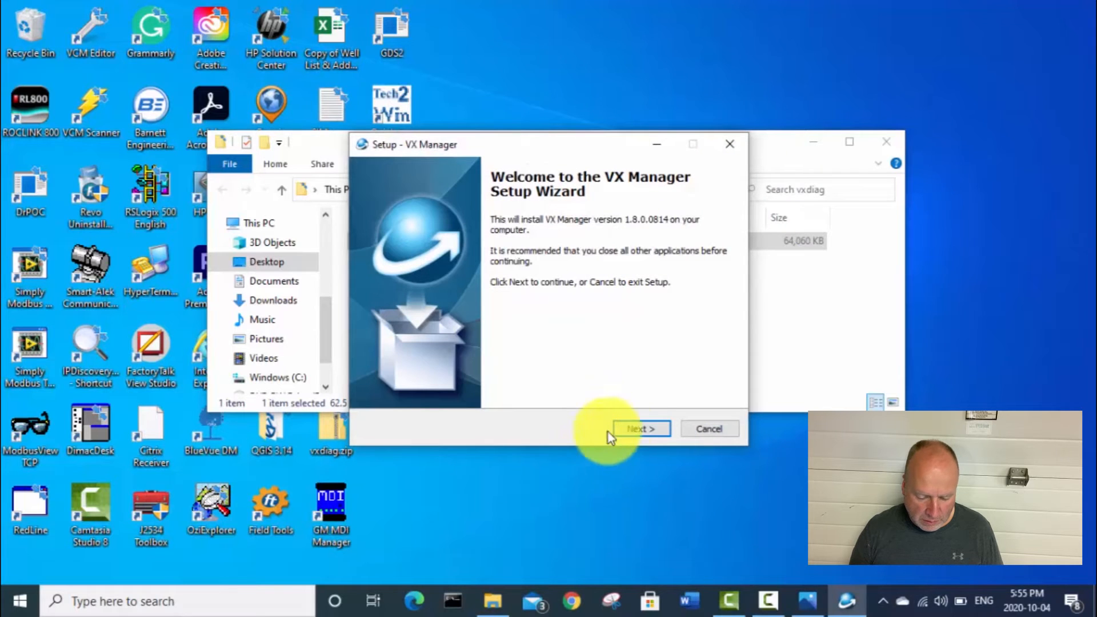
pyautogui.click(640, 428)
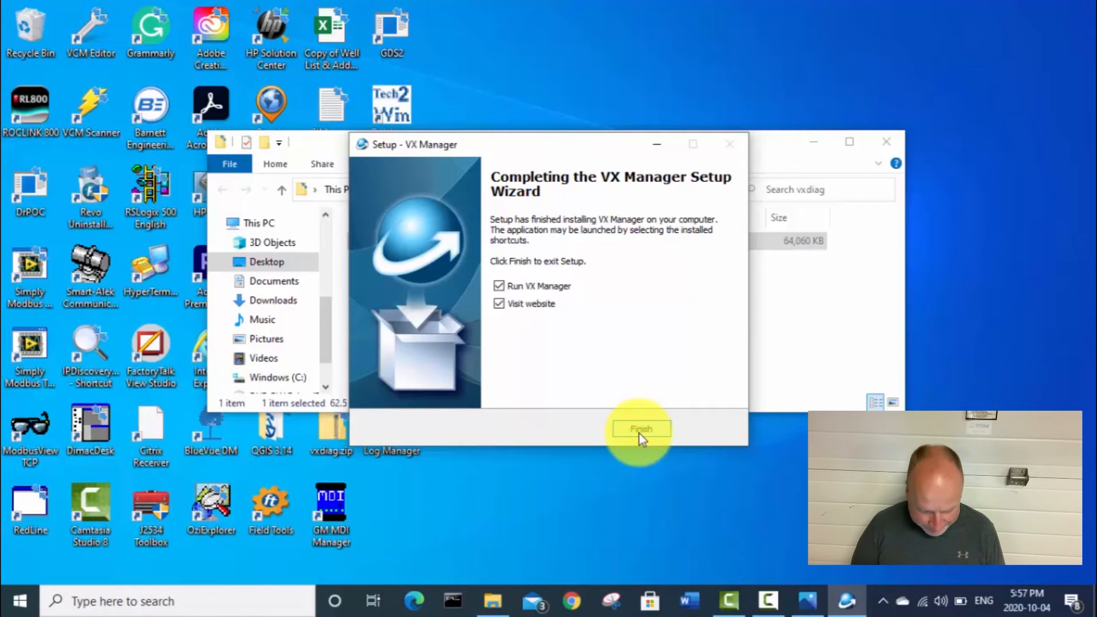
pyautogui.moveTo(549, 251)
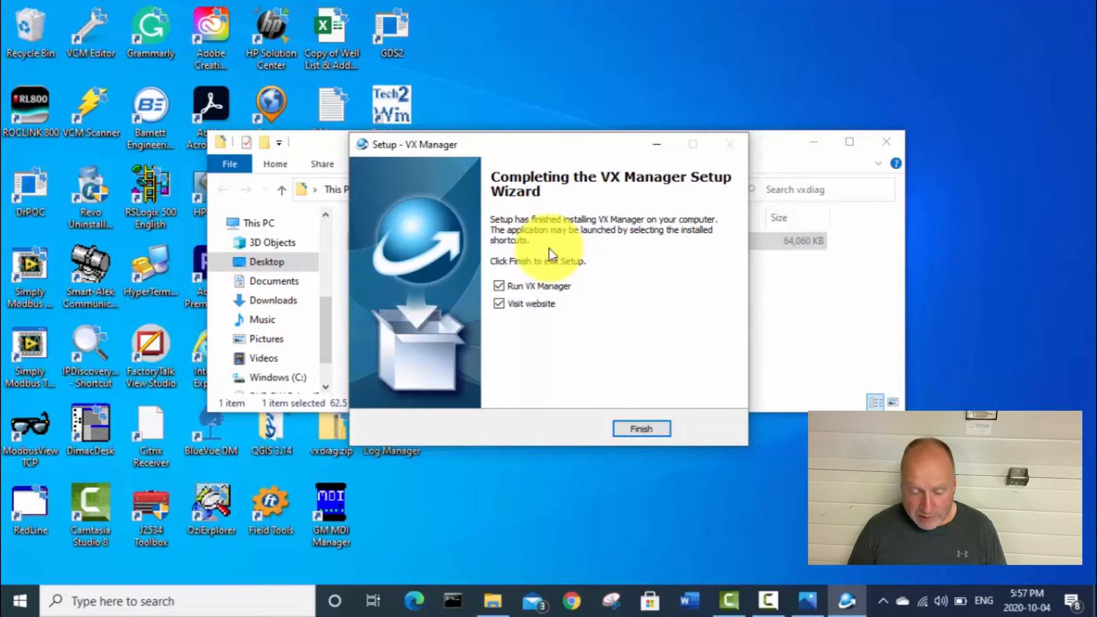
pyautogui.moveTo(640, 230)
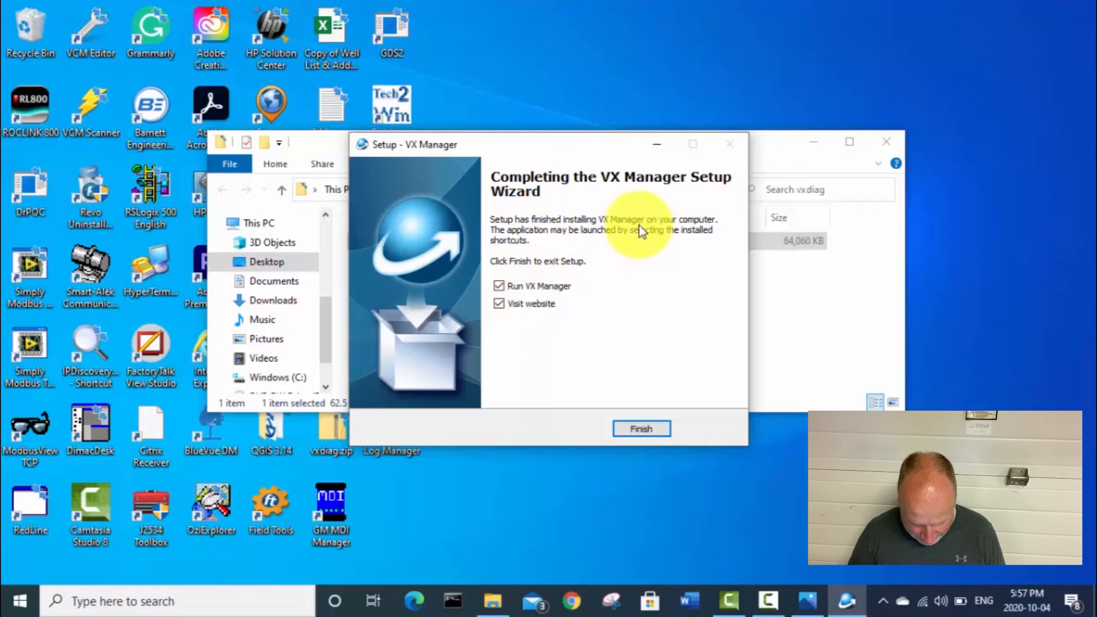
pyautogui.moveTo(646, 192)
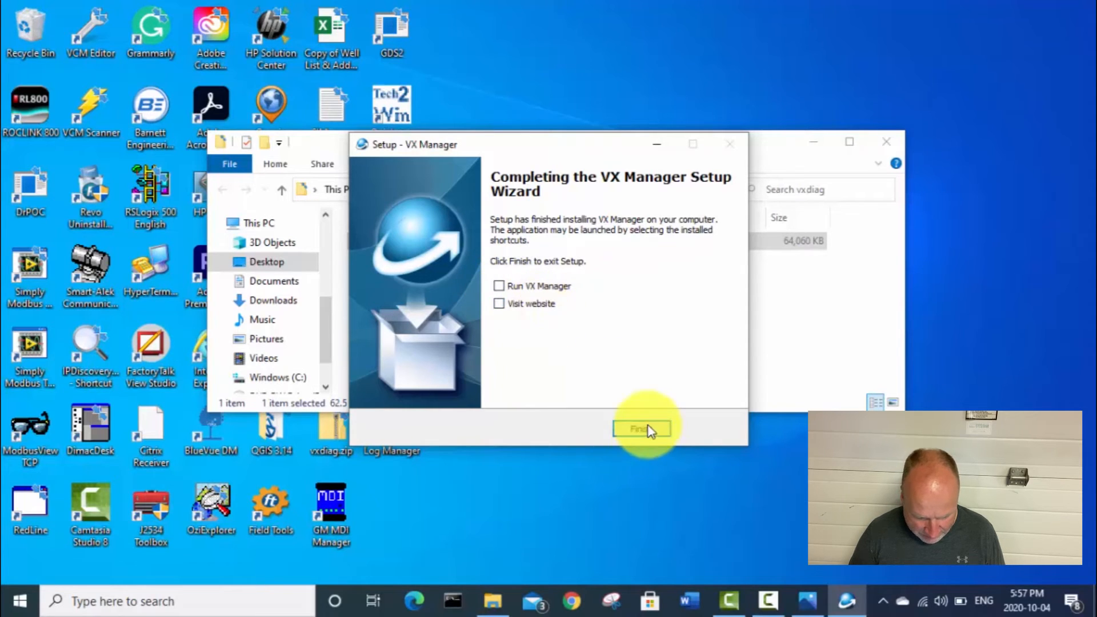
# Finish setup without running VX Manager or visiting the website.
pyautogui.click(640, 428)
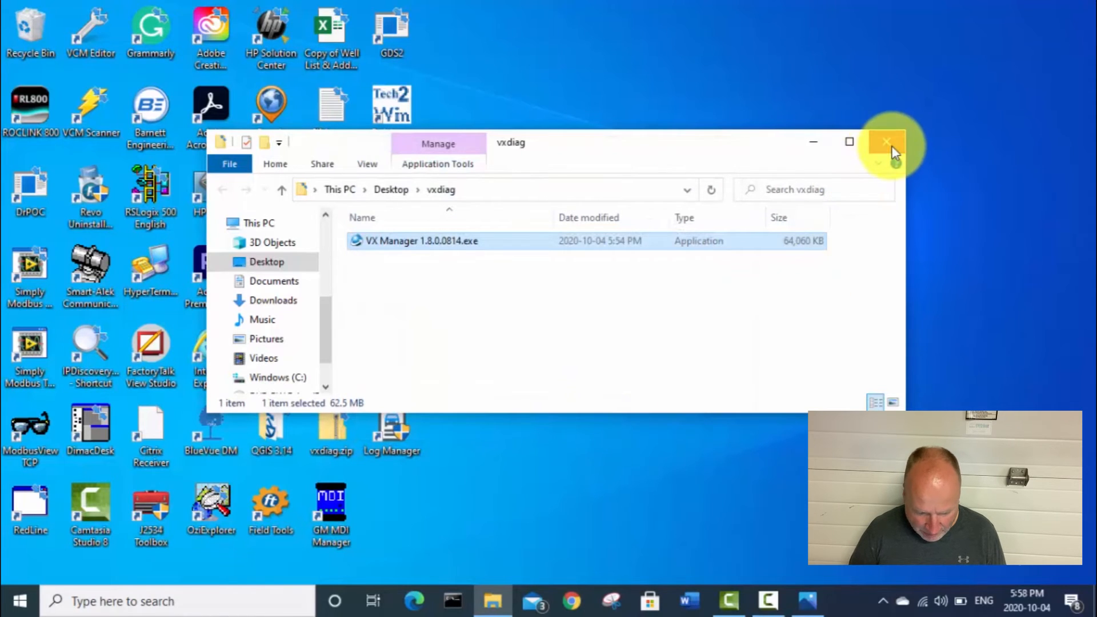
# Close the vxdiag folder window, leaving the desktop with the VX Manager shortcut.
pyautogui.click(886, 141)
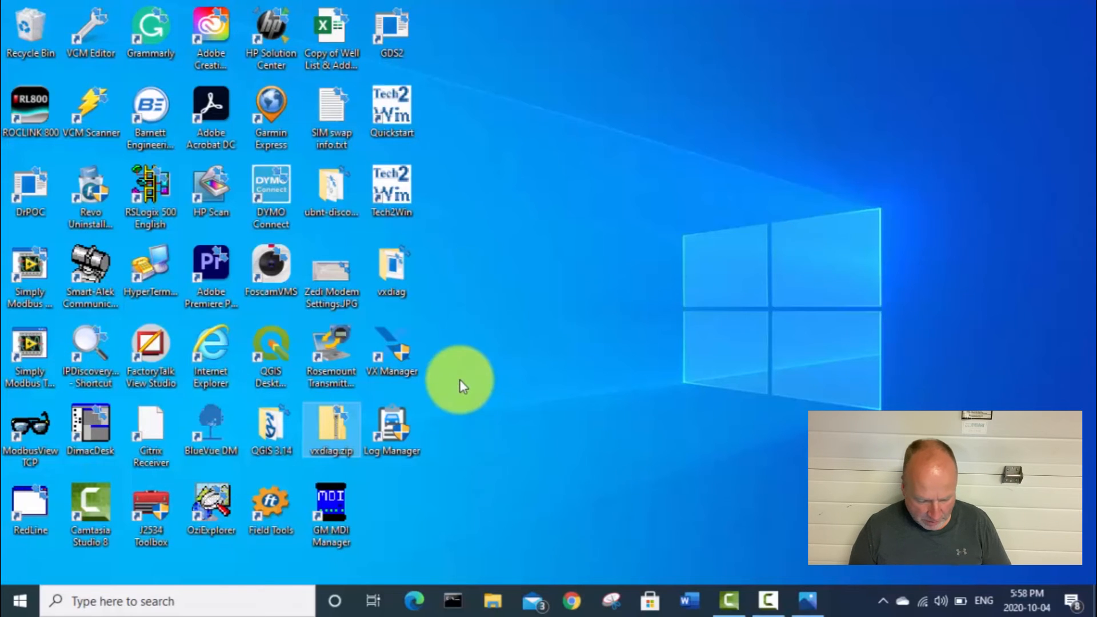
pyautogui.moveTo(392, 350)
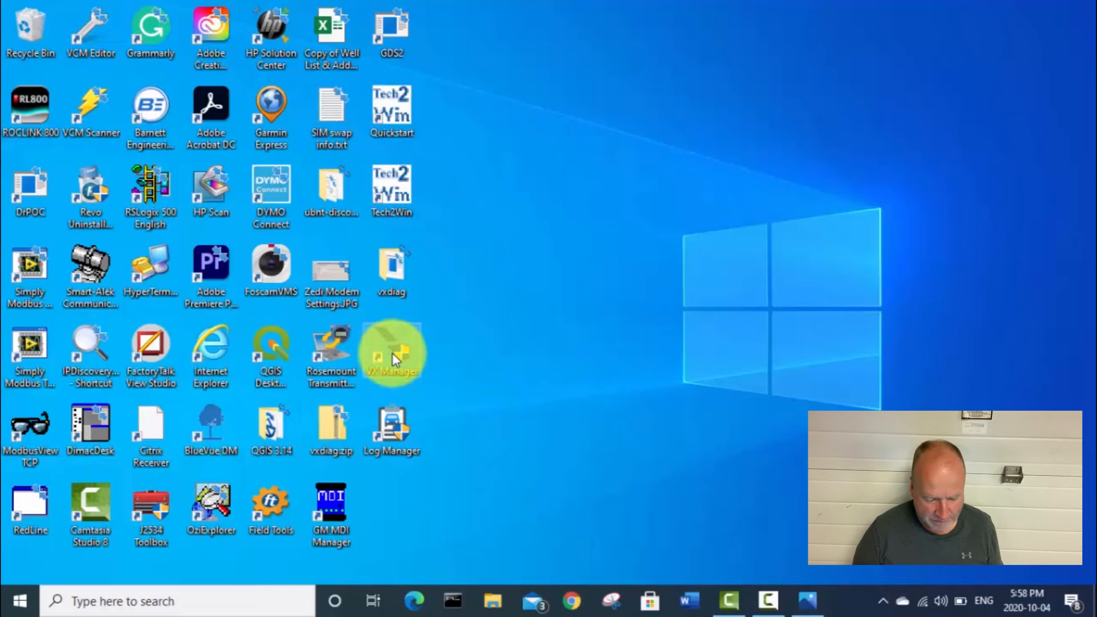
# Launch the newly installed VX Manager and dismiss the Firmware Upgrade prompt for VCI 1.8.0.0.
pyautogui.doubleClick(392, 353)
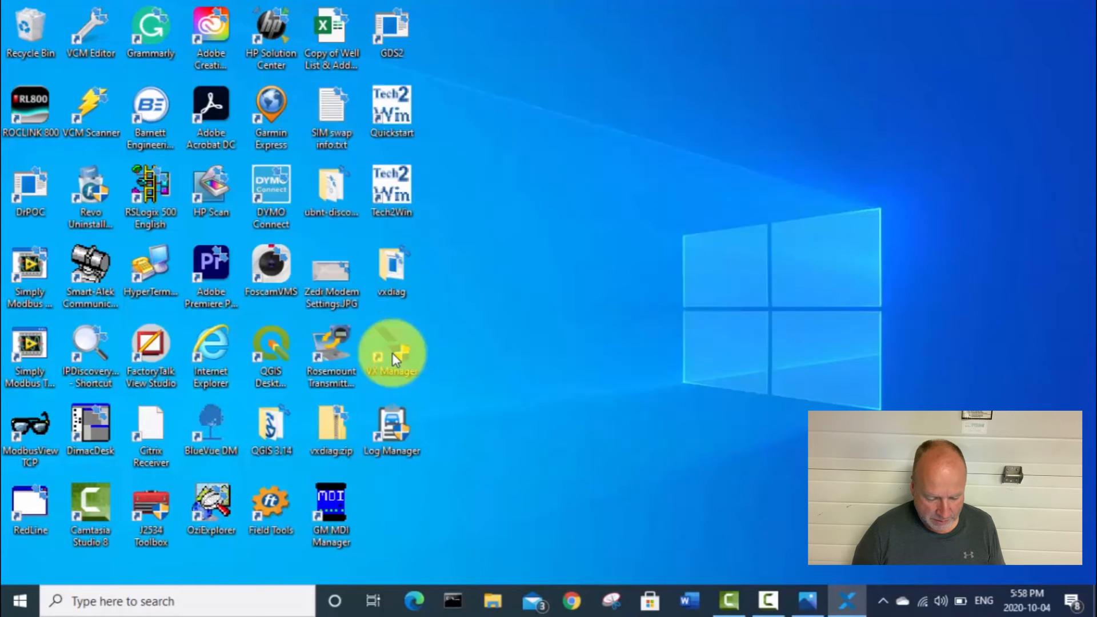
pyautogui.doubleClick(392, 353)
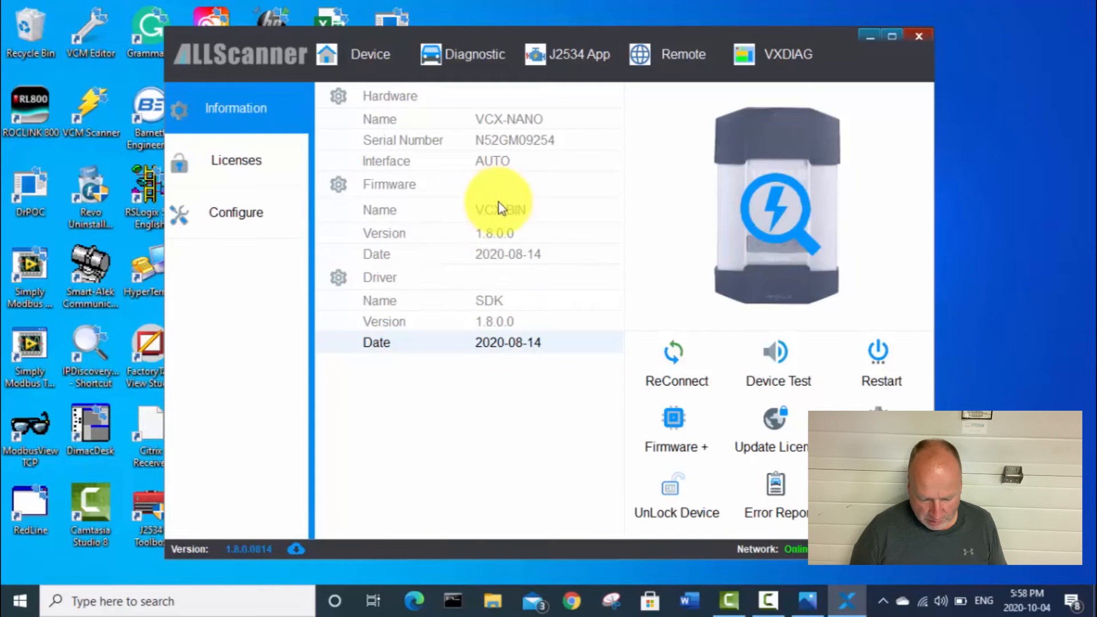
pyautogui.click(675, 426)
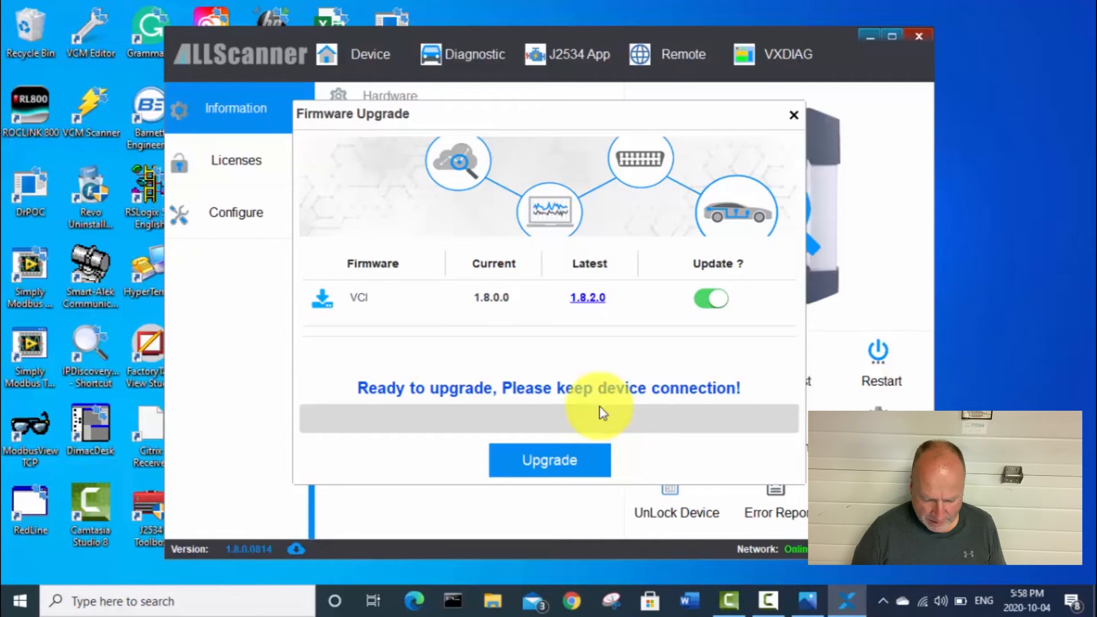
pyautogui.moveTo(603, 337)
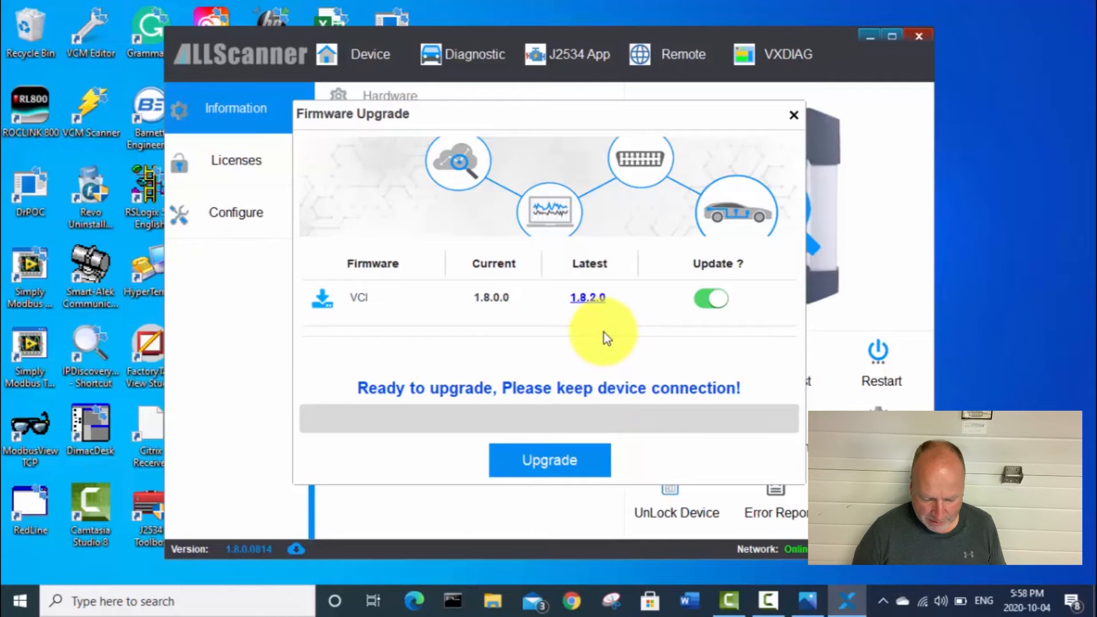
pyautogui.moveTo(259, 59)
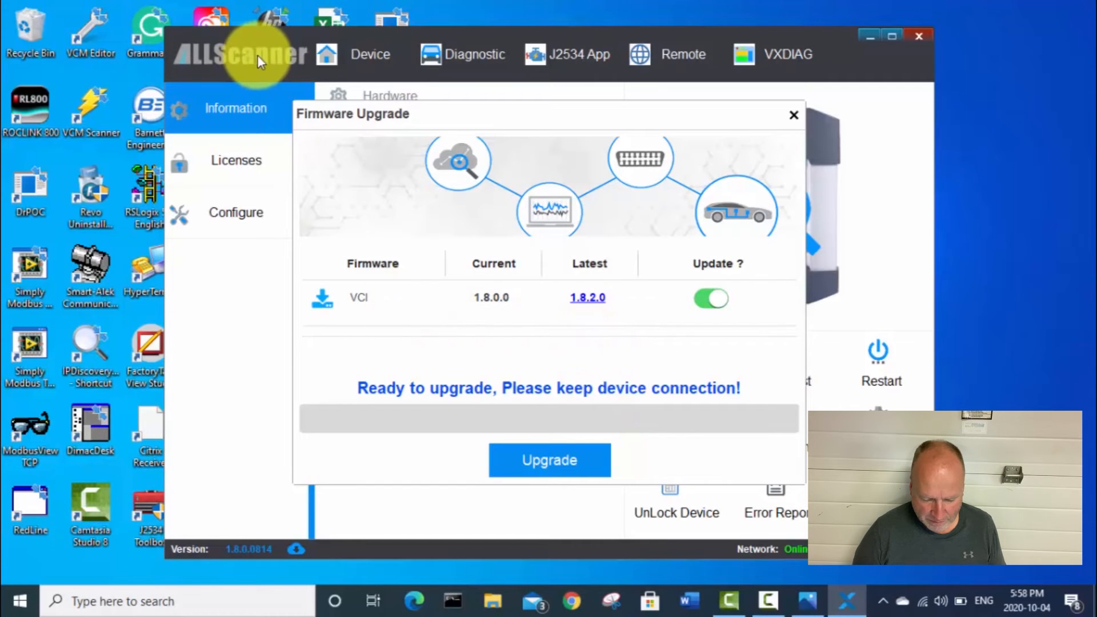
pyautogui.moveTo(587, 297)
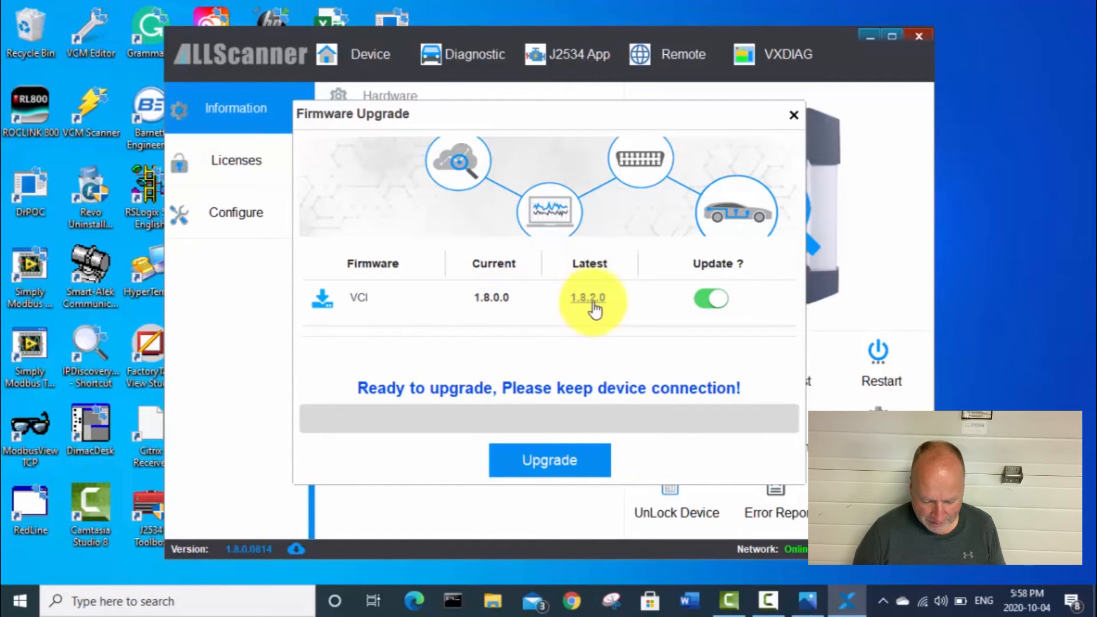
pyautogui.moveTo(597, 311)
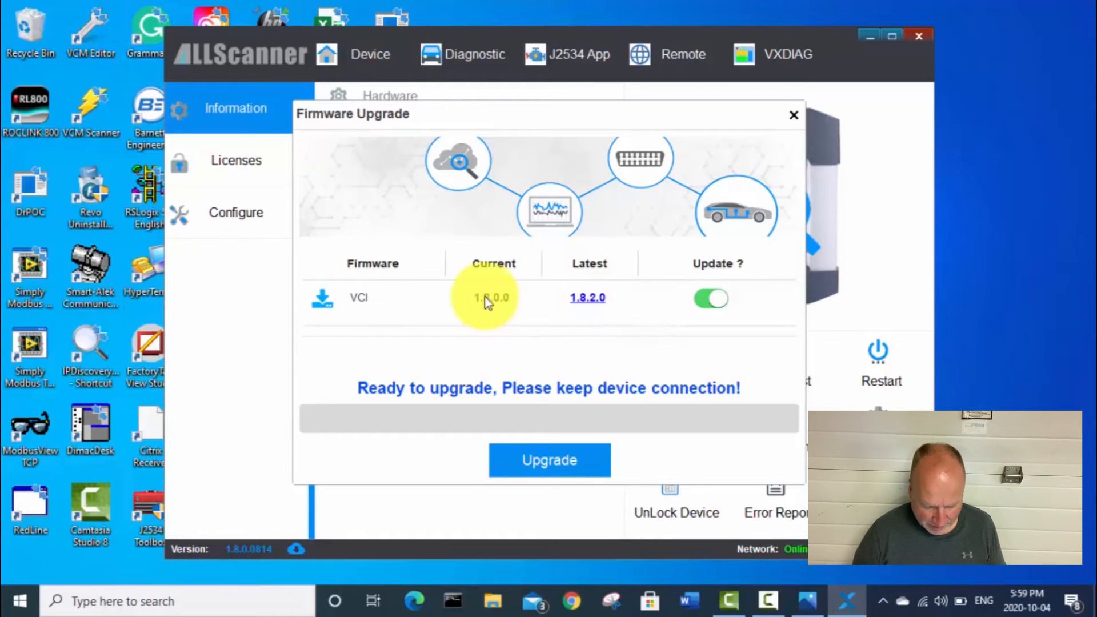
pyautogui.moveTo(507, 294)
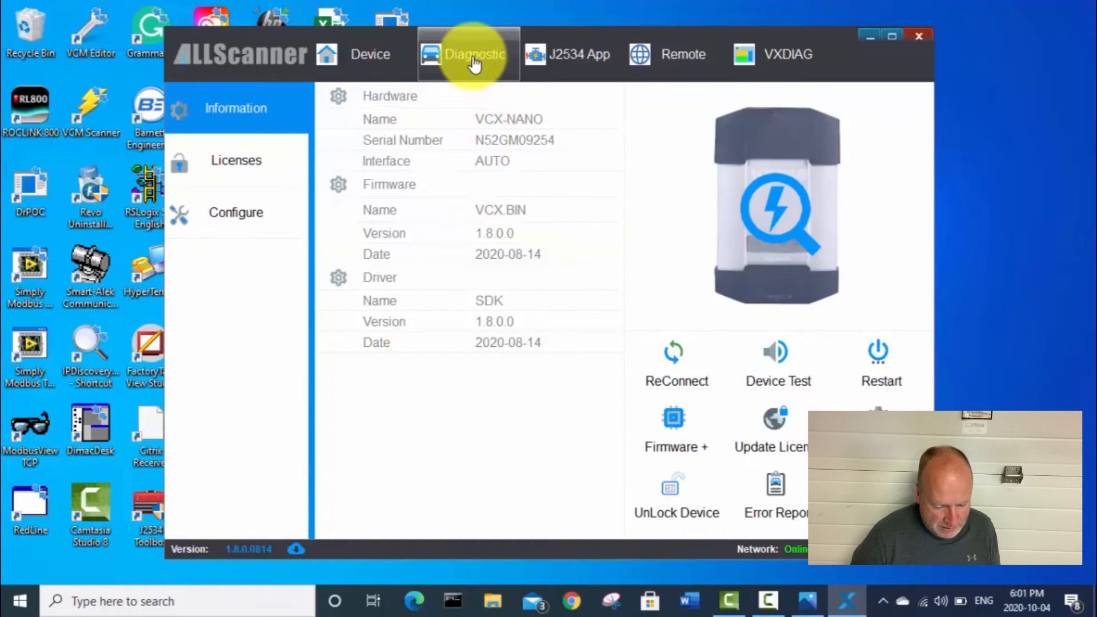
# Install the GM GDS2/T2W driver from Diagnostic > My Apps and close the finished installer.
pyautogui.click(468, 54)
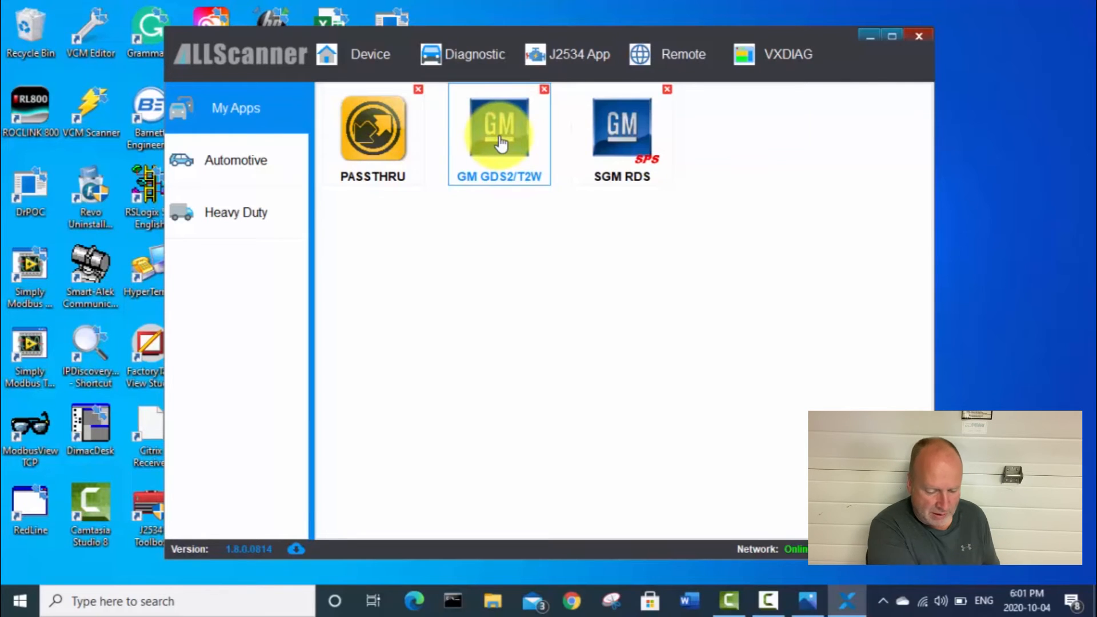
pyautogui.click(499, 129)
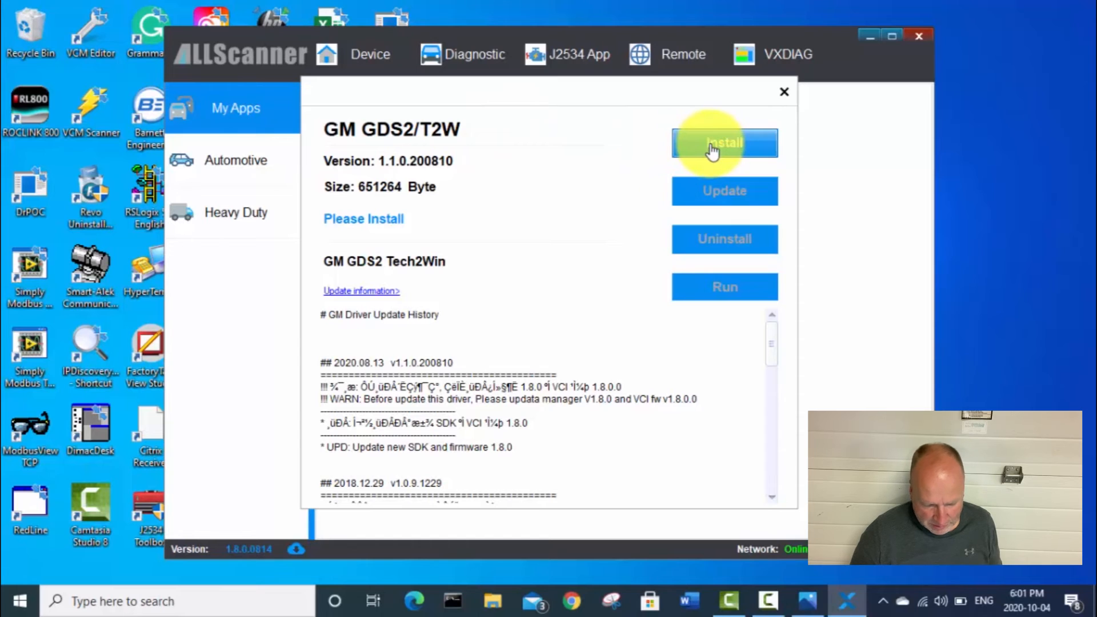
pyautogui.click(724, 143)
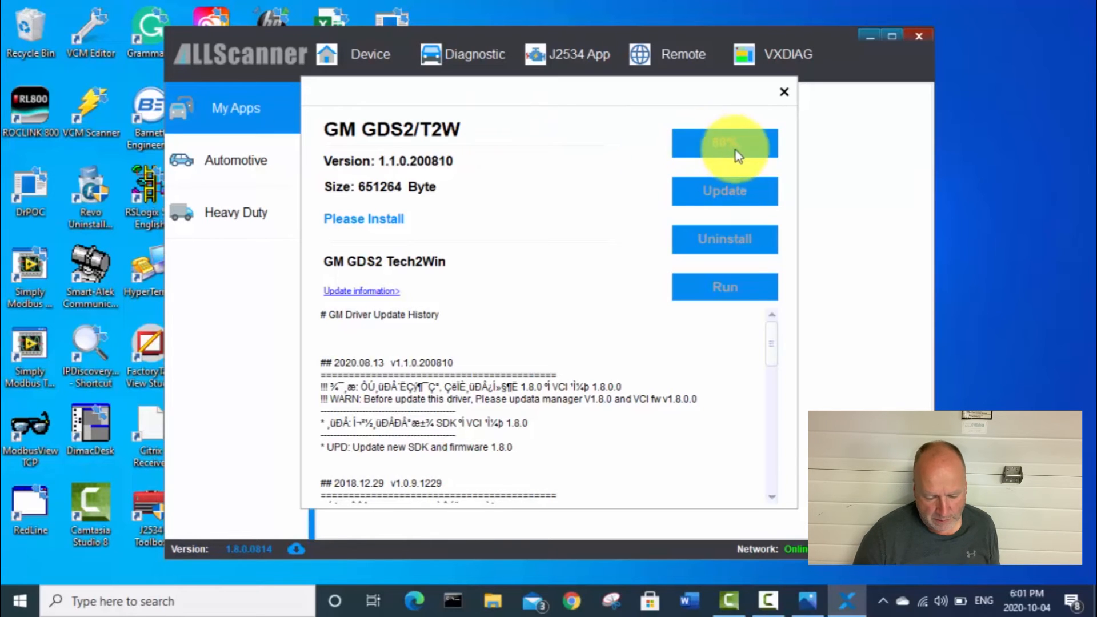
pyautogui.click(724, 142)
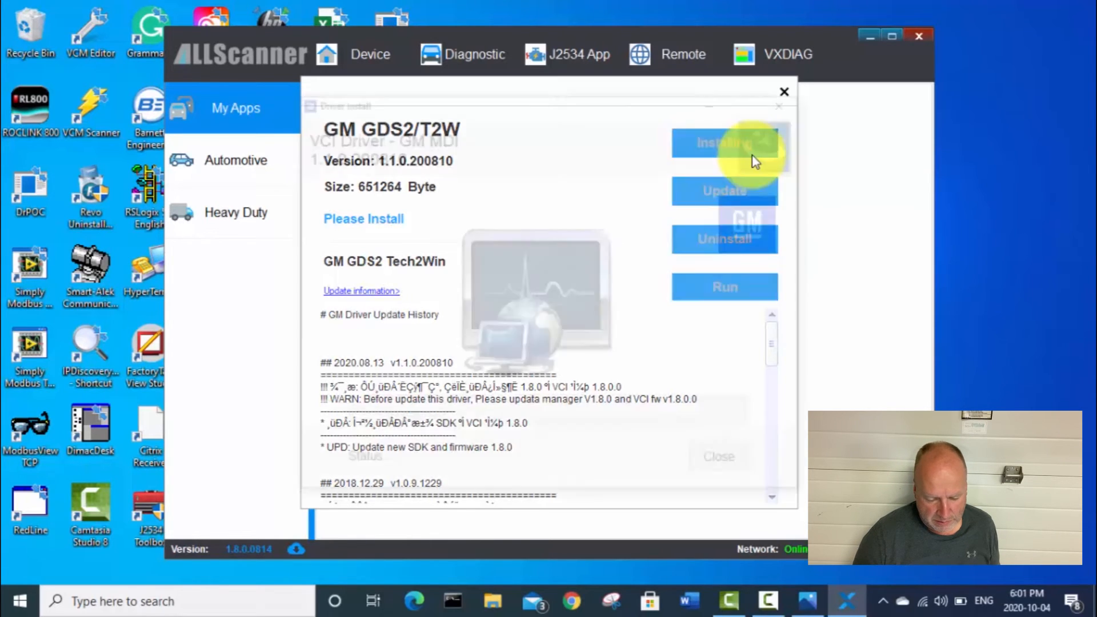
pyautogui.click(724, 142)
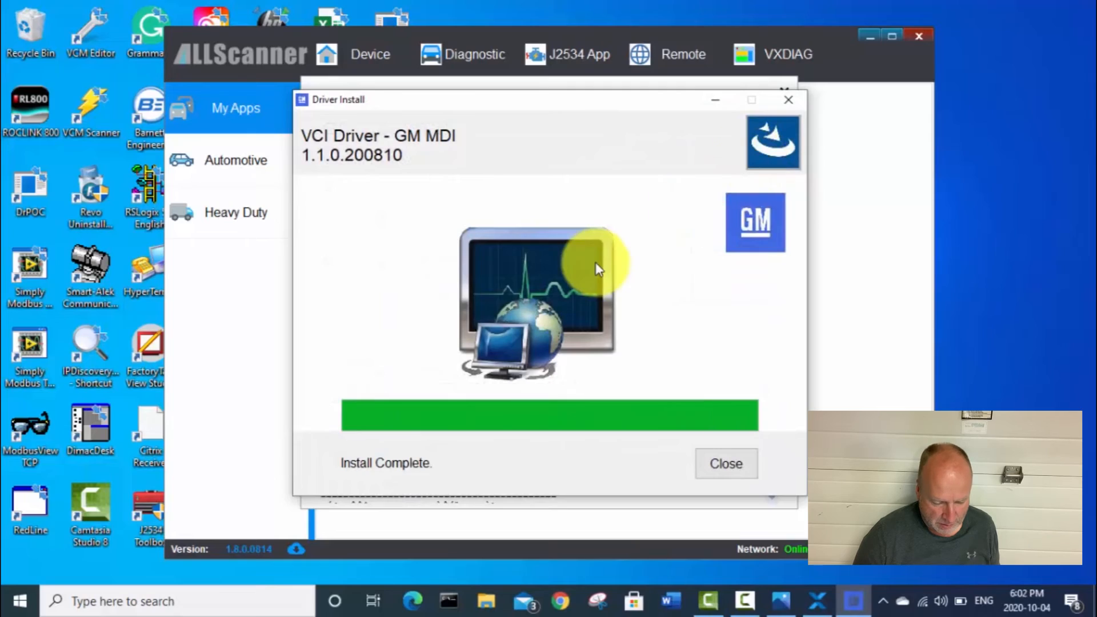
pyautogui.click(725, 463)
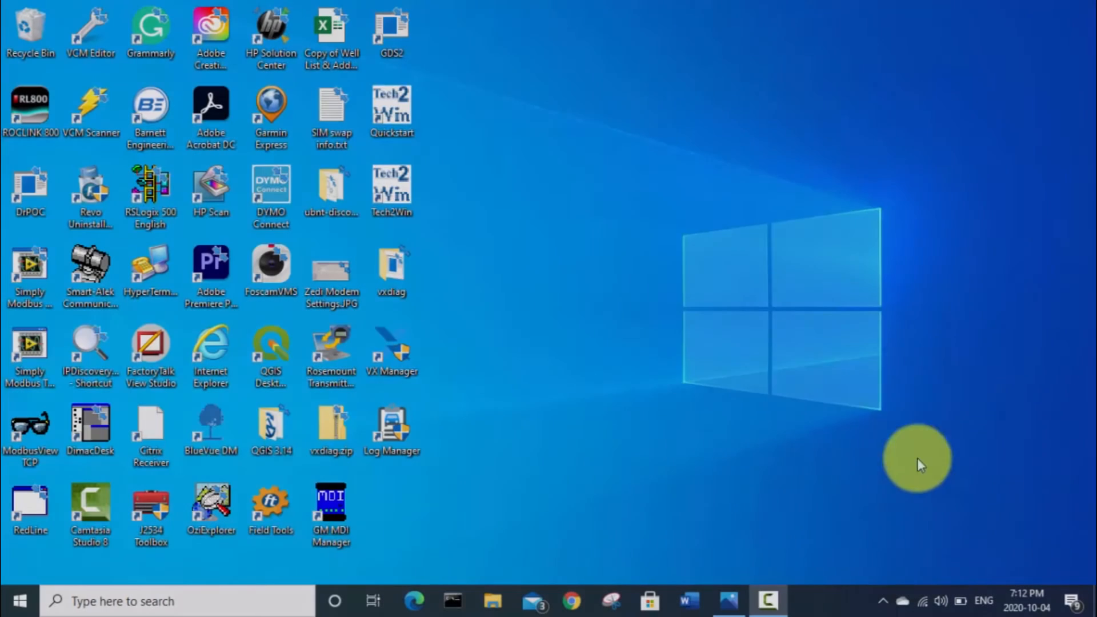
pyautogui.moveTo(356, 168)
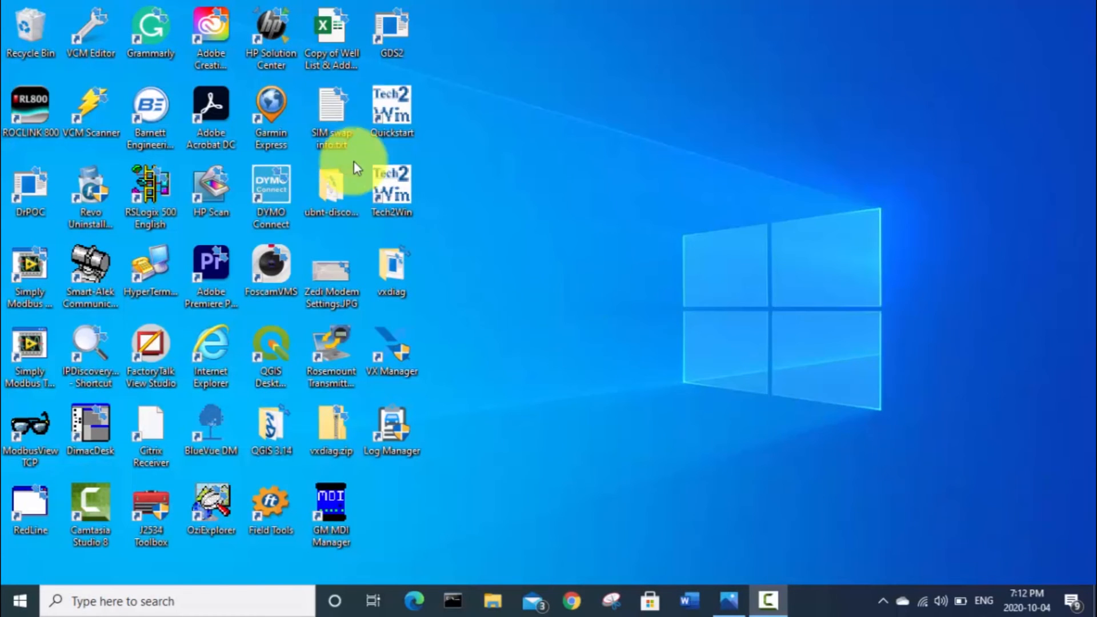
pyautogui.moveTo(614, 223)
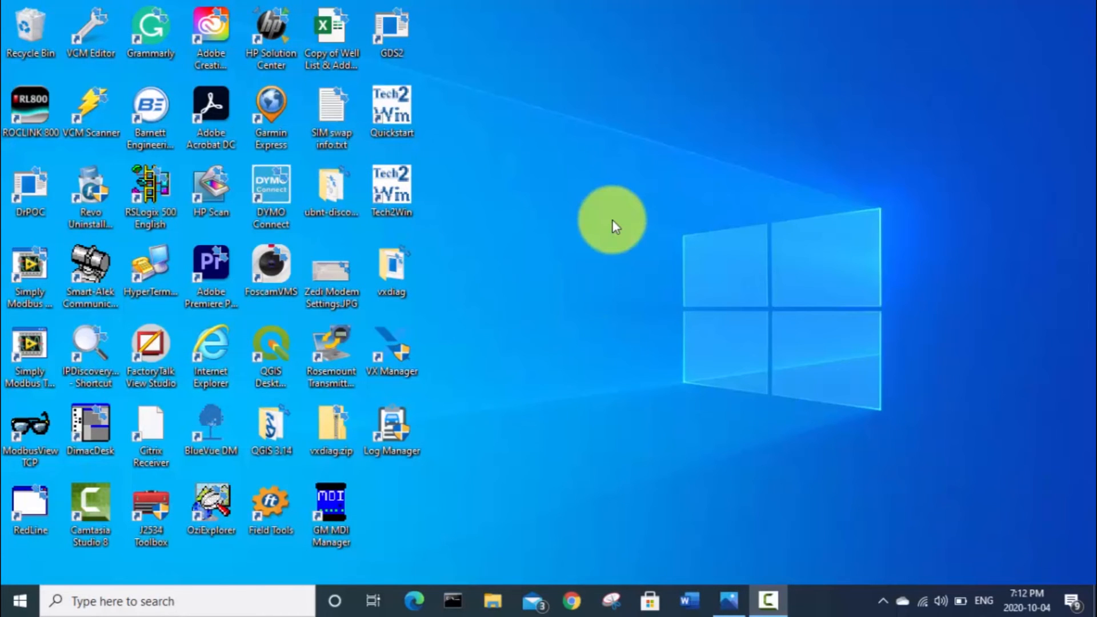
pyautogui.moveTo(494, 213)
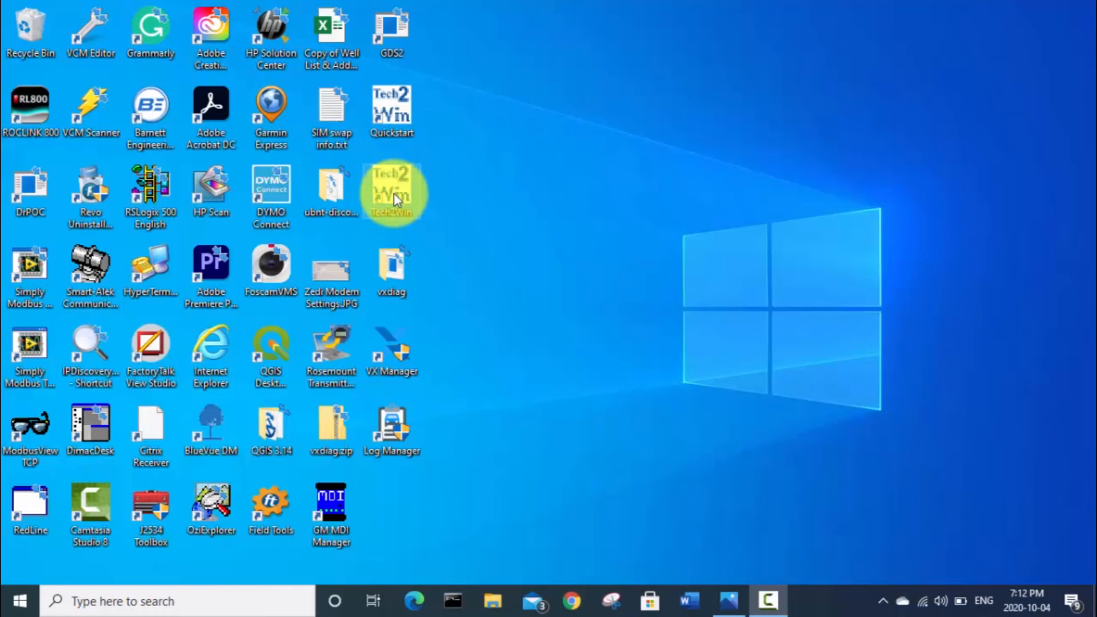
# Launch Tech2Win with GM MDI D-PDU API by Bosch and connect via USB interface 22124708.
pyautogui.doubleClick(392, 194)
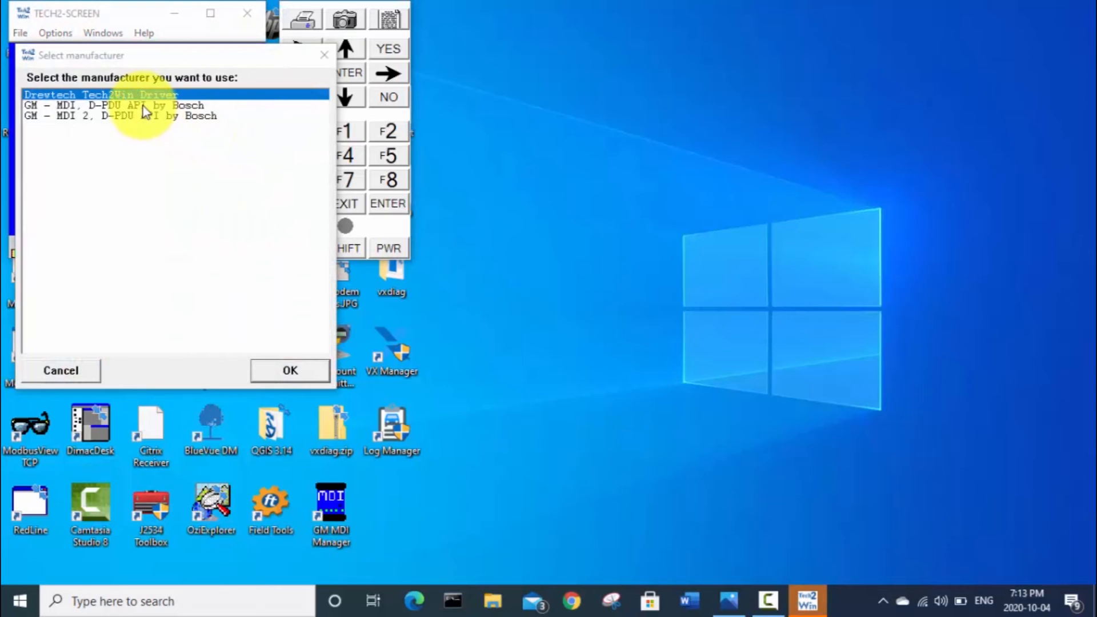
pyautogui.click(112, 105)
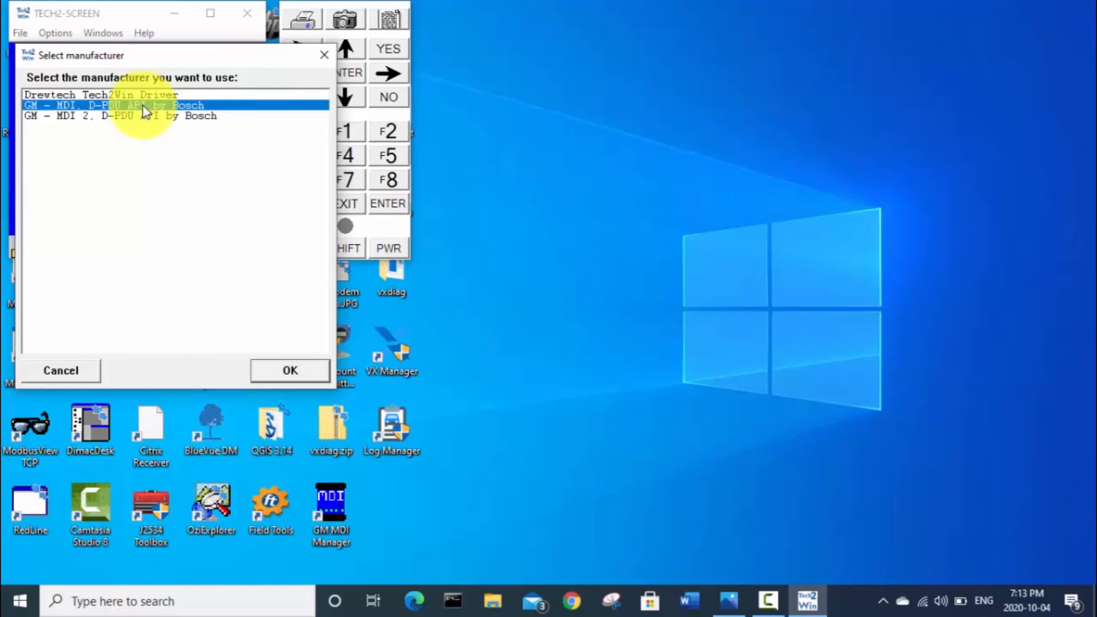
pyautogui.click(289, 371)
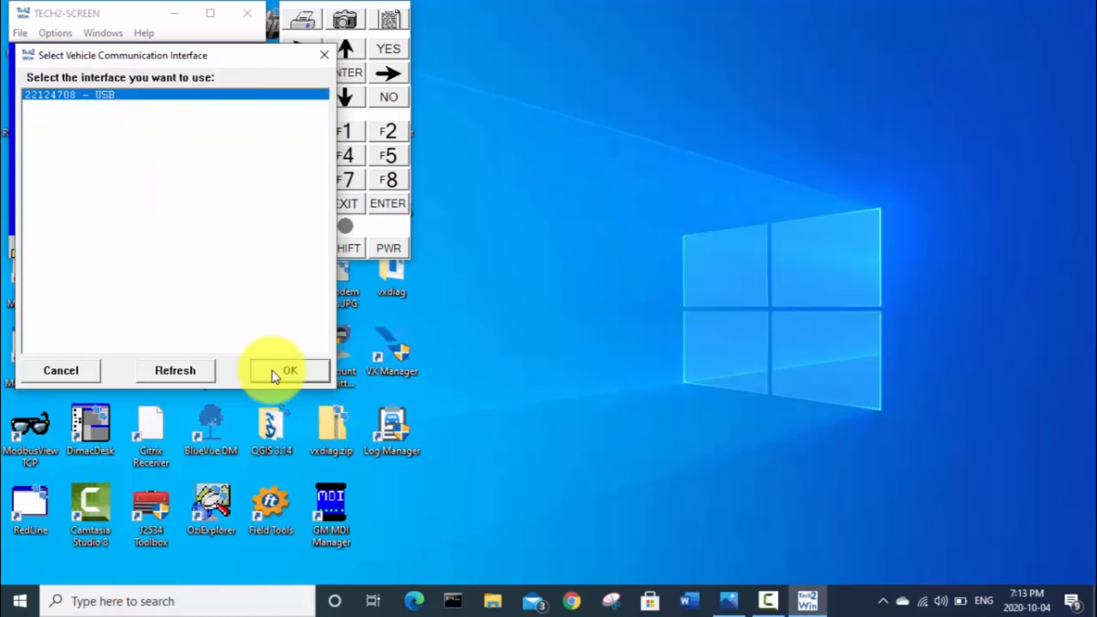
pyautogui.click(289, 370)
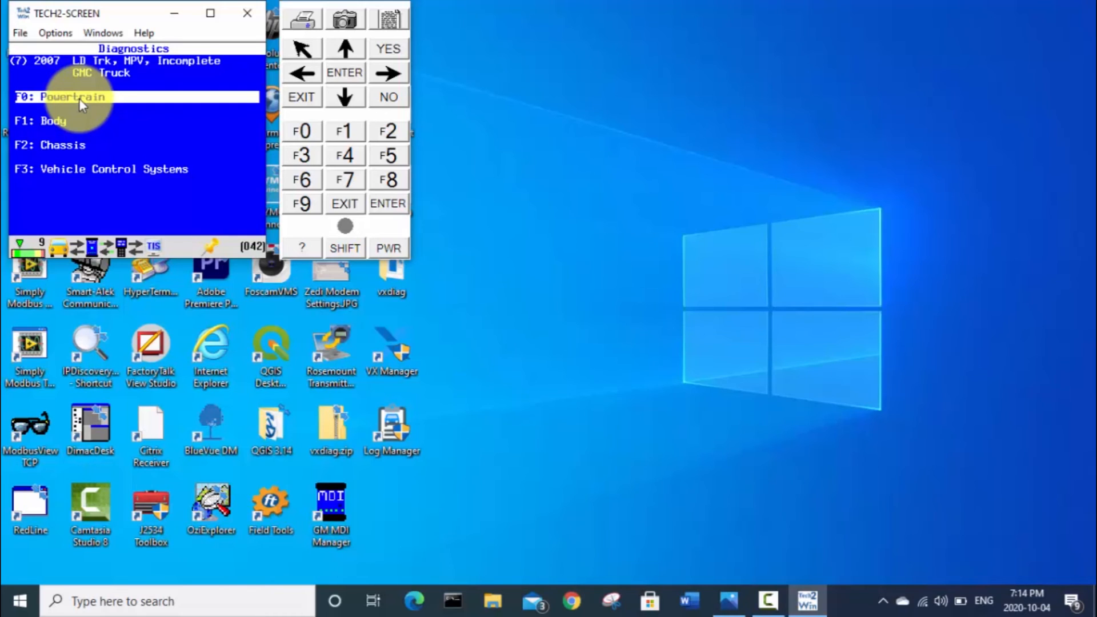
# Select F0: Powertrain and then F0: Engine Control Module for the 2007 GMC truck.
pyautogui.click(70, 95)
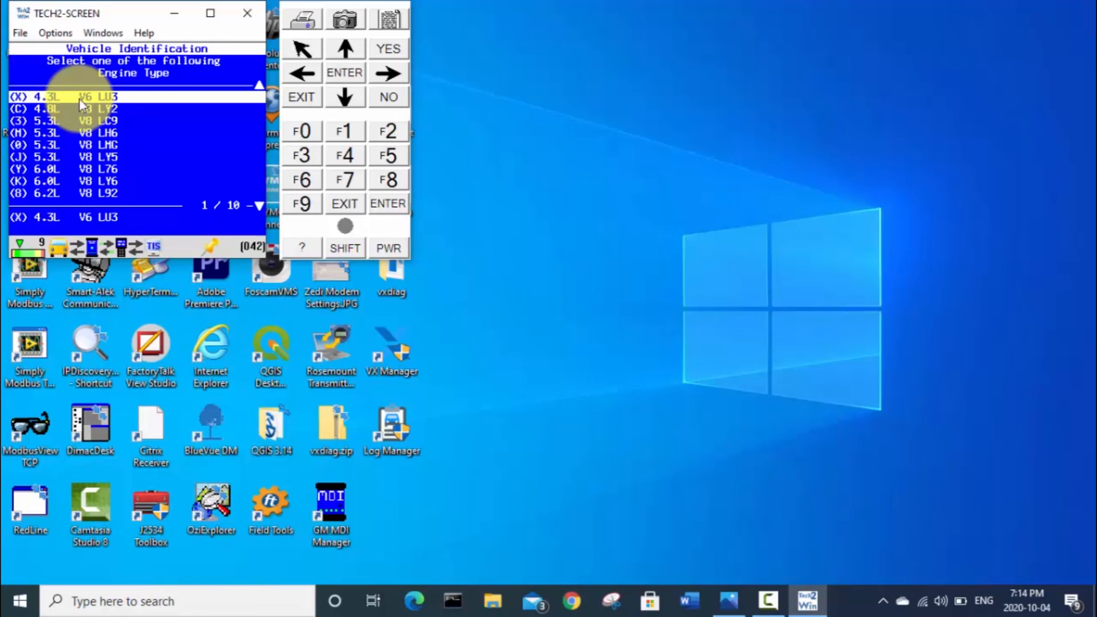
pyautogui.moveTo(136, 106)
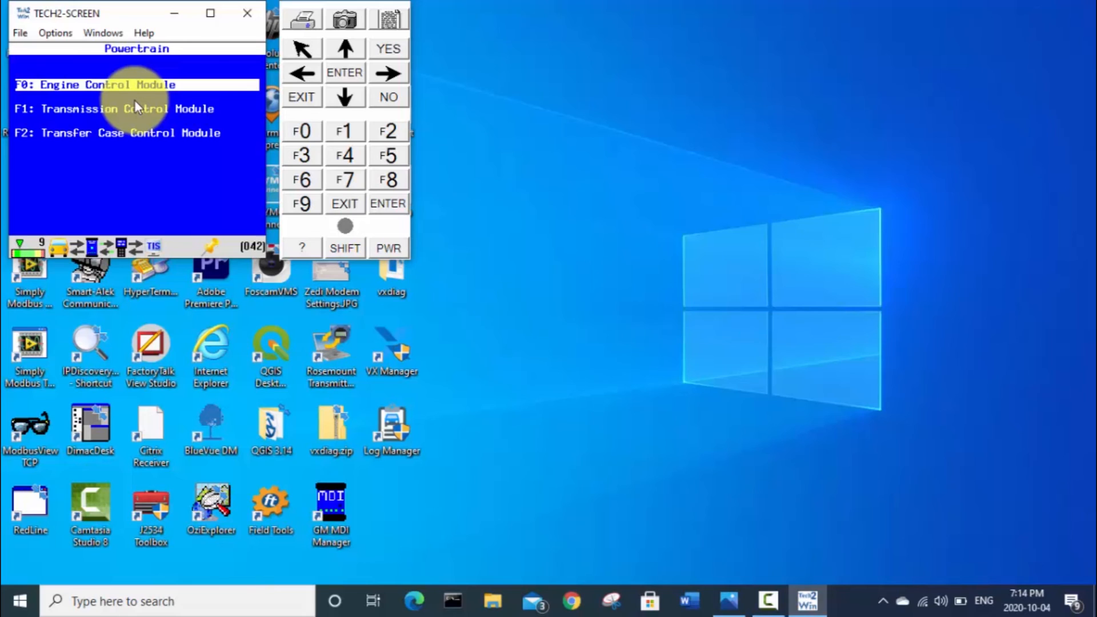
pyautogui.click(136, 83)
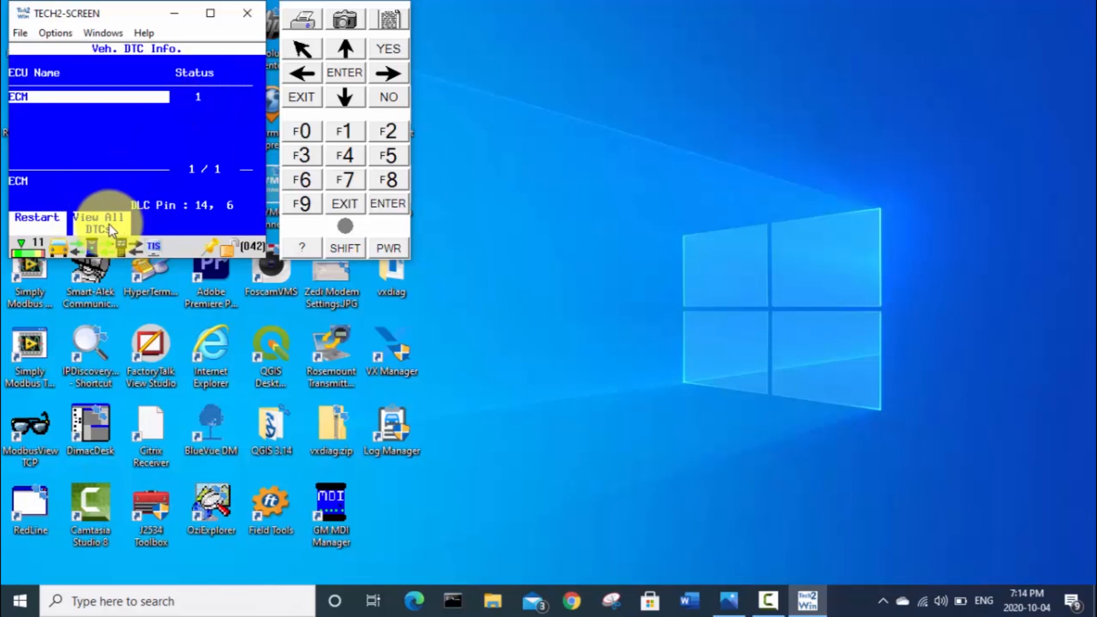
# View all stored ECM DTCs, showing code P0455 EVAP system large leak.
pyautogui.click(97, 223)
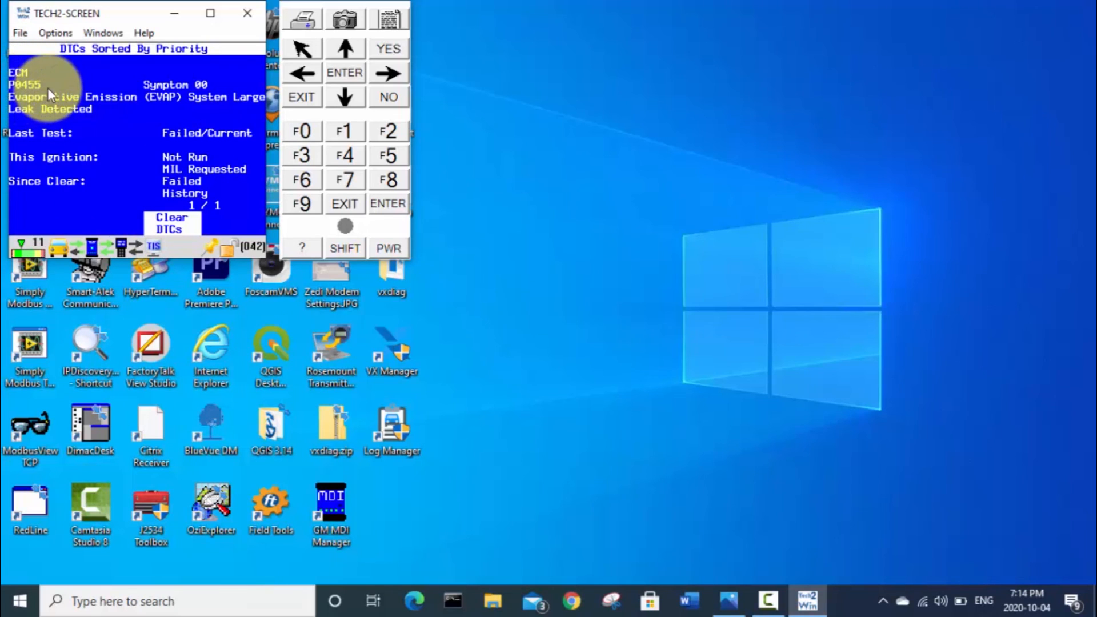
pyautogui.moveTo(147, 112)
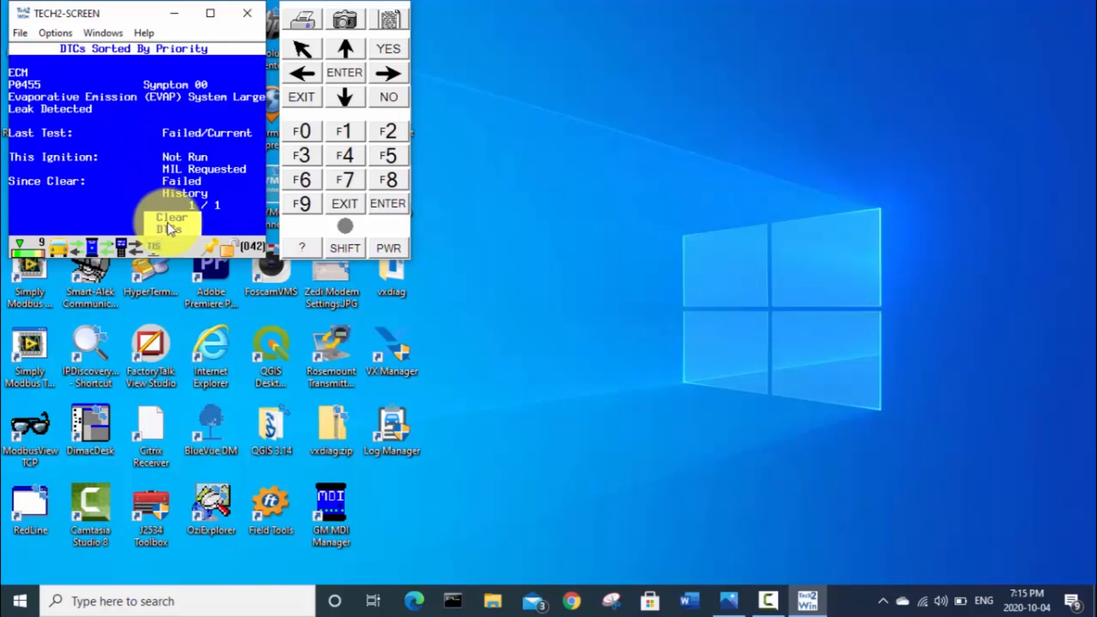
# Clear the ECM's trouble code (P0455) and confirm, leaving the ECM with 0 DTCs.
pyautogui.click(170, 223)
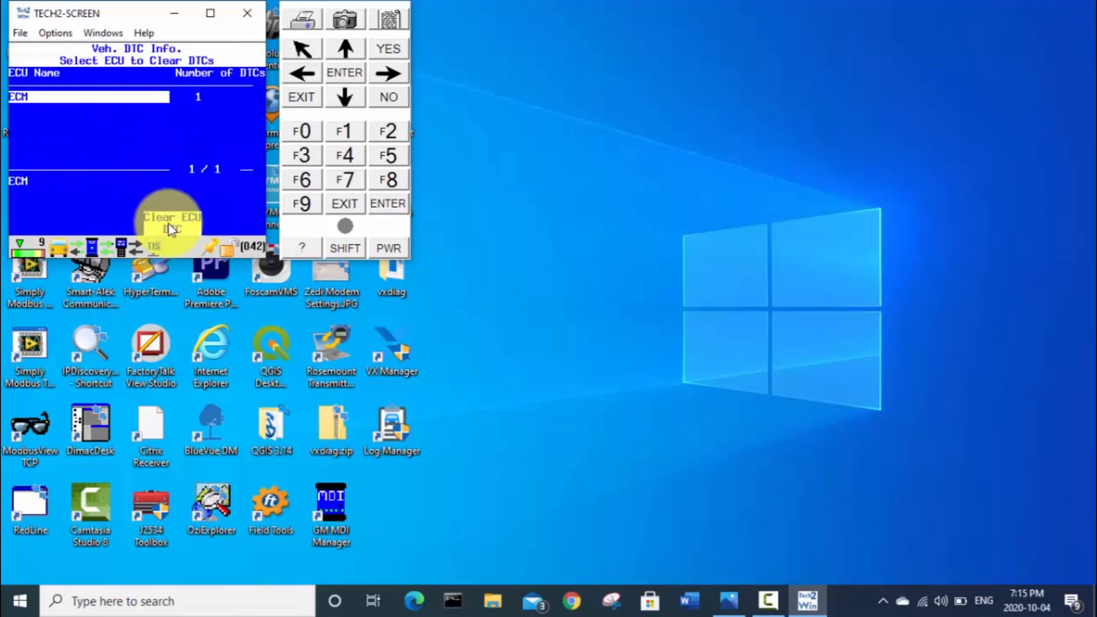
pyautogui.moveTo(148, 182)
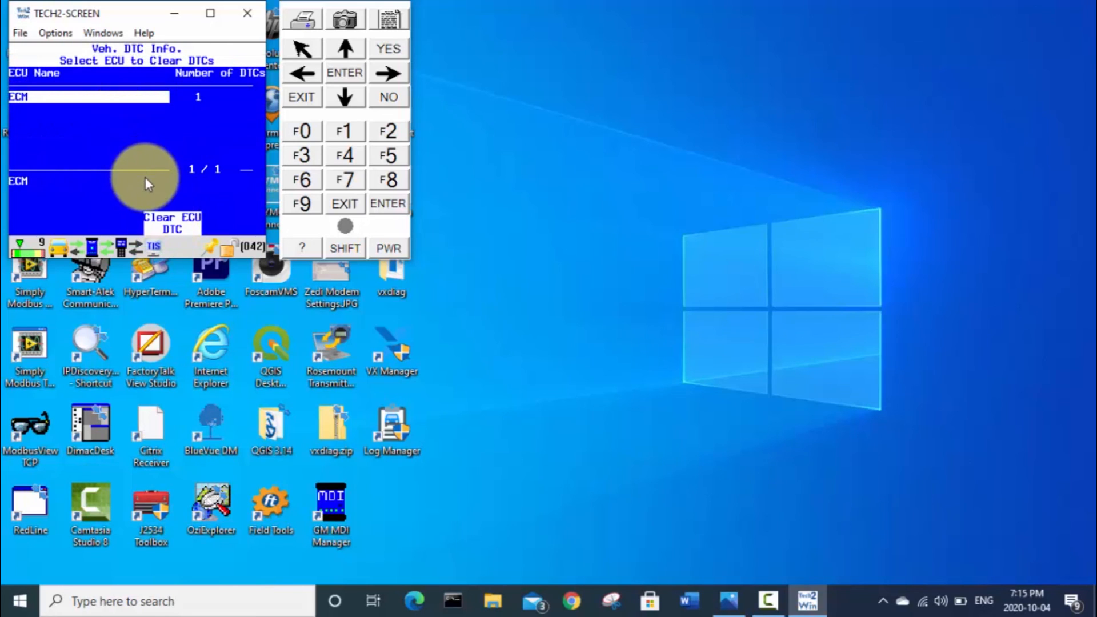
pyautogui.moveTo(168, 241)
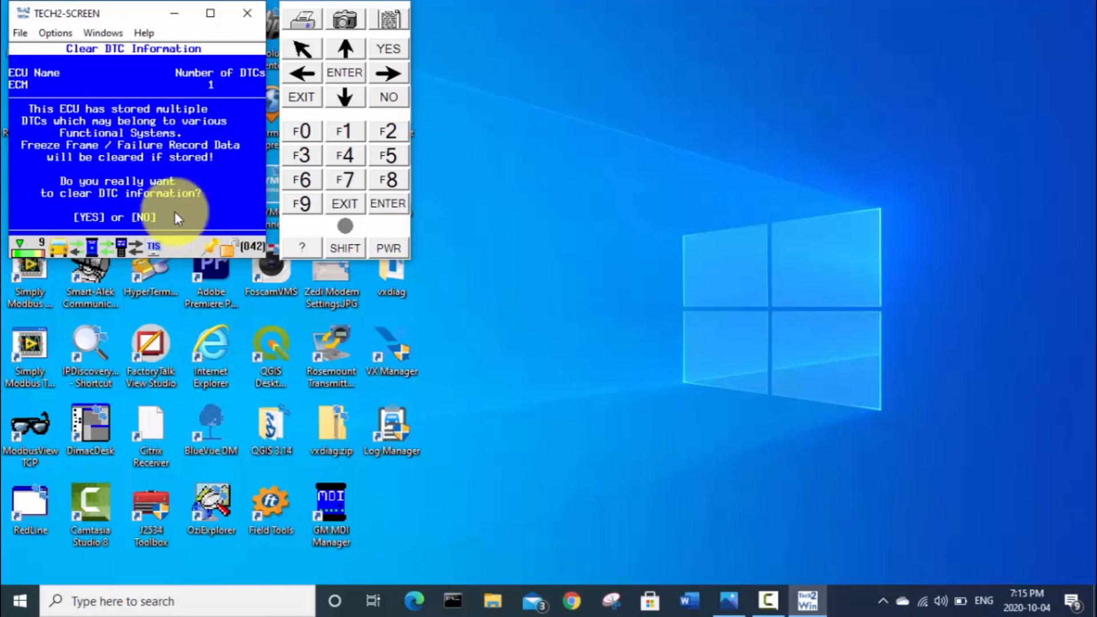
pyautogui.moveTo(84, 185)
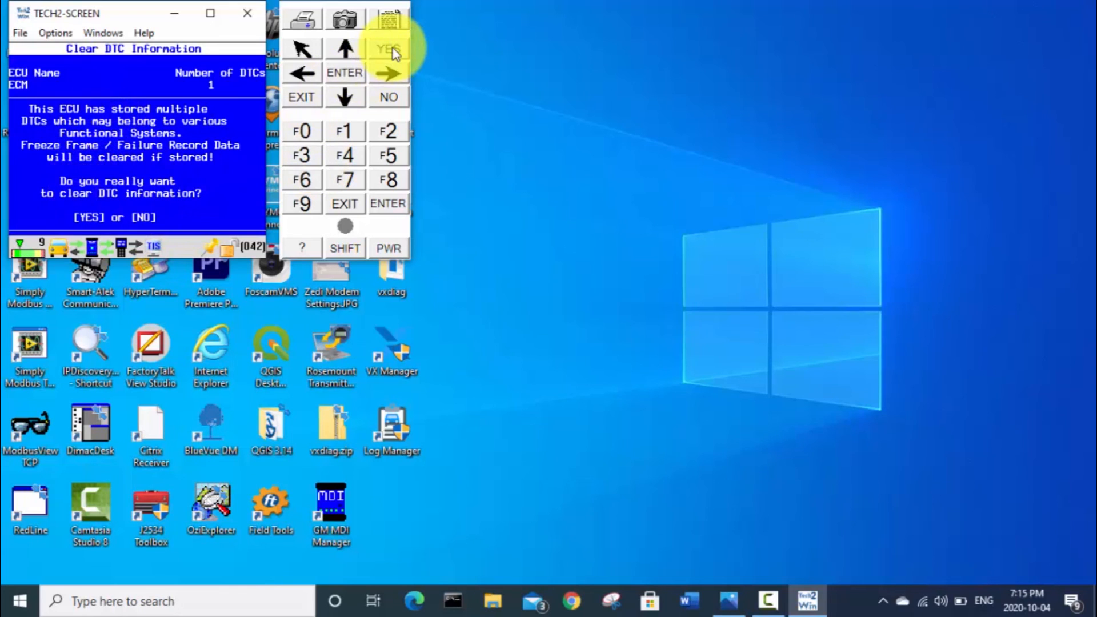
pyautogui.click(387, 49)
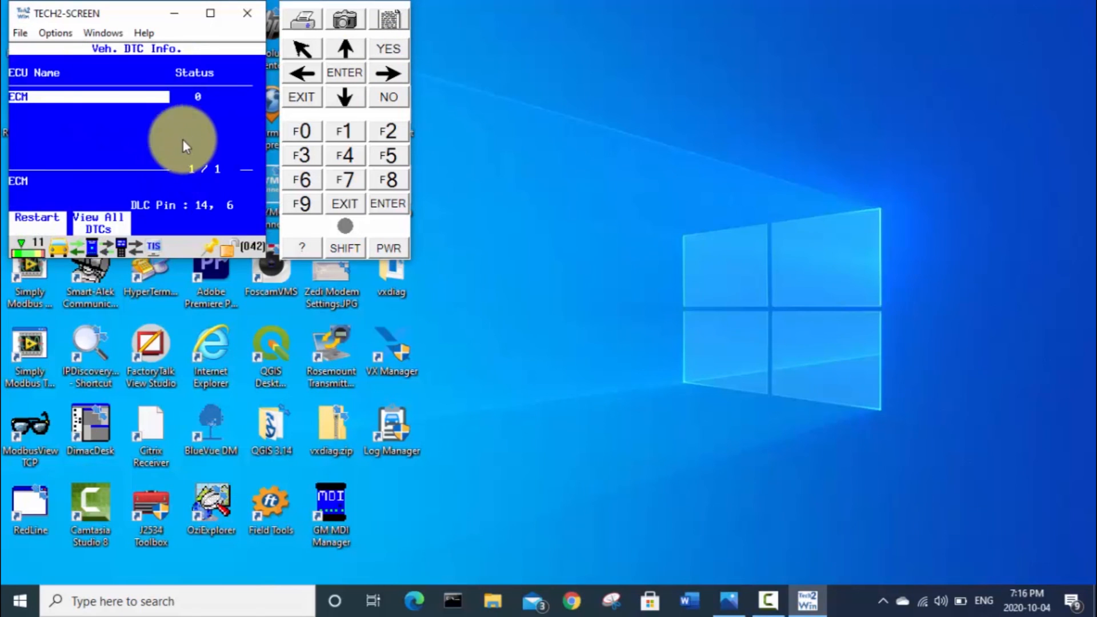
pyautogui.moveTo(207, 111)
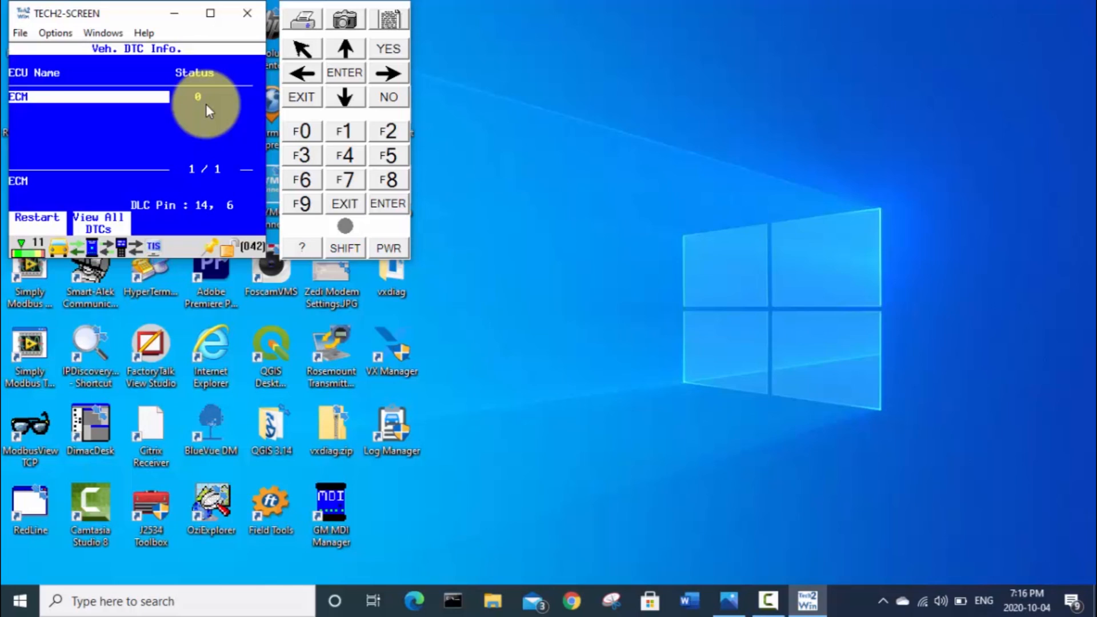